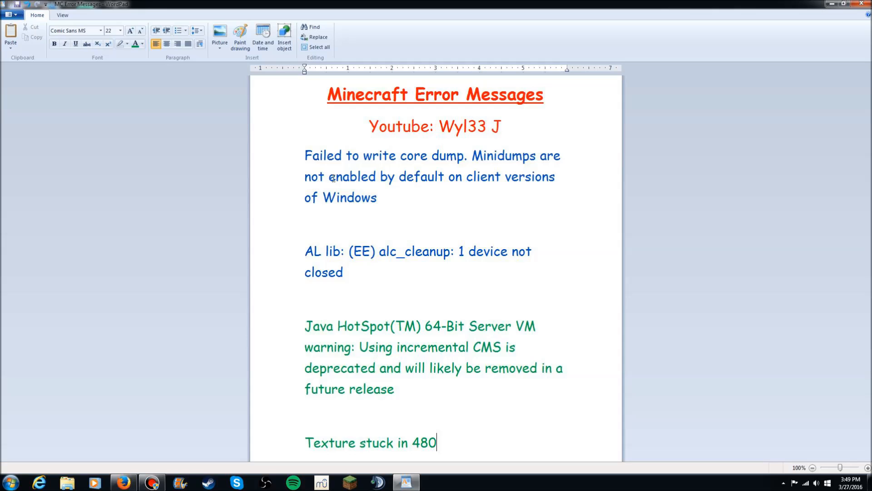
{"action": "mouse_move", "coordinate": [338, 258]}
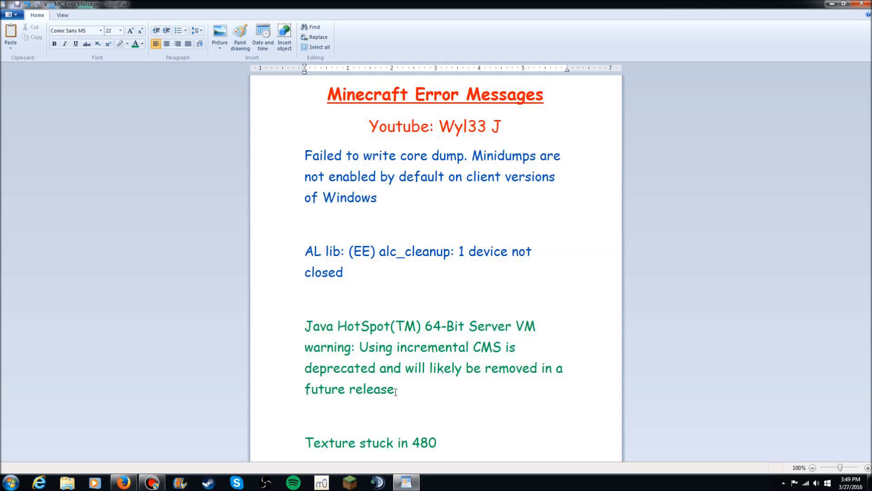
{"action": "mouse_move", "coordinate": [312, 157]}
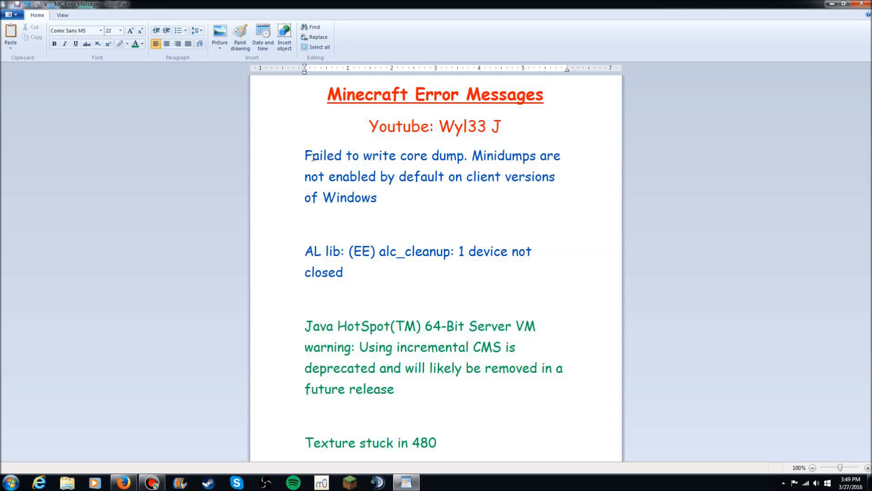
{"action": "mouse_move", "coordinate": [554, 167]}
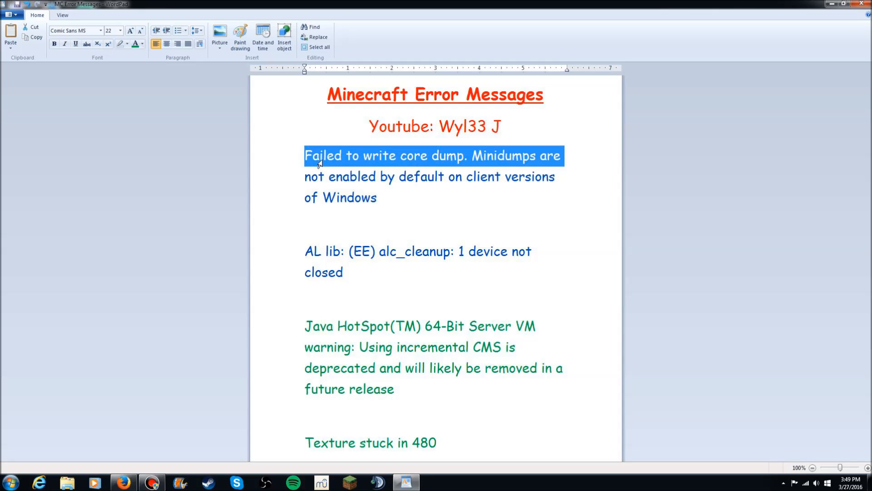
Search %appdata% from Start, open the options file in .minecraft, and maximize Notepad
{"action": "left_click", "coordinate": [345, 155]}
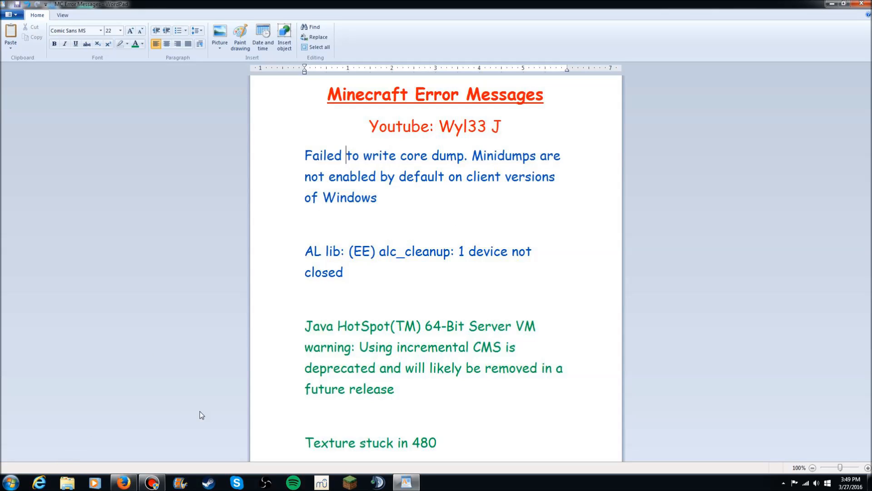
{"action": "left_click", "coordinate": [10, 481]}
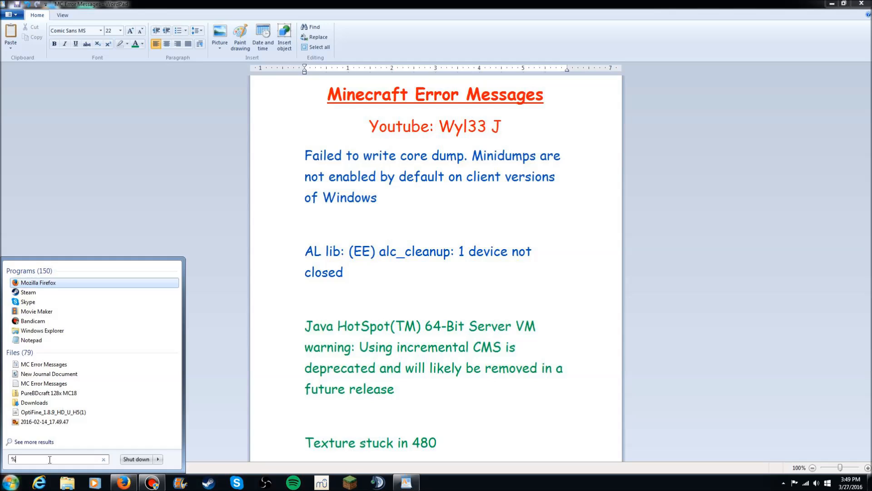
{"action": "type", "text": "appd"}
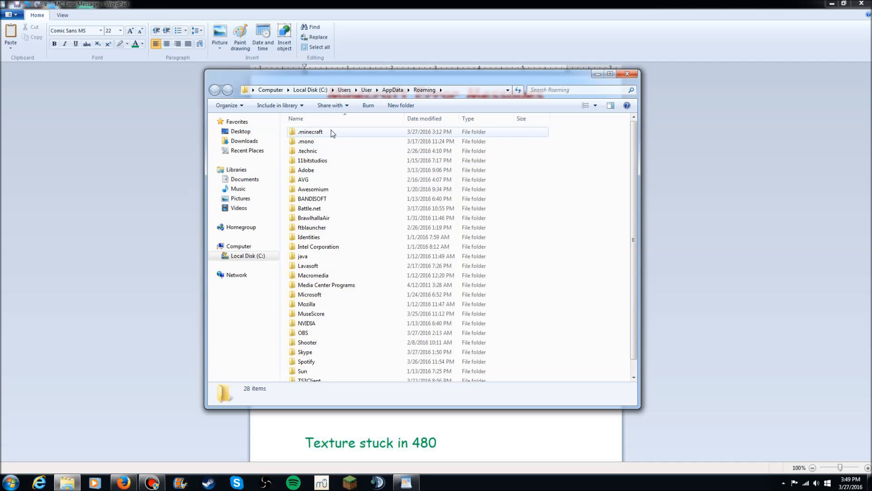
{"action": "double_click", "coordinate": [310, 131]}
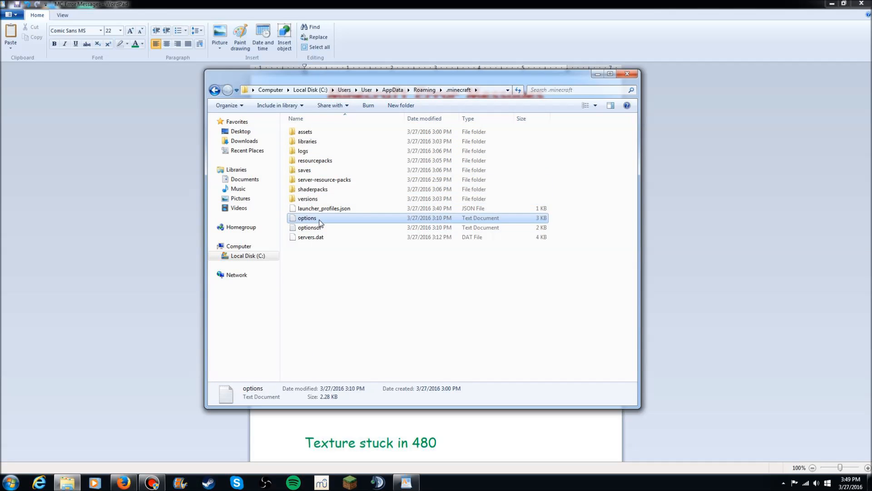
{"action": "double_click", "coordinate": [306, 217]}
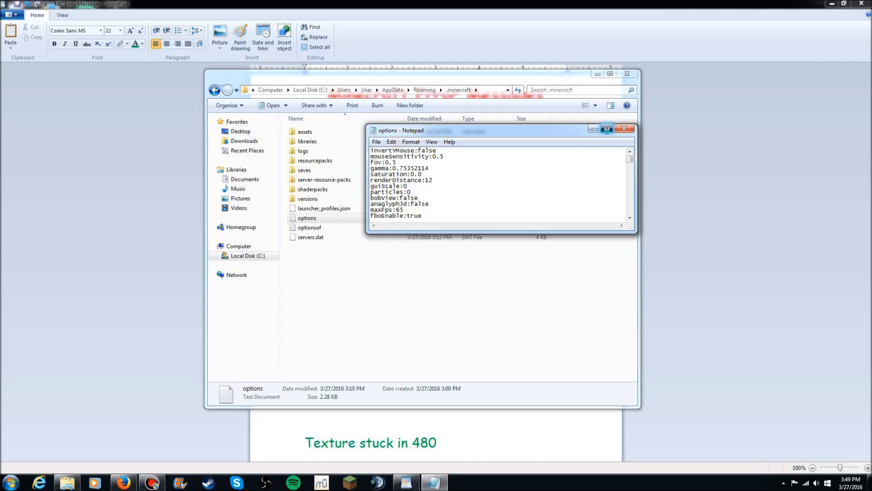
{"action": "left_click", "coordinate": [615, 129]}
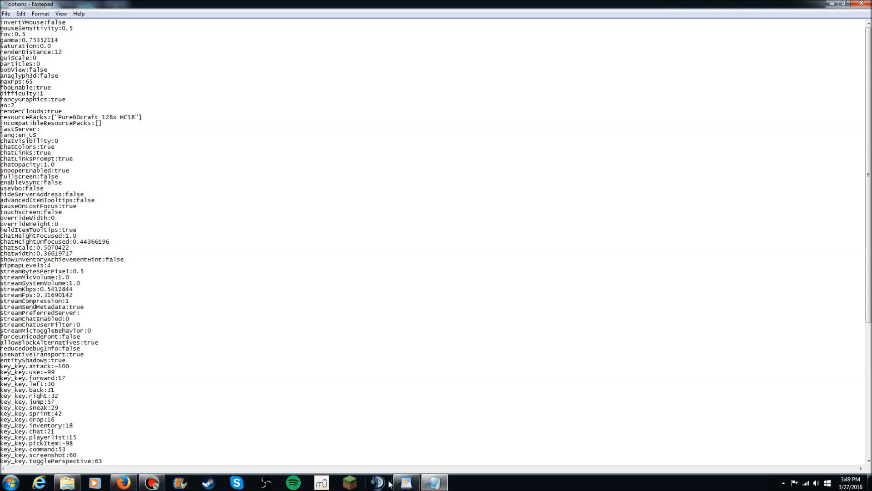
Change fboEnable from true to false in the options file, then begin a new Start search
{"action": "left_click", "coordinate": [404, 482]}
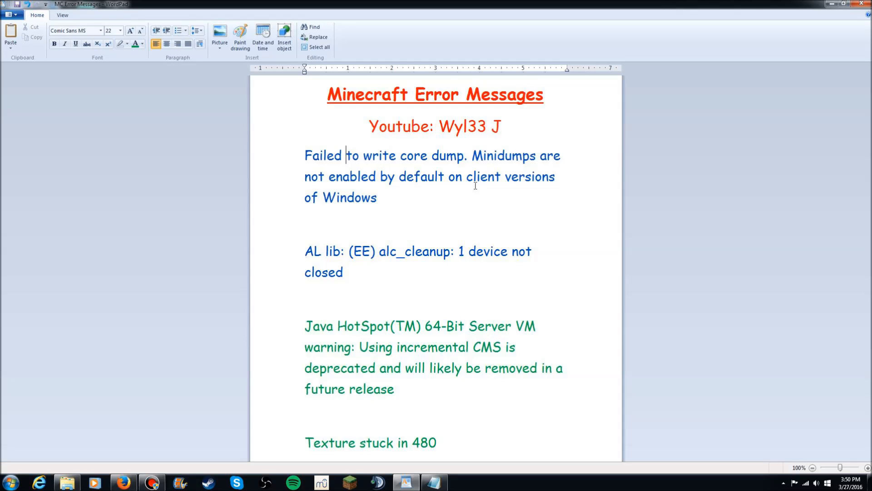
{"action": "mouse_move", "coordinate": [125, 466]}
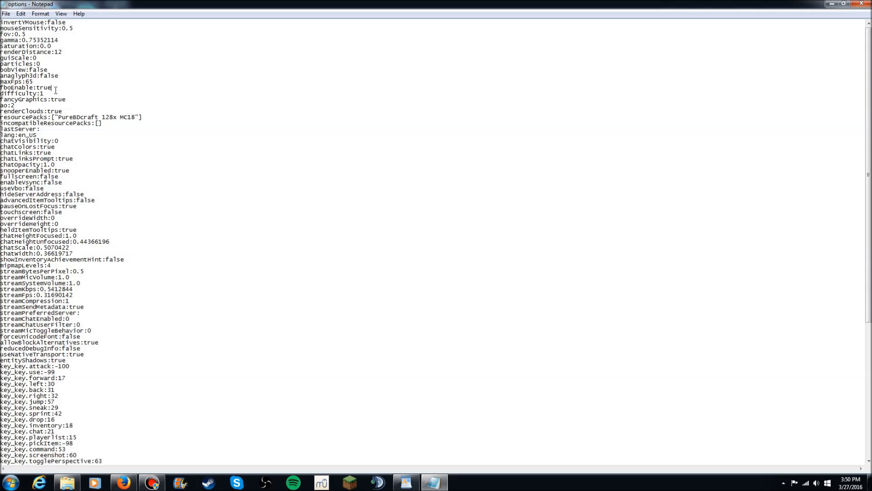
{"action": "key", "text": "BackSpace"}
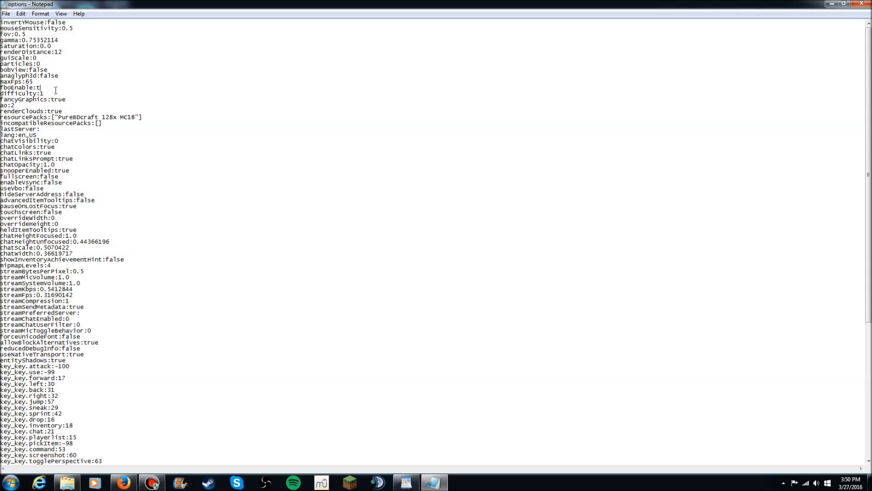
{"action": "type", "text": "alse"}
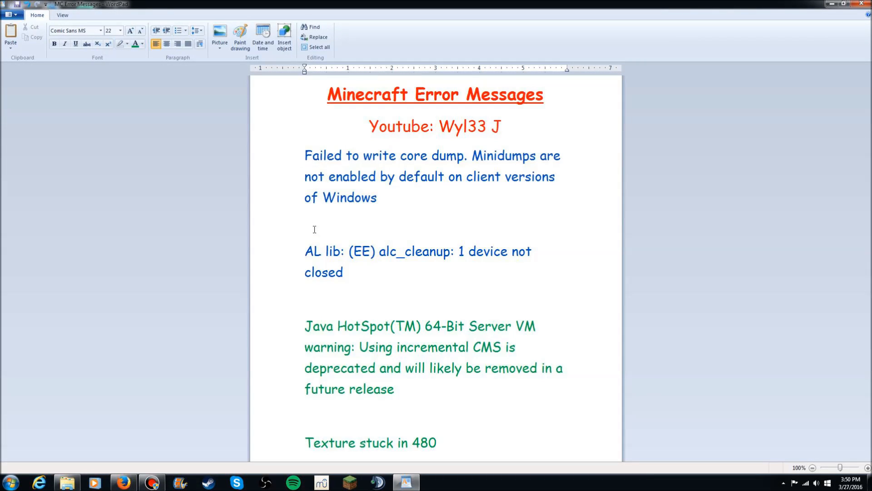
{"action": "left_click_drag", "start_coordinate": [306, 251], "coordinate": [450, 251]}
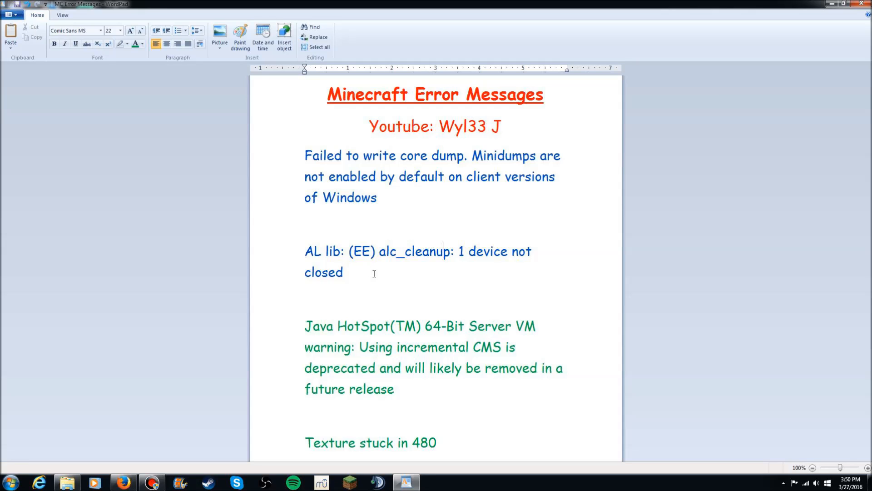
{"action": "left_click", "coordinate": [10, 481]}
{"action": "type", "text": "%"}
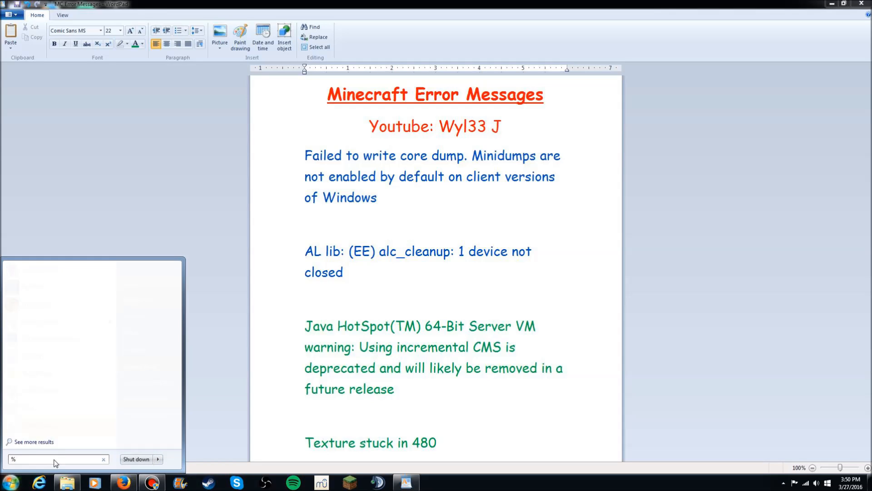
Reopen the options file via %appdata%, locate the useVbo setting, and return to the error notes
{"action": "type", "text": "appd"}
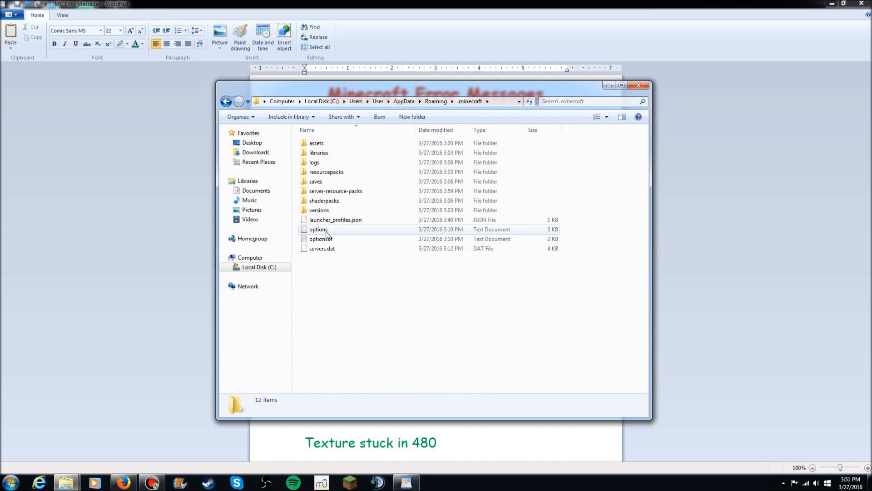
{"action": "double_click", "coordinate": [318, 229]}
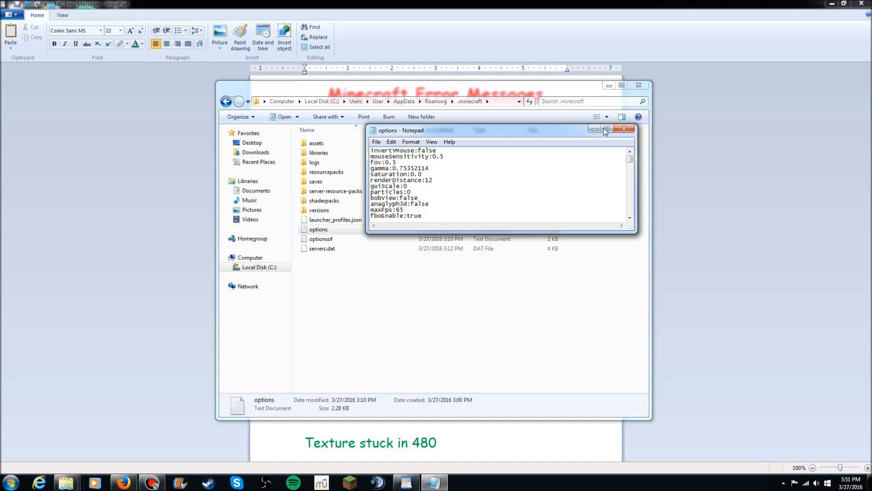
{"action": "left_click", "coordinate": [605, 130]}
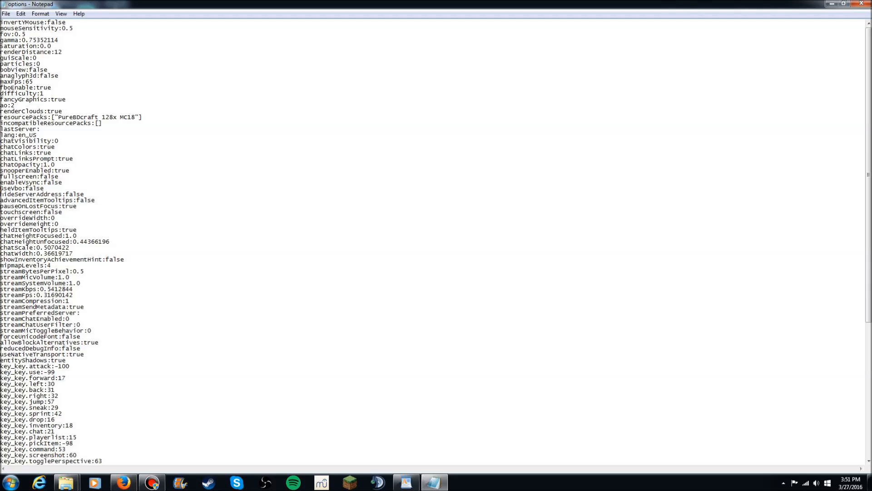
{"action": "double_click", "coordinate": [11, 188]}
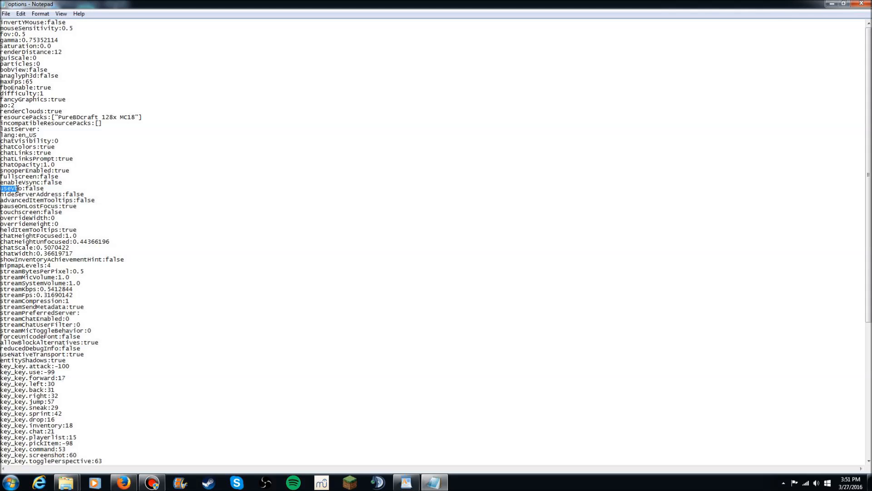
{"action": "left_click", "coordinate": [47, 188]}
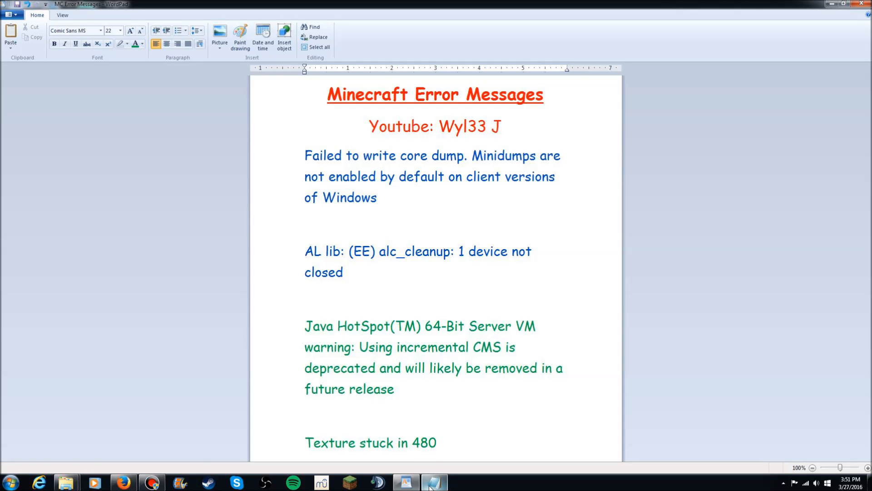
Confirm useVbo reads false in the options file, then close Notepad
{"action": "left_click", "coordinate": [434, 482]}
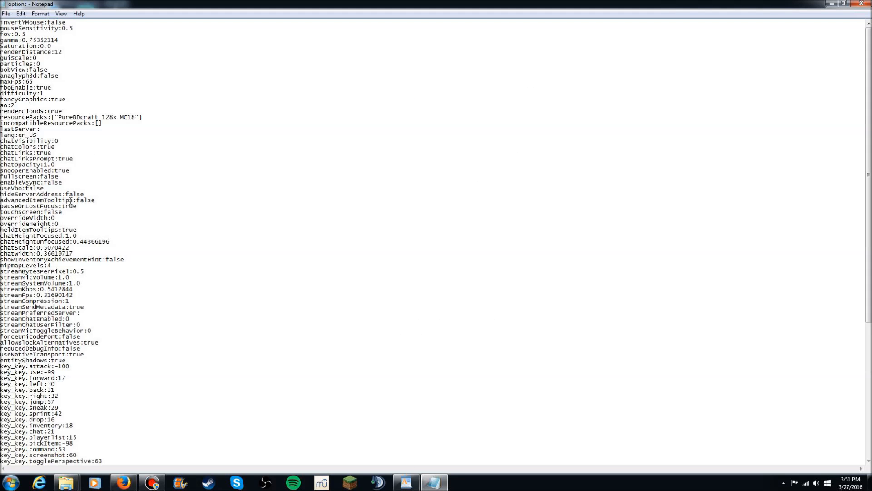
{"action": "double_click", "coordinate": [36, 188]}
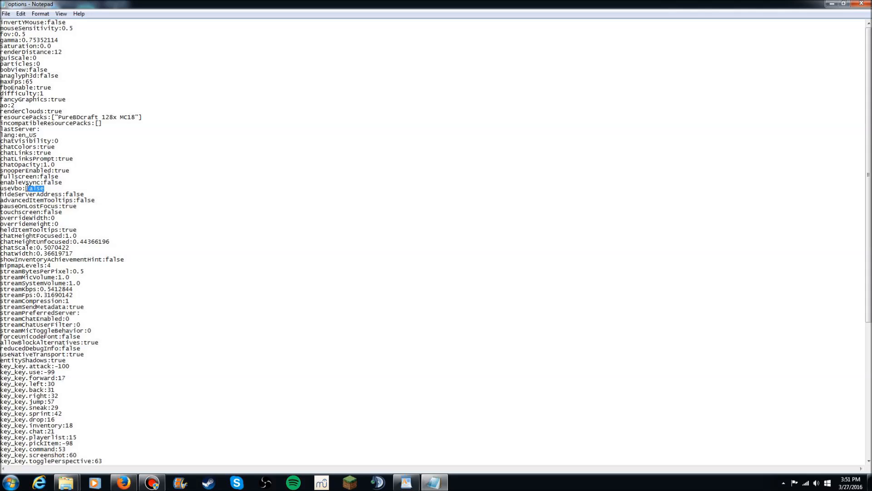
{"action": "left_click", "coordinate": [66, 110]}
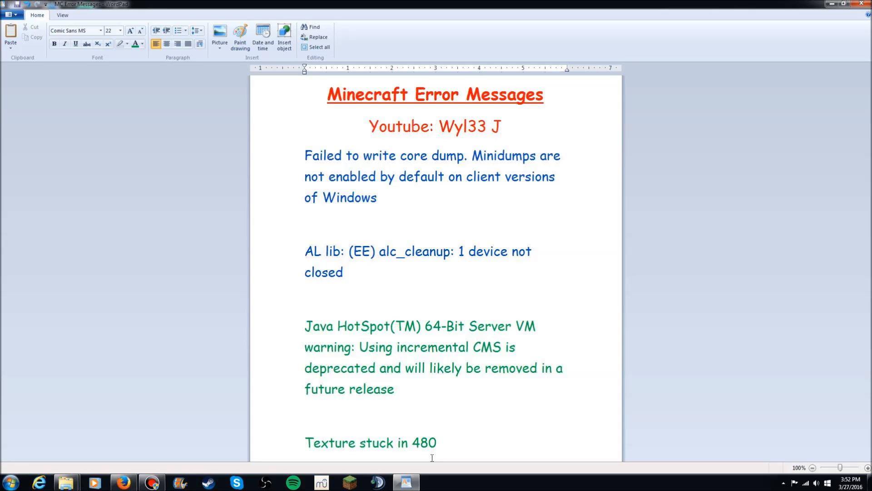
Note the 'Texture stuck in 480' error, then bring up the OptiFine profile's settings in the launcher
{"action": "triple_click", "coordinate": [369, 442]}
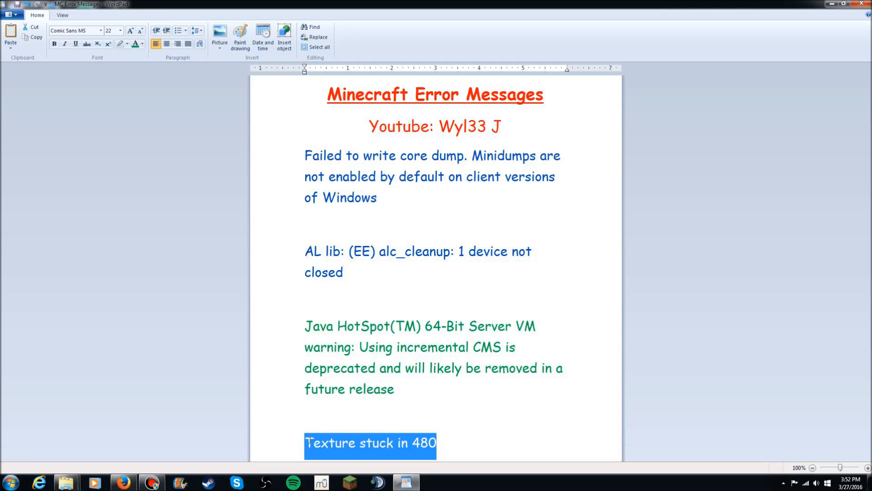
{"action": "left_click", "coordinate": [439, 442]}
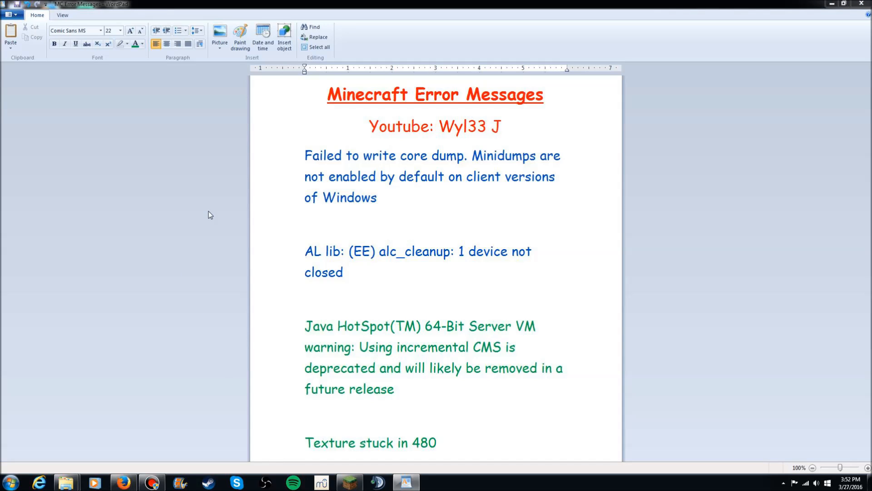
{"action": "left_click", "coordinate": [434, 481]}
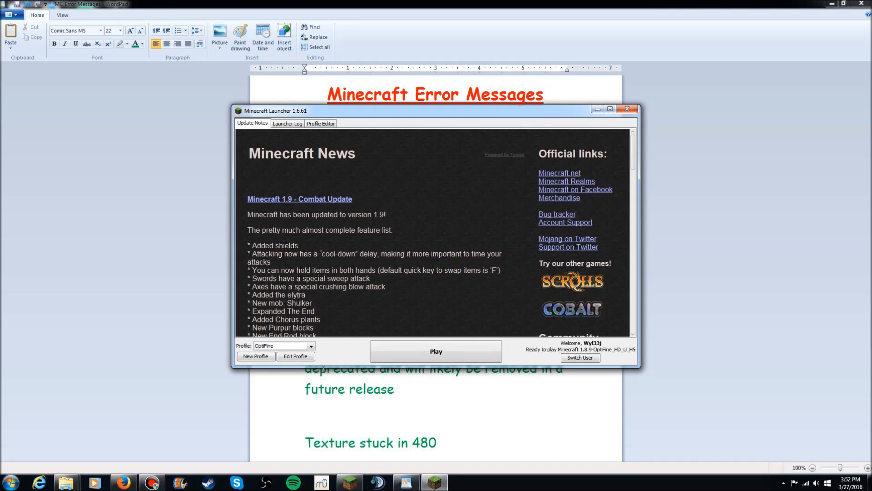
{"action": "left_click", "coordinate": [296, 356]}
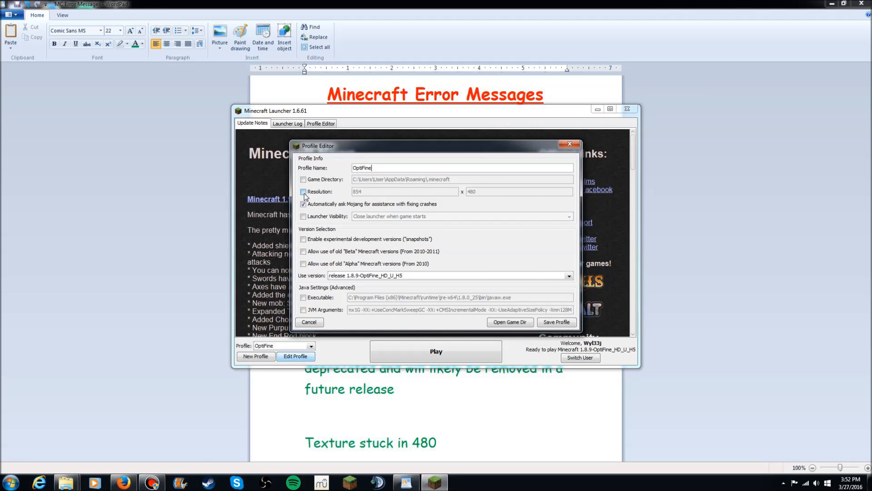
Try a custom 512 by 512 resolution, then leave the Resolution override unchecked at 854×480
{"action": "left_click", "coordinate": [303, 192]}
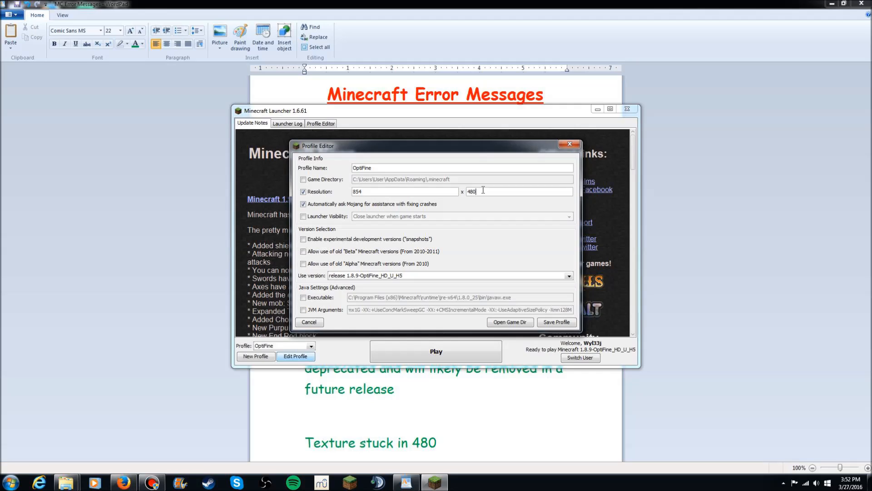
{"action": "type", "text": "512"}
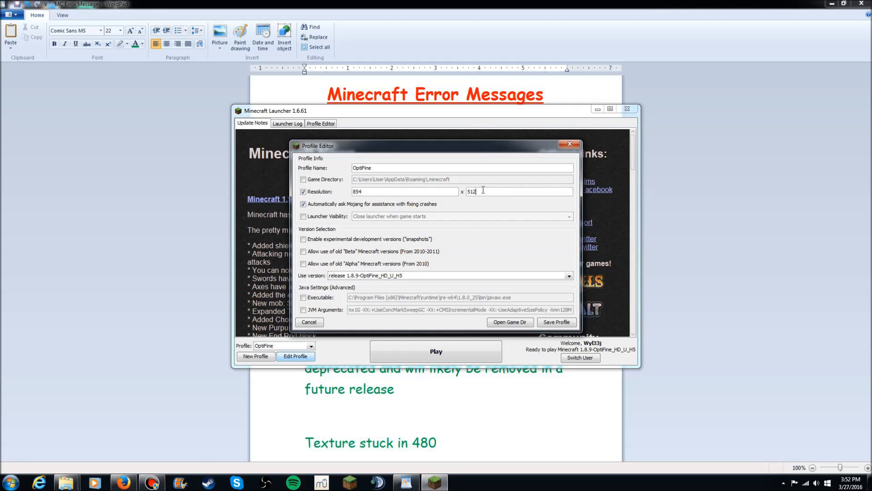
{"action": "type", "text": "5"}
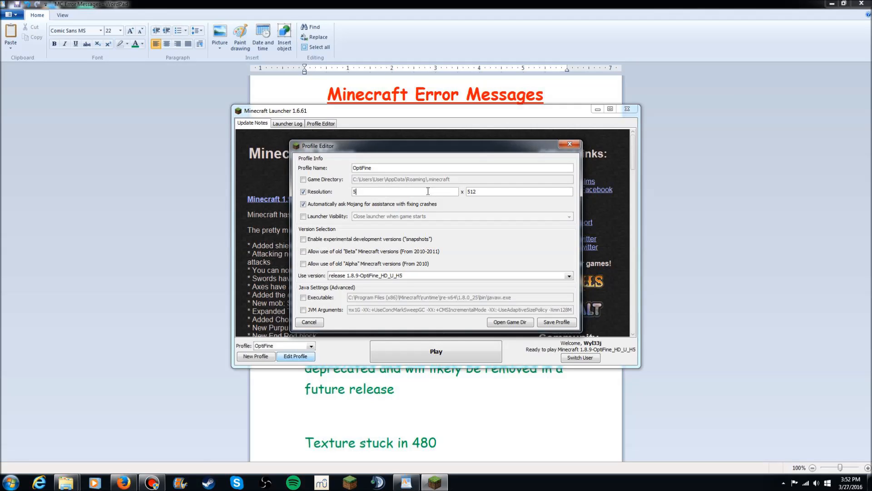
{"action": "type", "text": "12"}
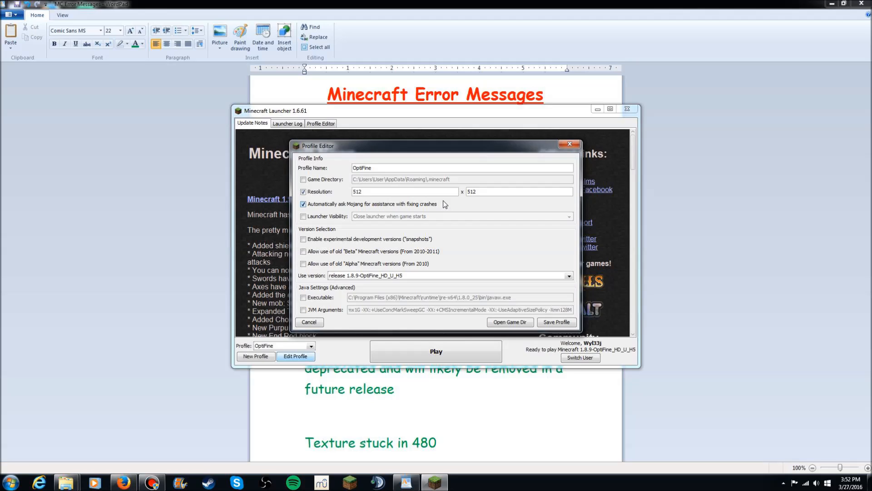
{"action": "mouse_move", "coordinate": [475, 201]}
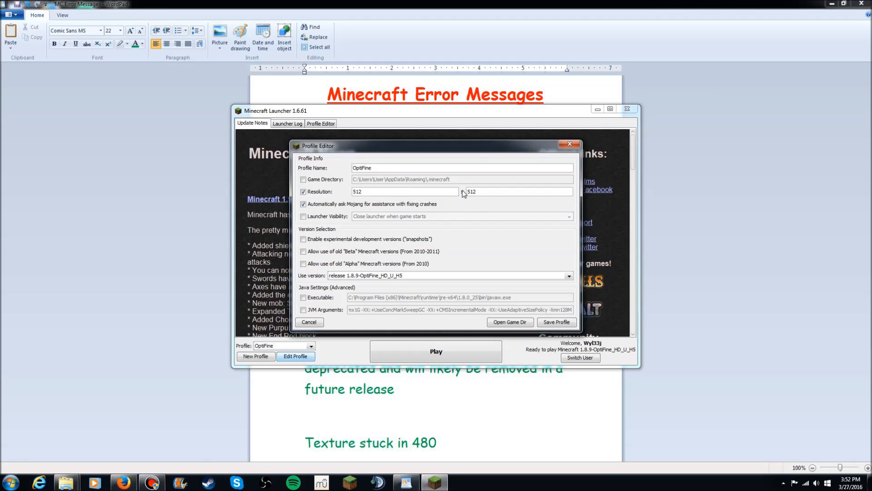
{"action": "left_click", "coordinate": [303, 192]}
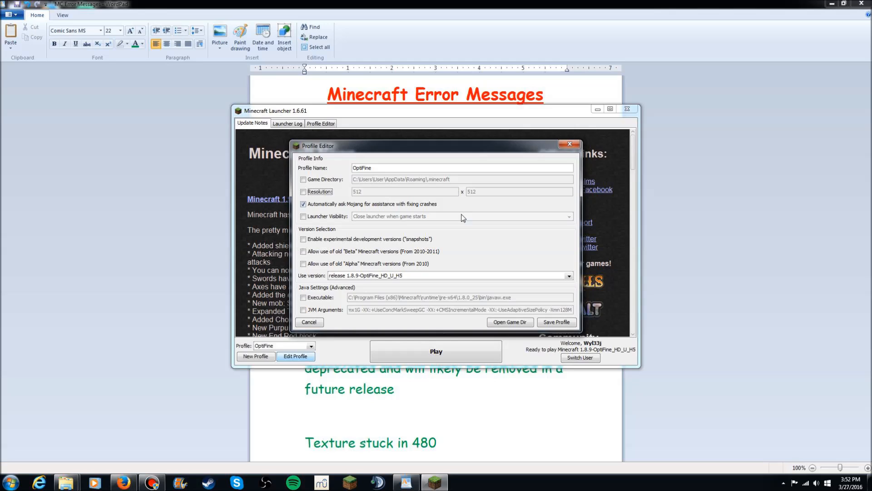
{"action": "left_click", "coordinate": [304, 192]}
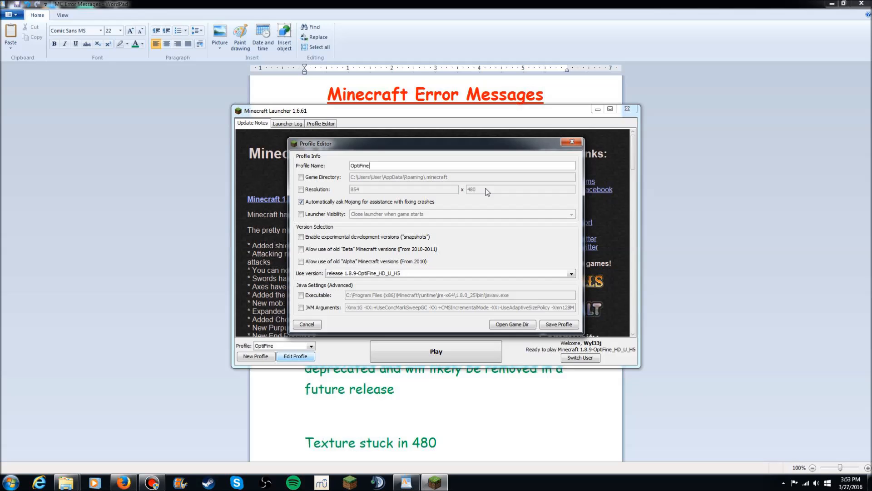
{"action": "mouse_move", "coordinate": [428, 233]}
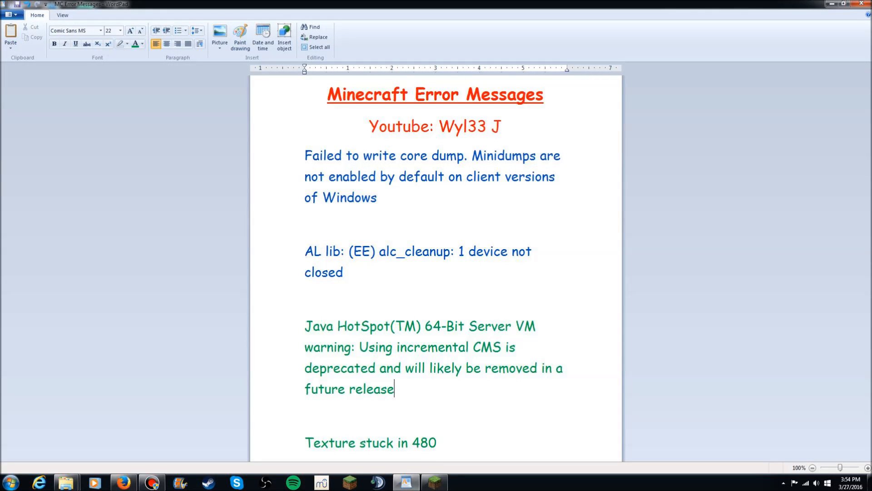
Review the OptiFine profile's version list and keep release 1.8.9-OptiFine_HD_U_H5 selected
{"action": "left_click", "coordinate": [432, 481]}
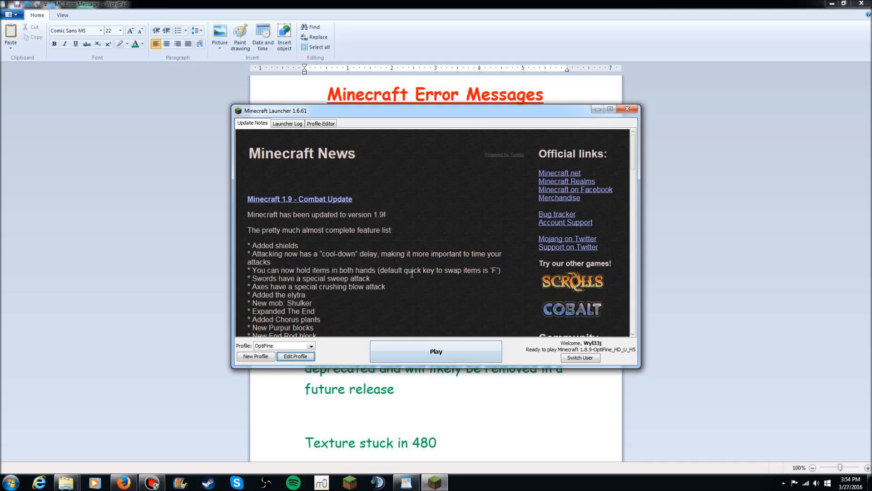
{"action": "left_click", "coordinate": [295, 356]}
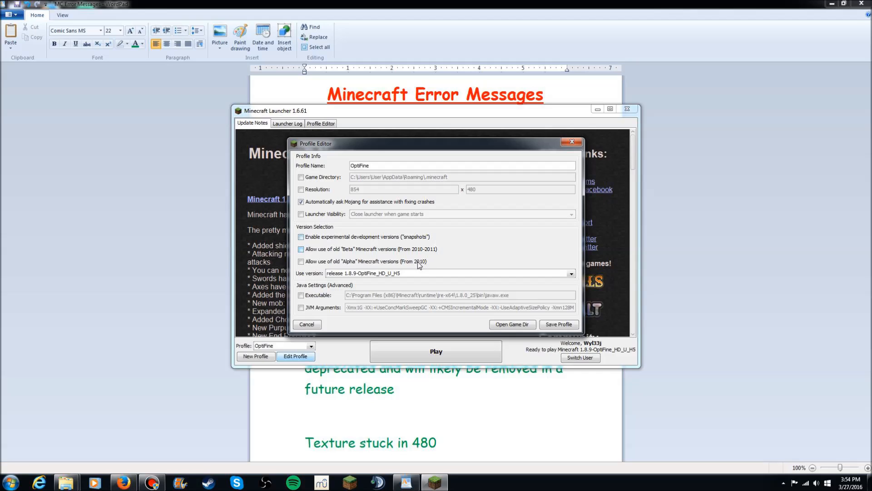
{"action": "left_click", "coordinate": [571, 273]}
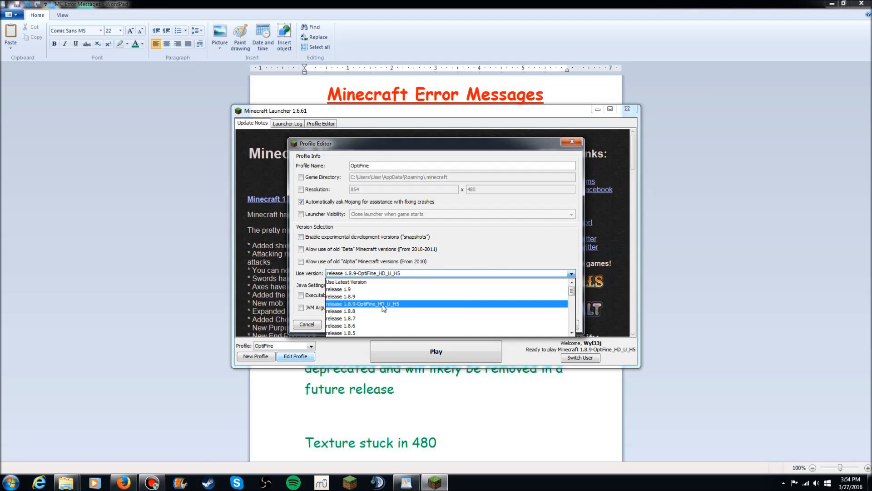
{"action": "mouse_move", "coordinate": [365, 311]}
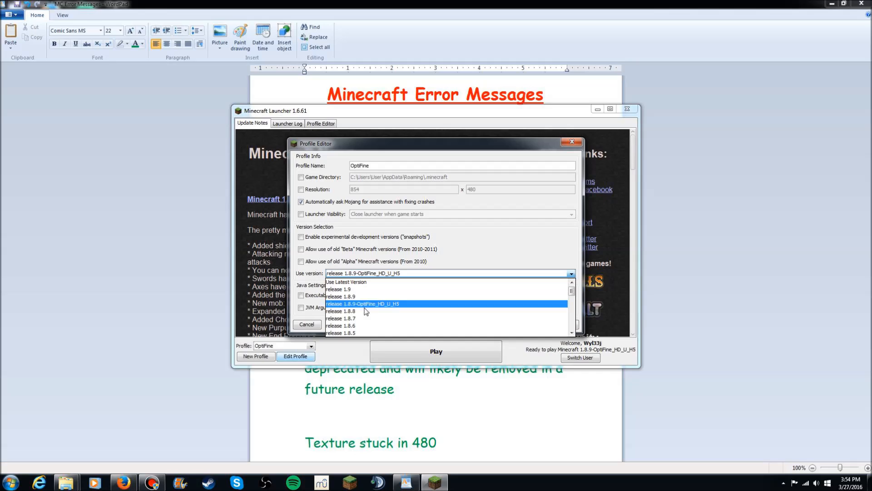
{"action": "mouse_move", "coordinate": [389, 306]}
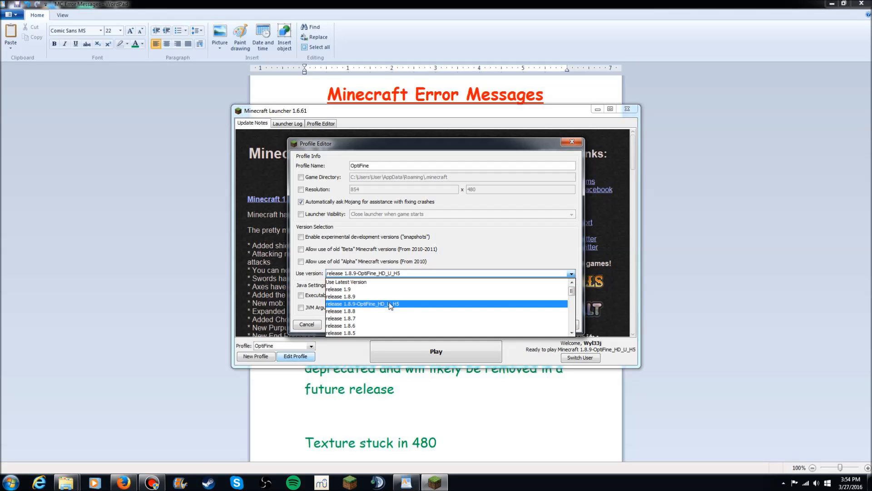
{"action": "mouse_move", "coordinate": [396, 308]}
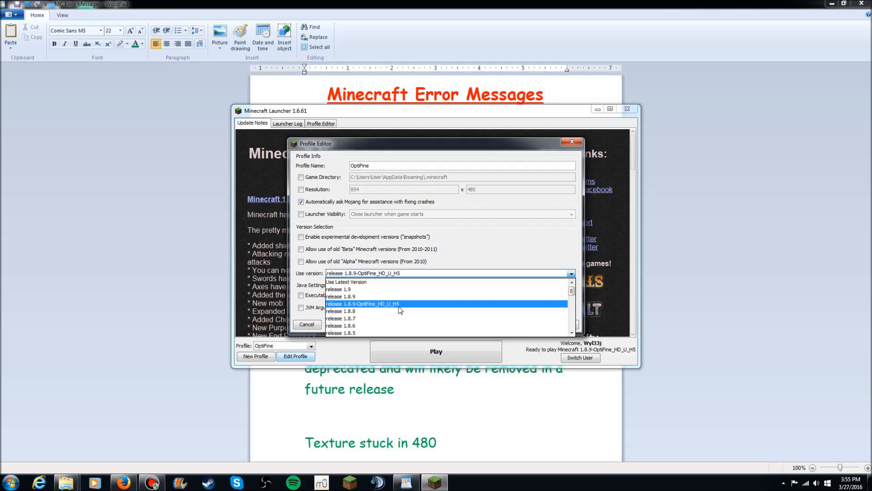
{"action": "mouse_move", "coordinate": [403, 309]}
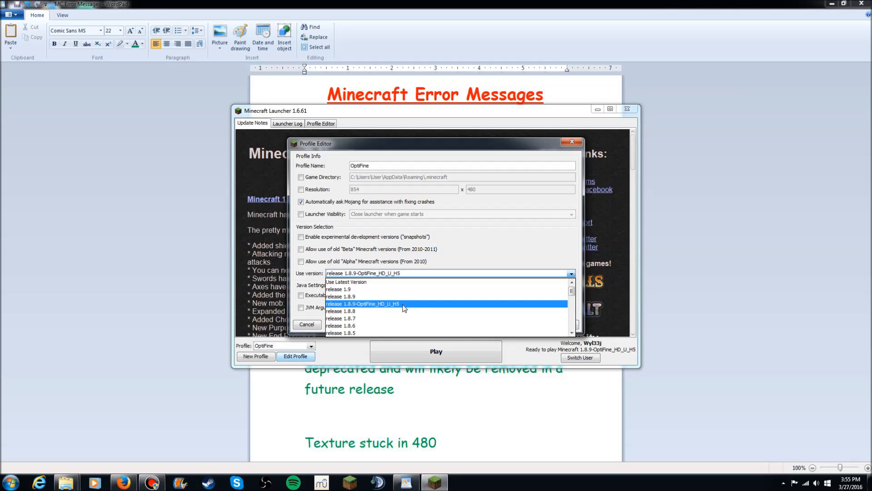
{"action": "mouse_move", "coordinate": [401, 309]}
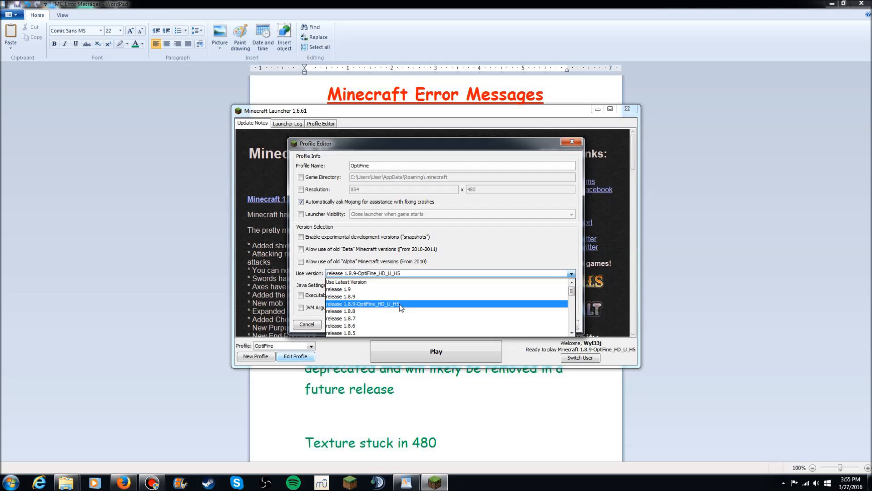
{"action": "mouse_move", "coordinate": [400, 307]}
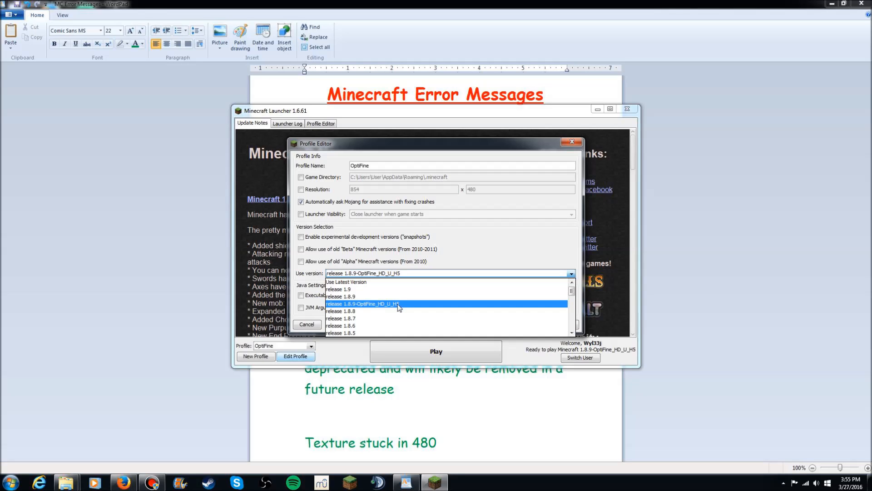
{"action": "left_click", "coordinate": [361, 304]}
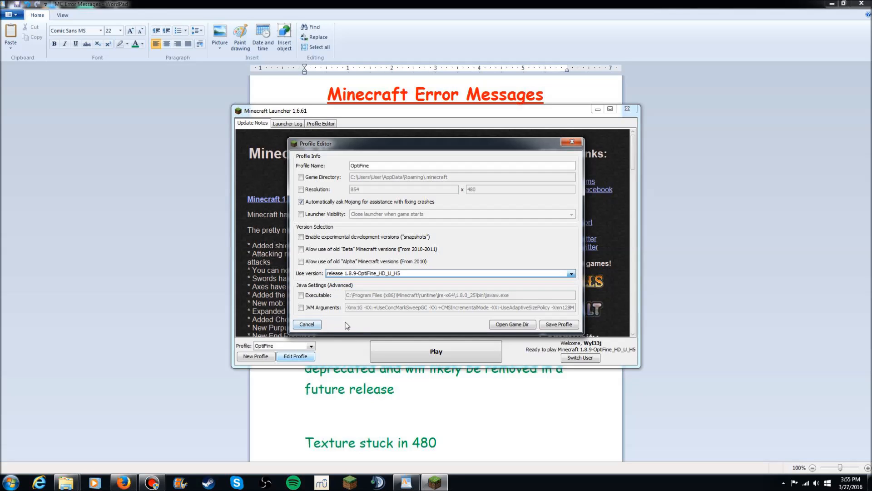
Enable a custom Java executable for the OptiFine profile and bring up Local Disk (C:) in Explorer
{"action": "left_click", "coordinate": [306, 324]}
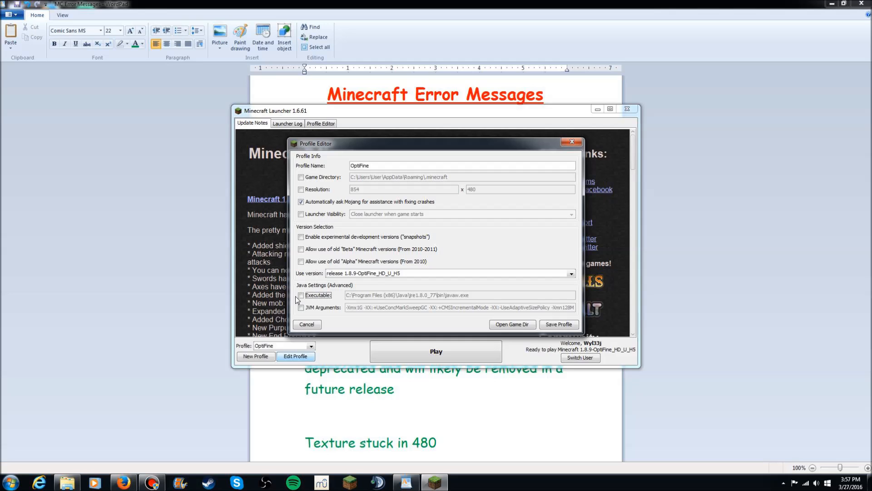
{"action": "left_click", "coordinate": [300, 295]}
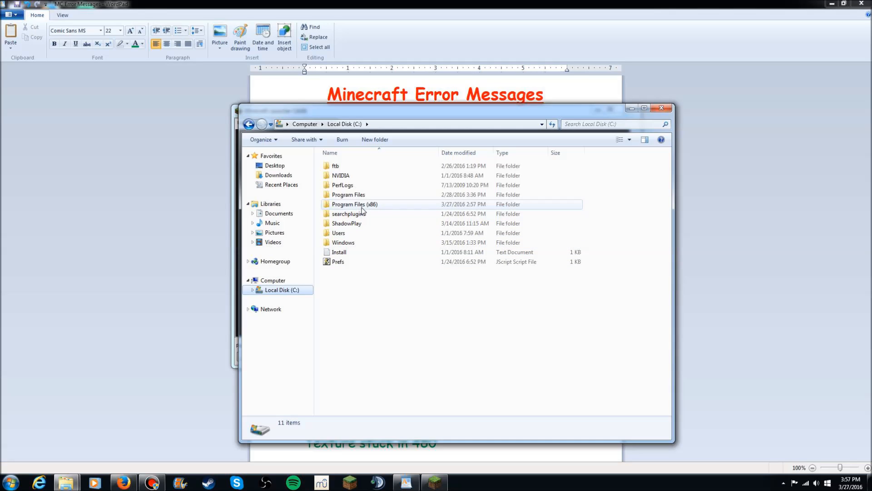
Browse Program Files (x86) > Java > jre1.8.0_77 > bin to locate the Java runtime
{"action": "double_click", "coordinate": [353, 204]}
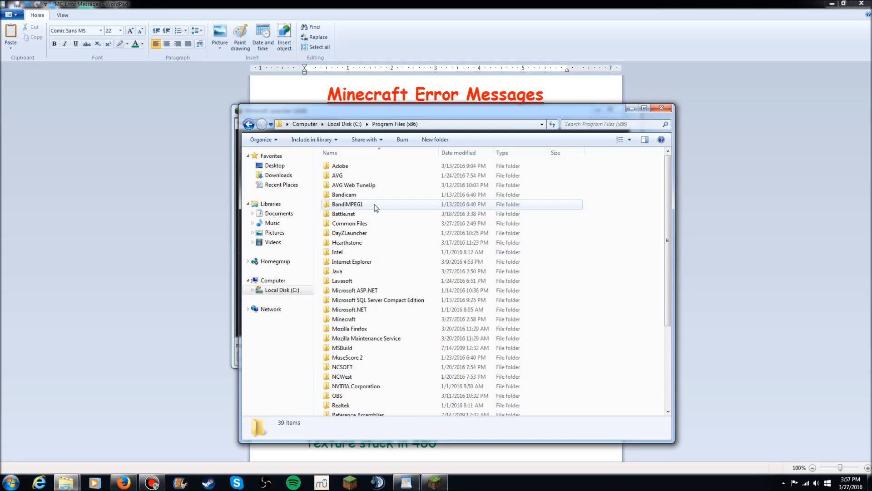
{"action": "left_click", "coordinate": [337, 271]}
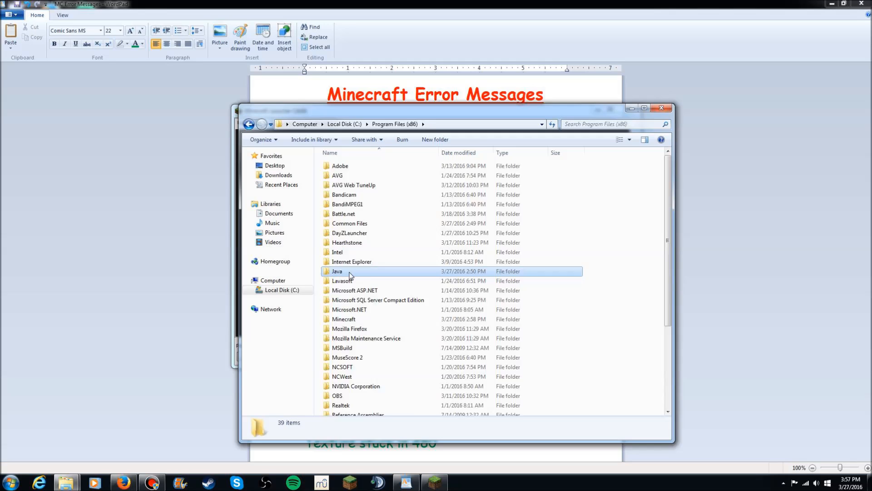
{"action": "double_click", "coordinate": [336, 270]}
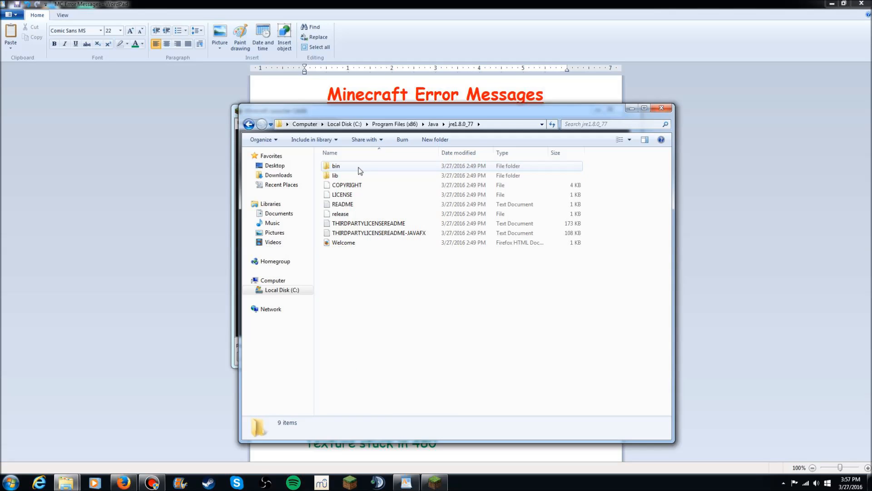
{"action": "double_click", "coordinate": [336, 165]}
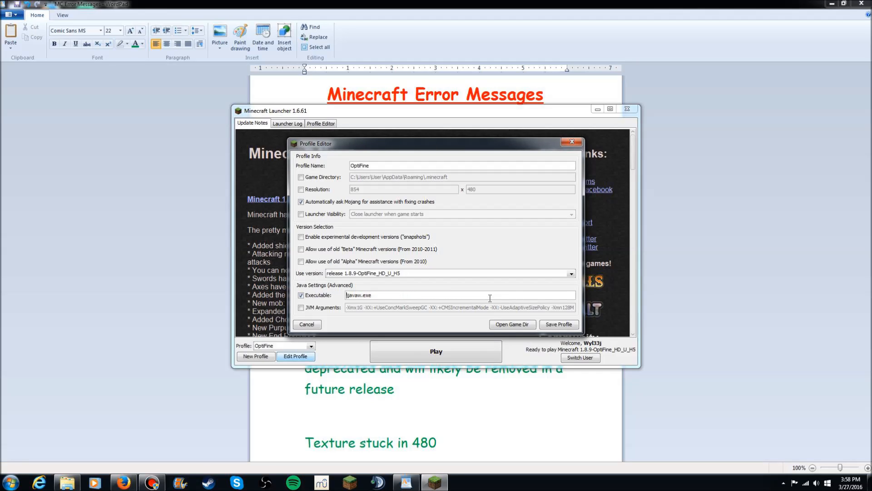
{"action": "mouse_move", "coordinate": [372, 287]}
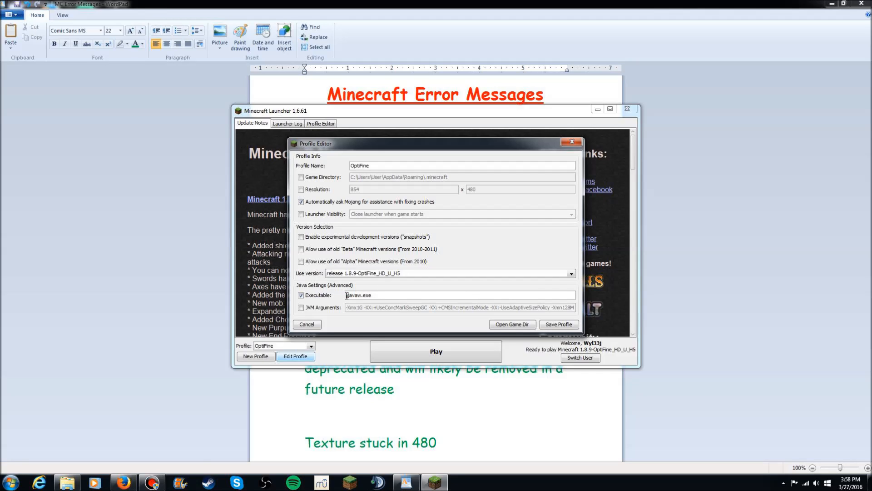
Set the executable to C:\Program Files (x86)\Java\jre1.8.0_77\bin\javaw.exe and close the Profile Editor
{"action": "type", "text": "C:\\Program Files (x86)\\Java\\jre1.8.0_77\\bin\\javaw.exe"}
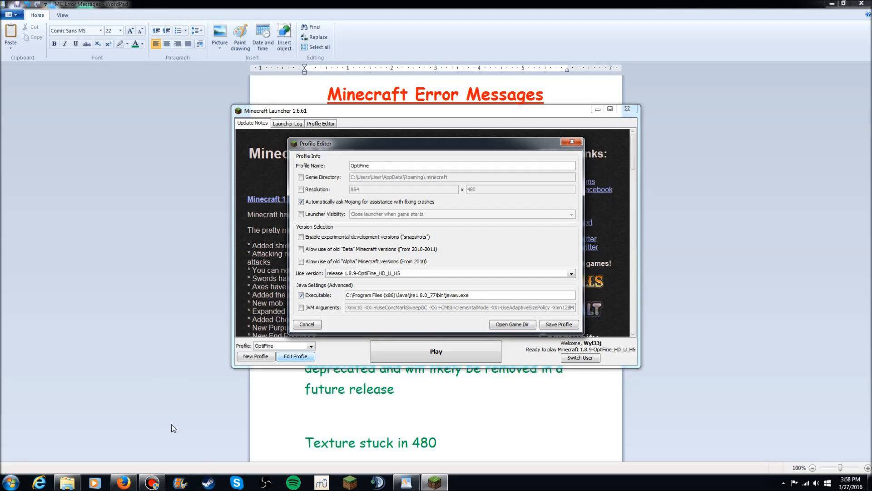
{"action": "mouse_move", "coordinate": [125, 418]}
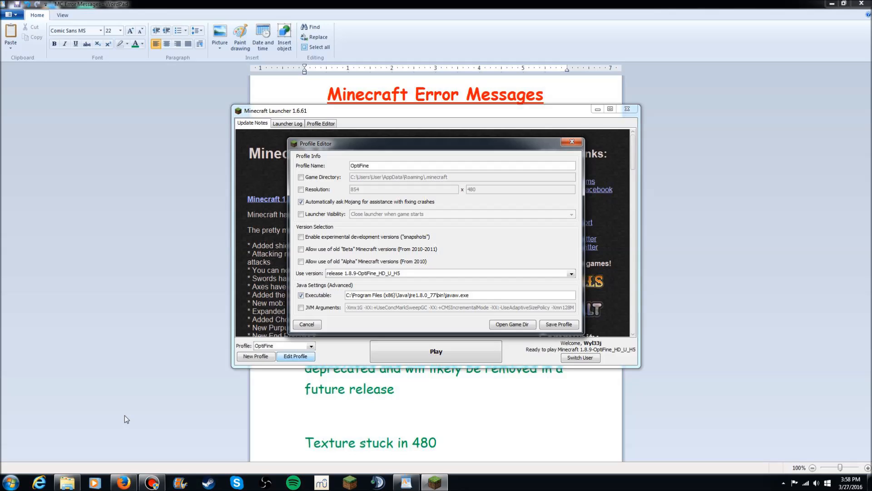
{"action": "mouse_move", "coordinate": [90, 407]}
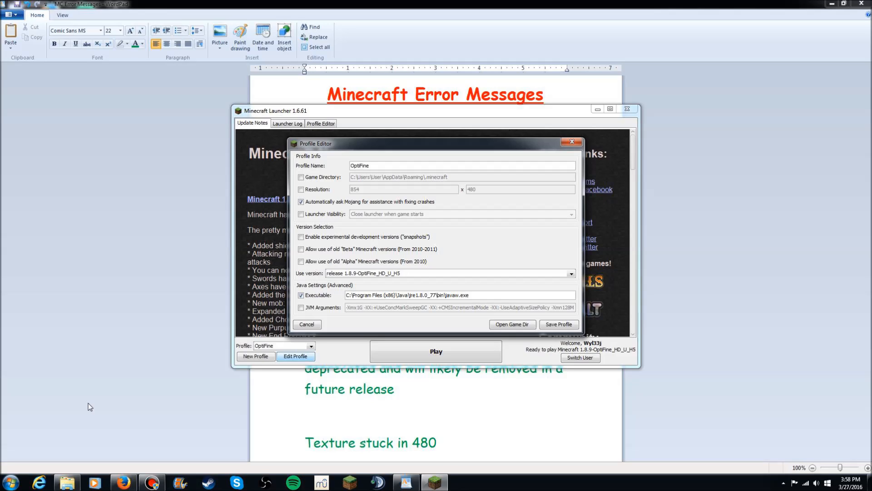
{"action": "mouse_move", "coordinate": [122, 378]}
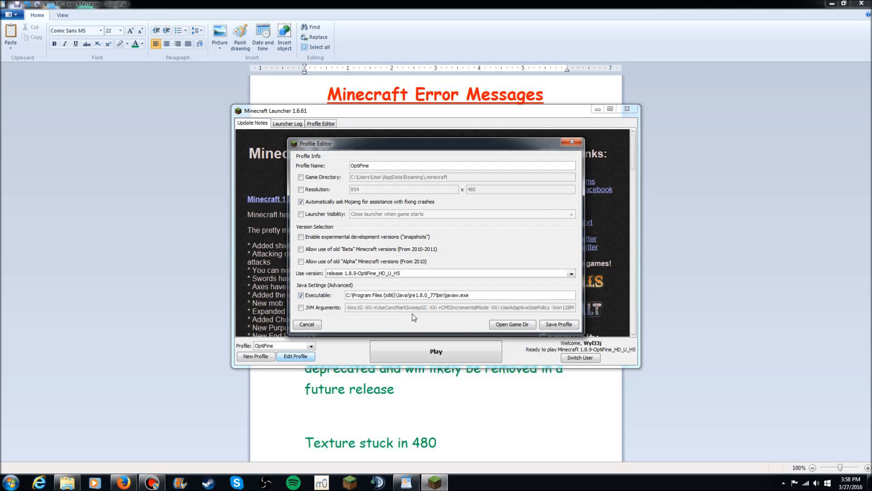
{"action": "left_click", "coordinate": [306, 324]}
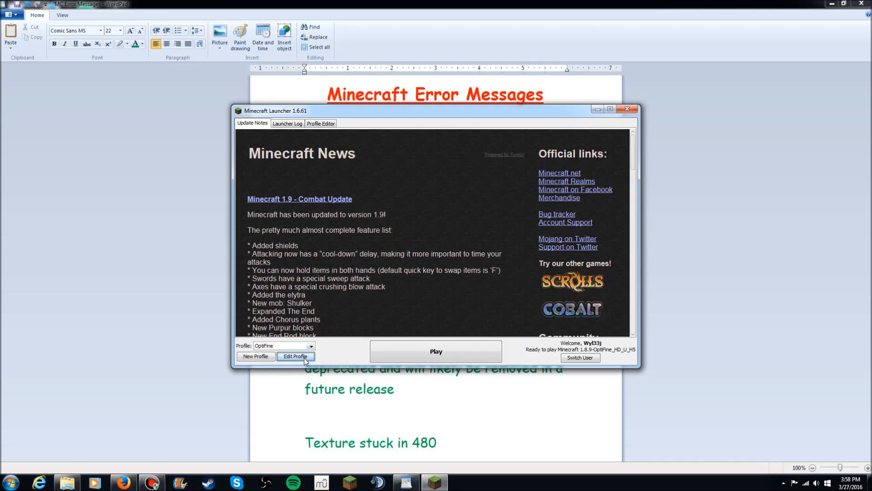
Enter JVM arguments -Xmx2048M -Xms2048M for the OptiFine profile, then untick the JVM Arguments override
{"action": "left_click", "coordinate": [296, 356]}
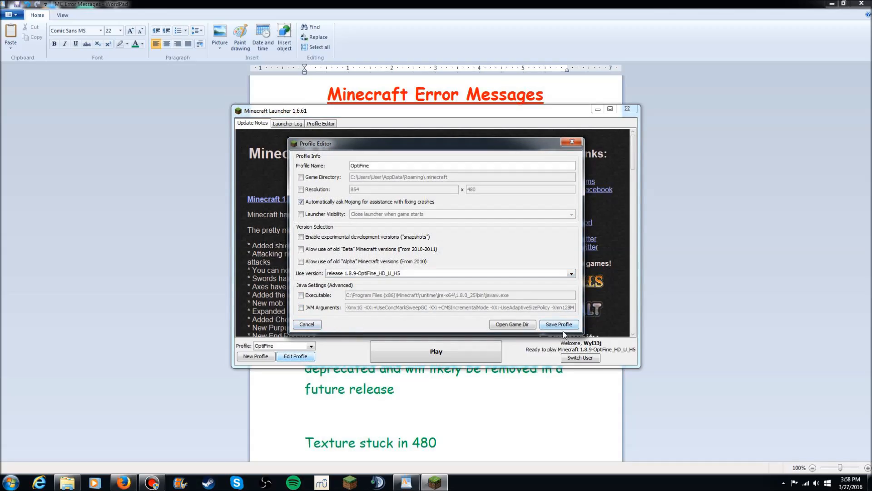
{"action": "left_click", "coordinate": [300, 308]}
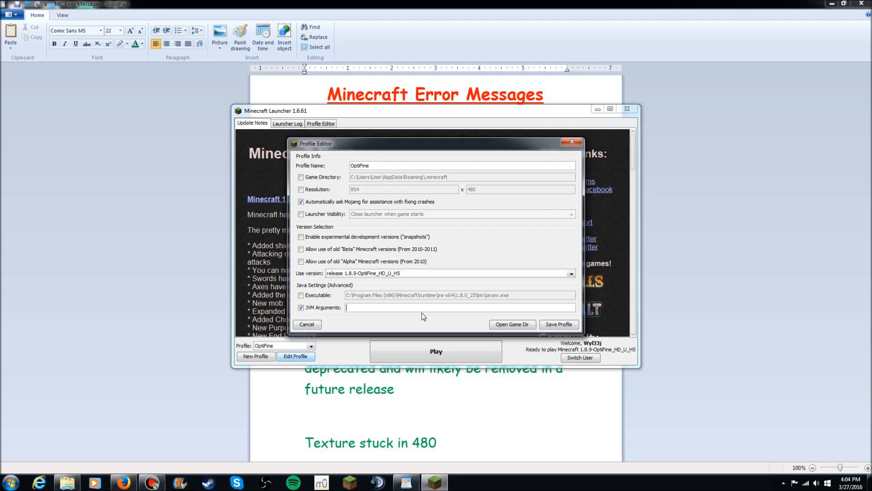
{"action": "mouse_move", "coordinate": [435, 325]}
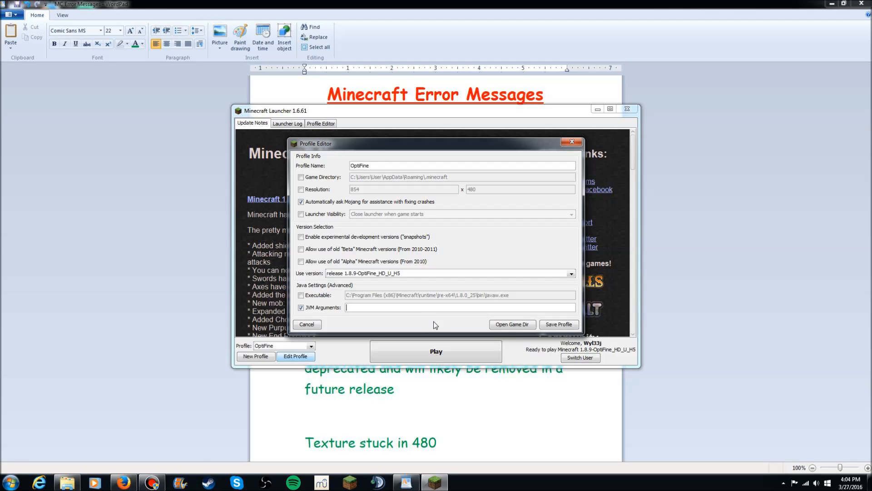
{"action": "left_click", "coordinate": [346, 308]}
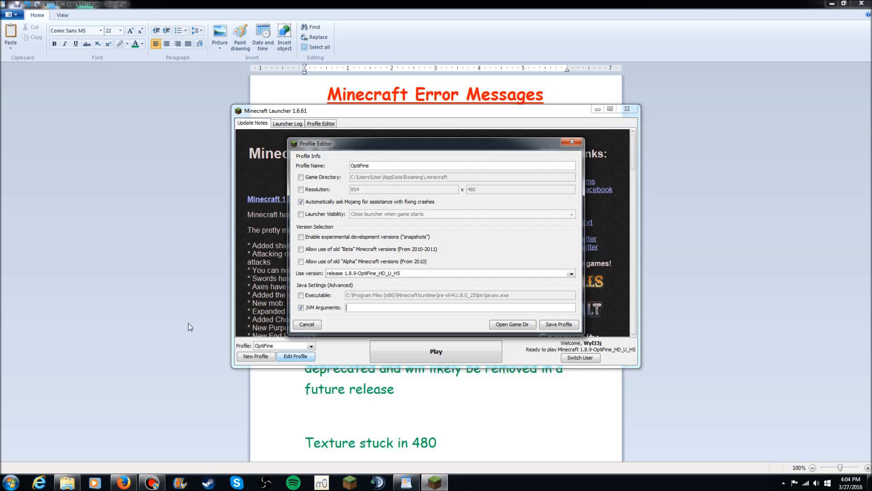
{"action": "mouse_move", "coordinate": [387, 323]}
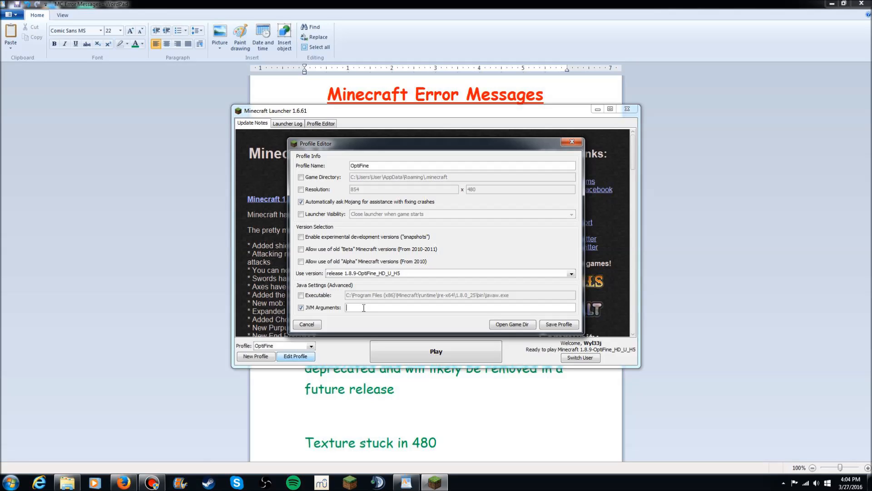
{"action": "type", "text": "-Xmx2048M -Xms2048M"}
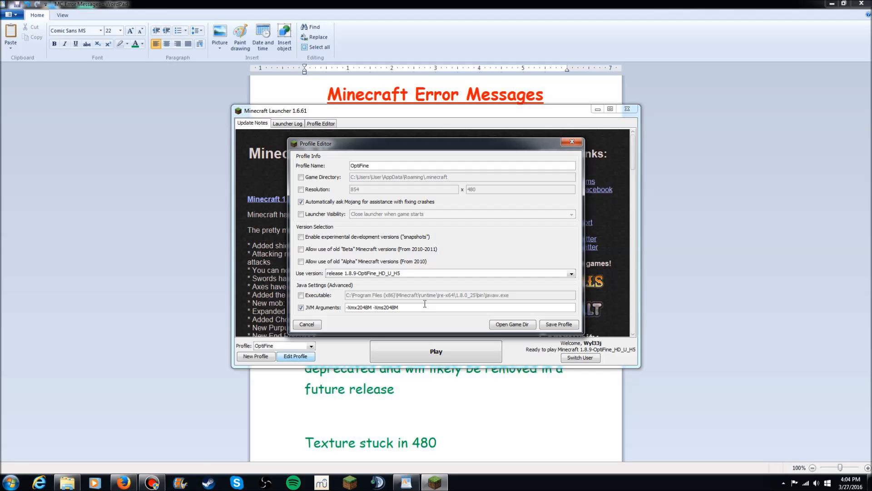
{"action": "mouse_move", "coordinate": [414, 317]}
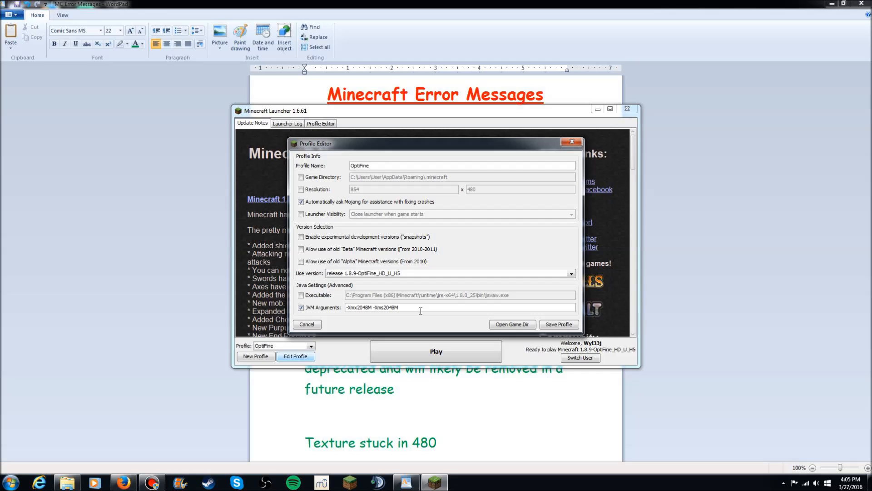
{"action": "double_click", "coordinate": [373, 307]}
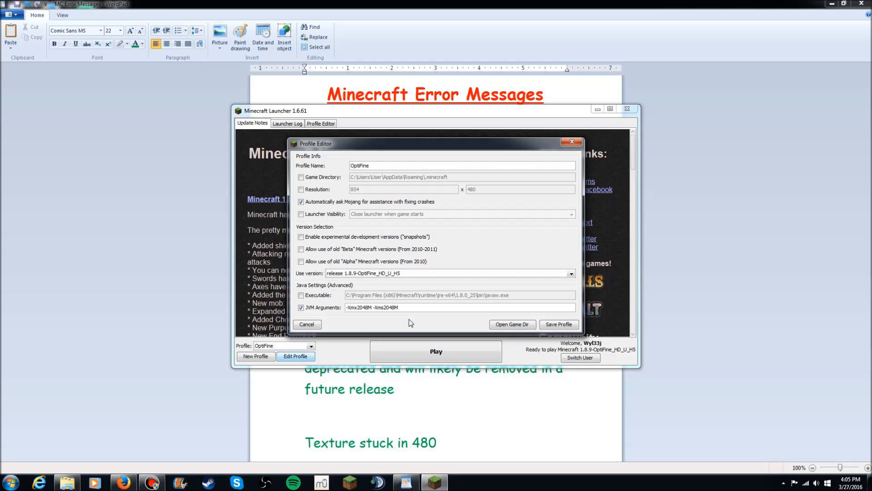
{"action": "left_click", "coordinate": [396, 307]}
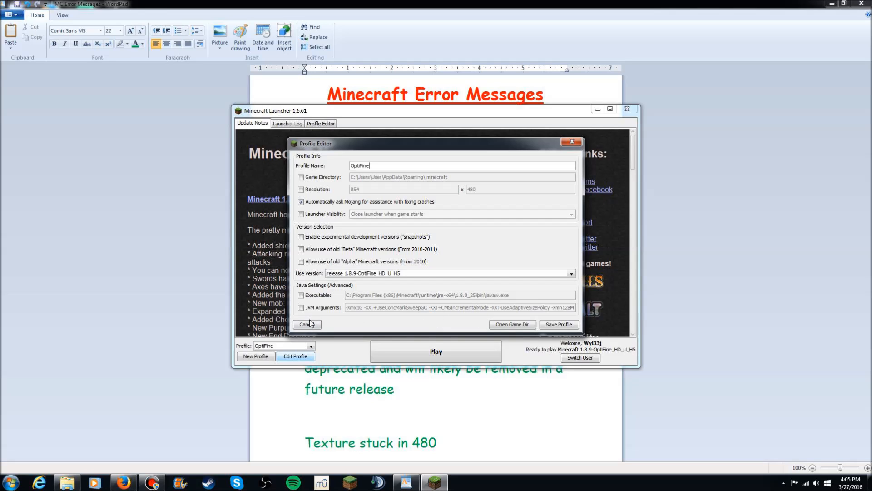
Cancel the Profile Editor and close the launcher, leaving the WordPad error notes showing
{"action": "left_click", "coordinate": [306, 324]}
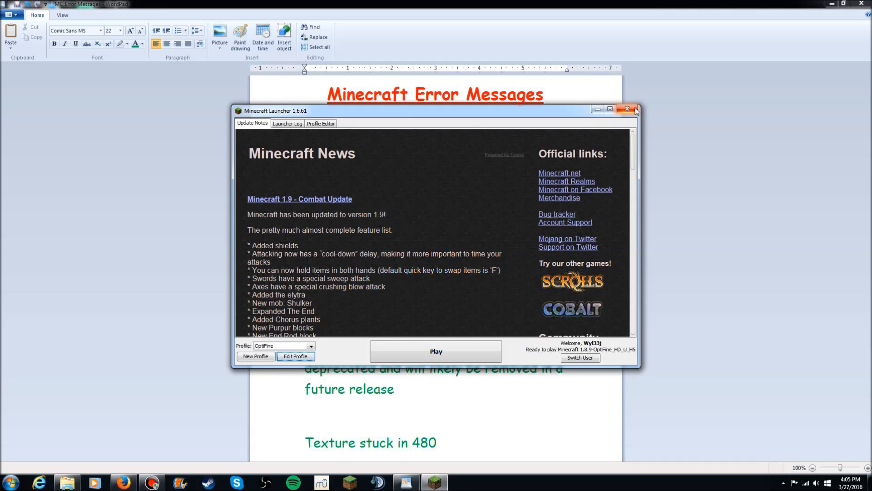
{"action": "left_click", "coordinate": [626, 109]}
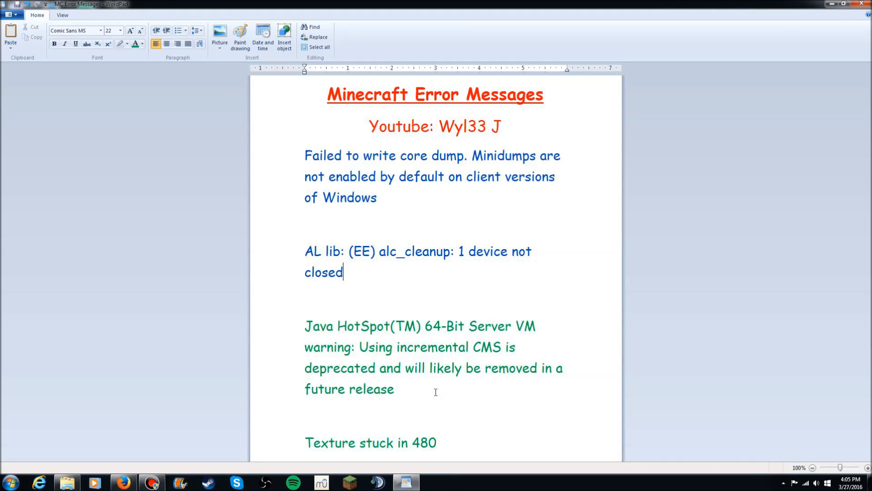
{"action": "left_click_drag", "start_coordinate": [305, 327], "coordinate": [394, 388]}
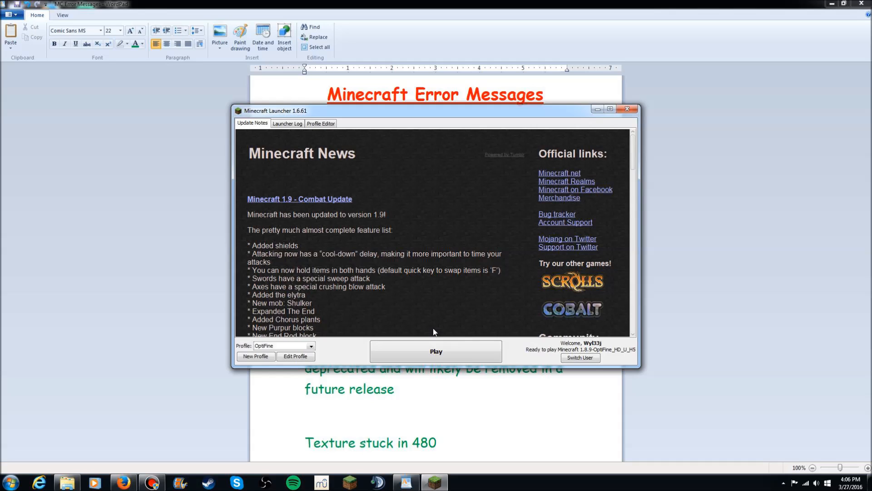
{"action": "mouse_move", "coordinate": [315, 359]}
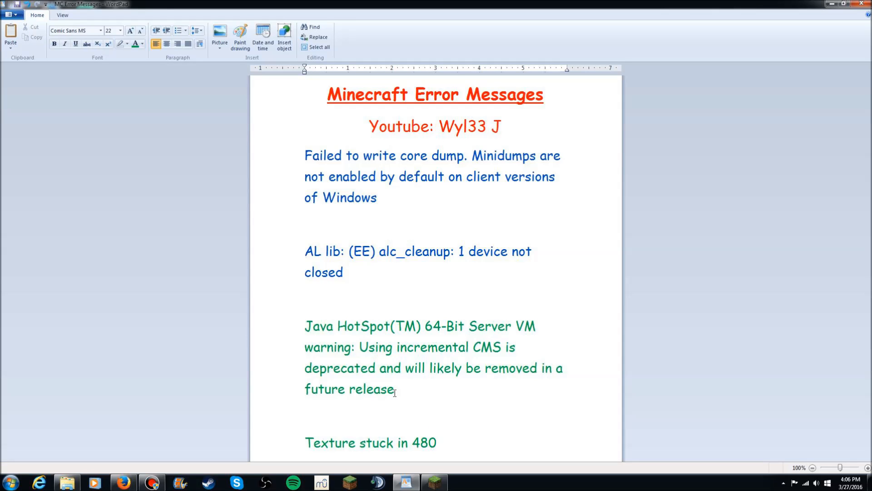
Reopen the launcher, switch the profile to Wyl33j and back to OptiFine
{"action": "left_click", "coordinate": [435, 481]}
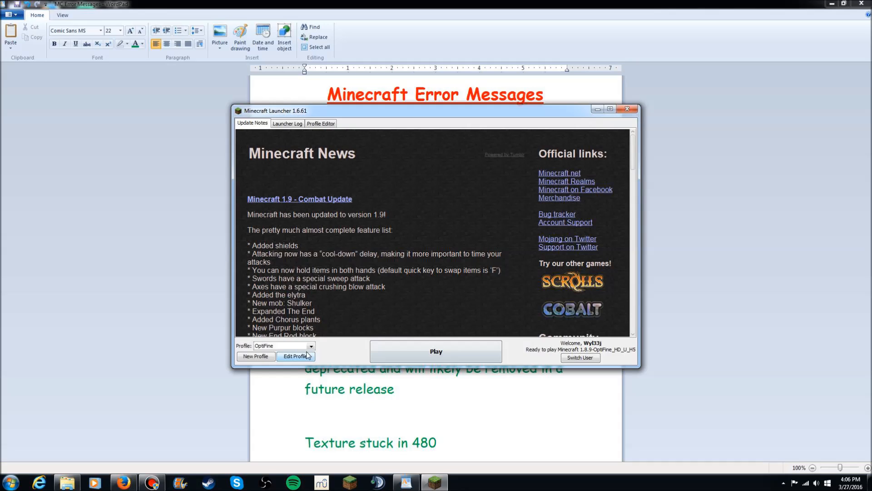
{"action": "left_click", "coordinate": [311, 346]}
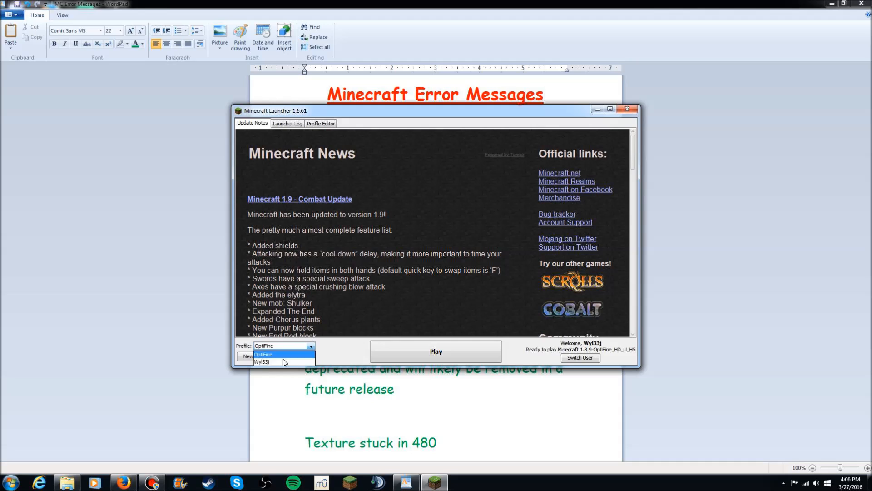
{"action": "left_click", "coordinate": [262, 361]}
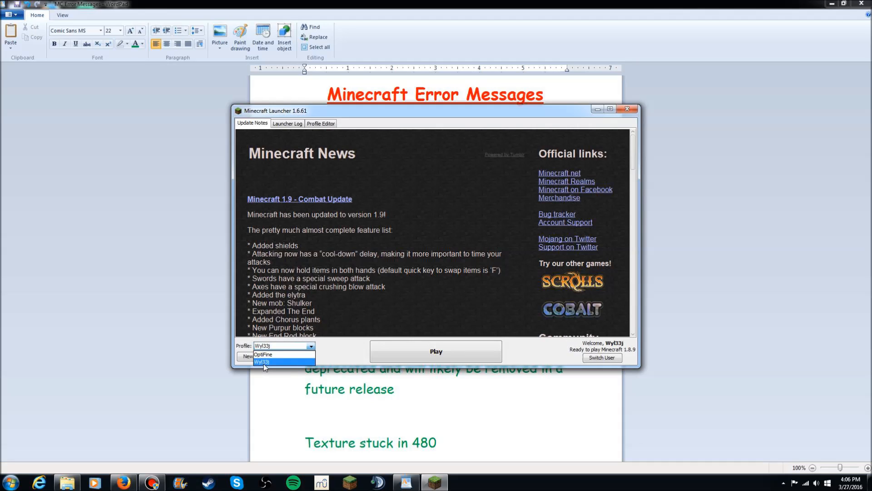
{"action": "left_click", "coordinate": [263, 355]}
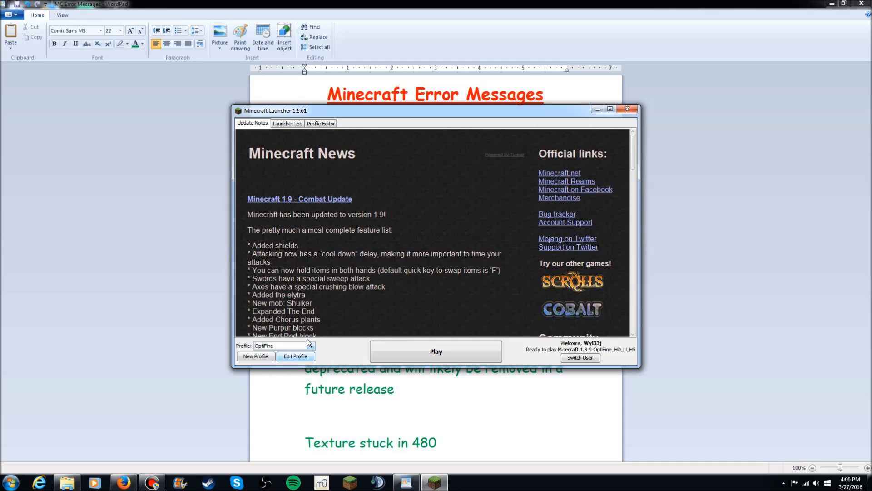
{"action": "left_click", "coordinate": [312, 345]}
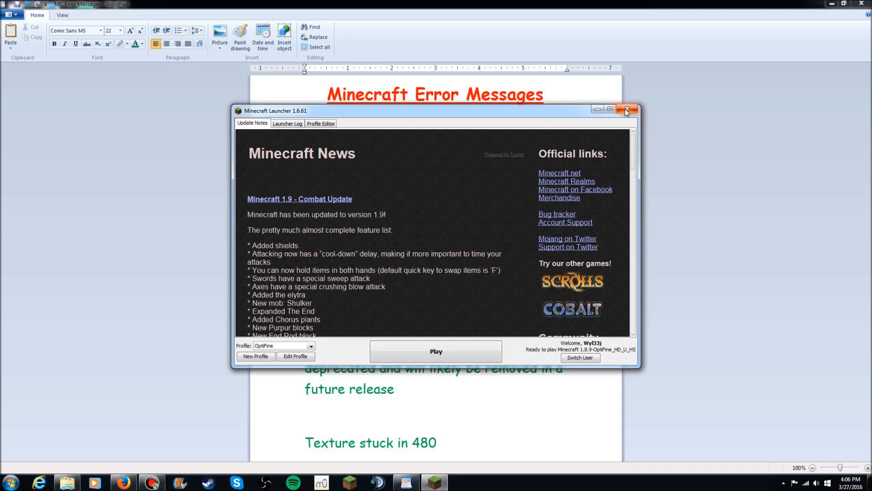
Close the Minecraft Launcher with its X button
{"action": "left_click", "coordinate": [628, 109]}
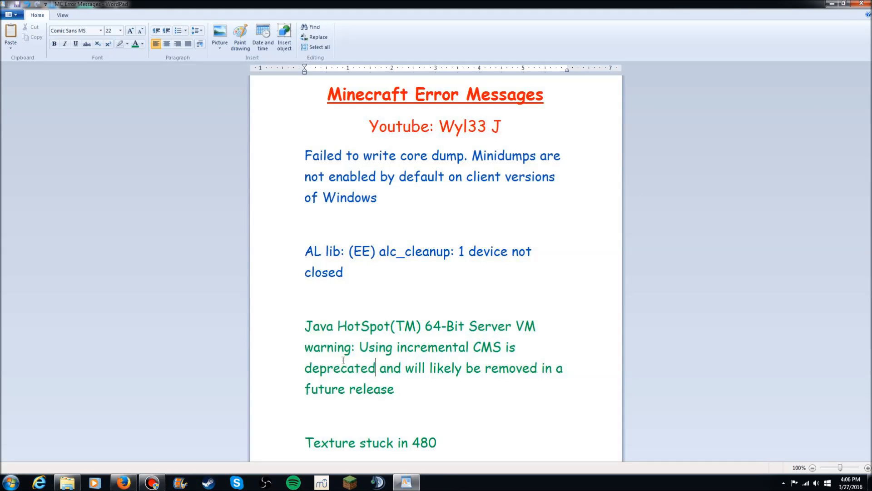
{"action": "mouse_move", "coordinate": [345, 296]}
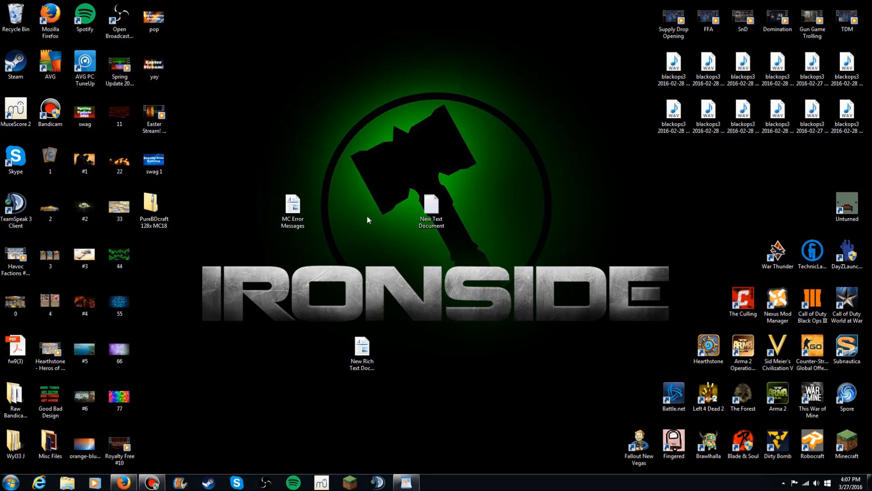
Search %appdata% from Start, open .minecraft, move the saves folder to the desktop and return to Roaming
{"action": "left_click", "coordinate": [10, 482]}
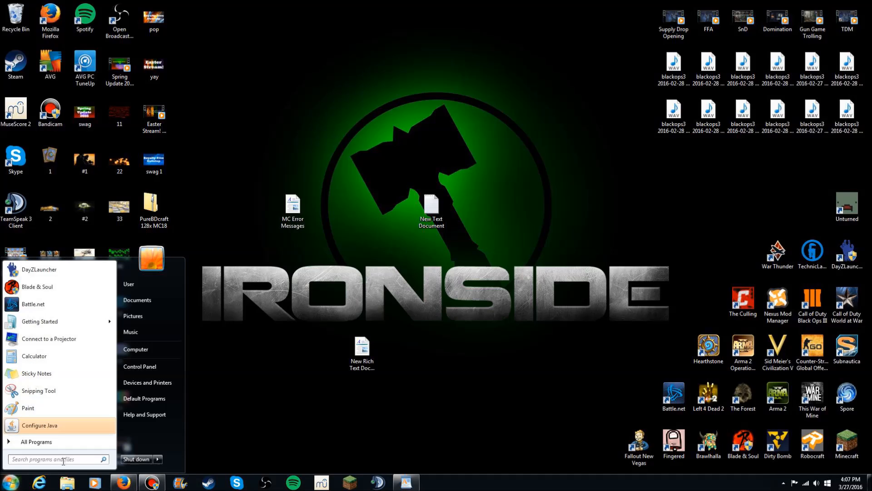
{"action": "left_click", "coordinate": [56, 459]}
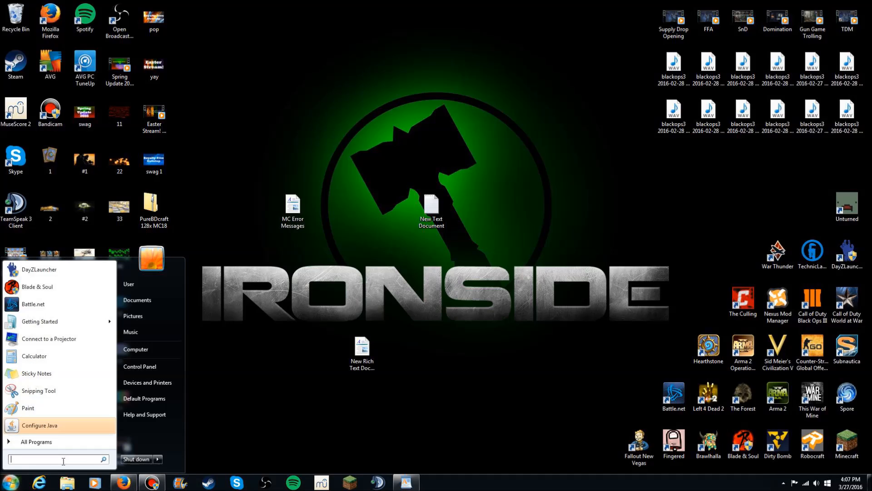
{"action": "type", "text": "%"}
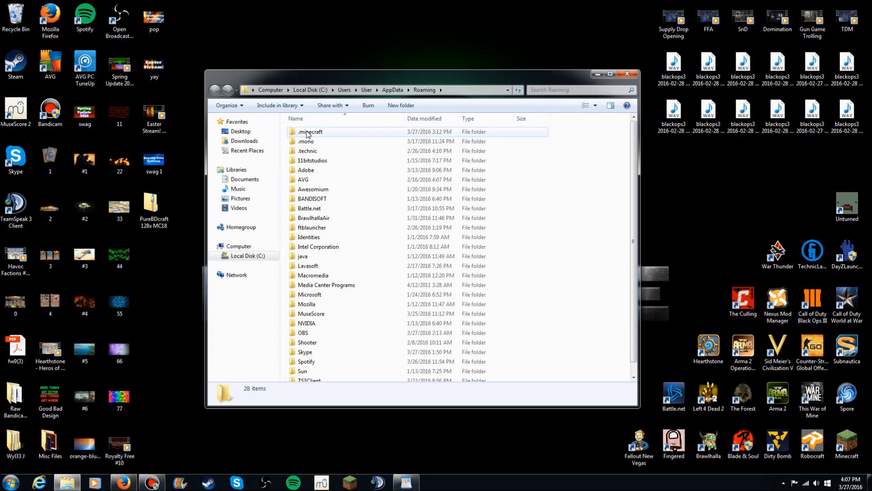
{"action": "double_click", "coordinate": [309, 131]}
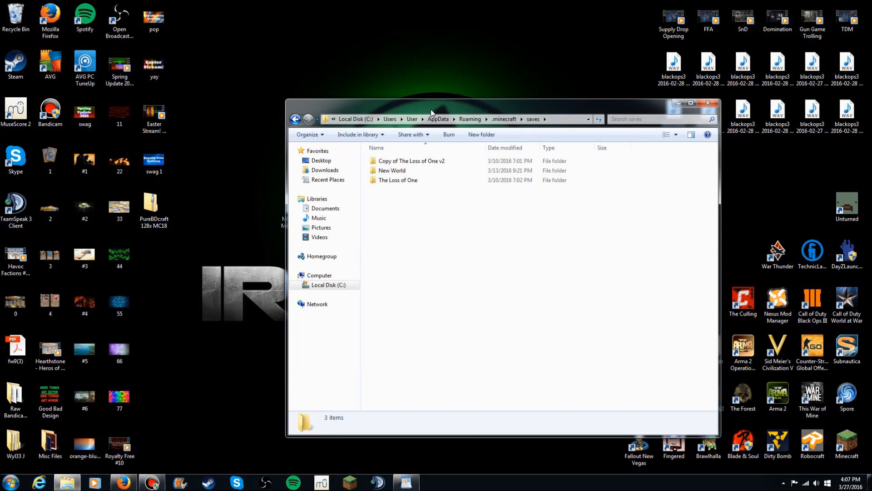
{"action": "left_click", "coordinate": [296, 119]}
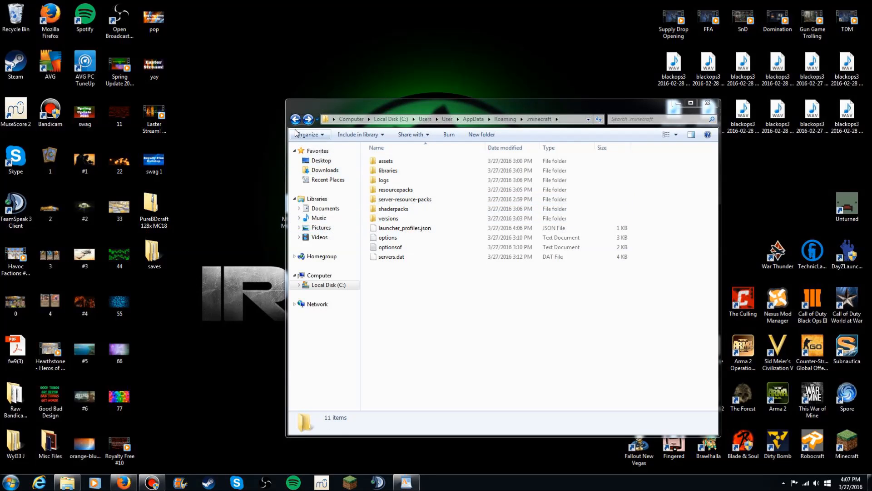
{"action": "left_click", "coordinate": [295, 119]}
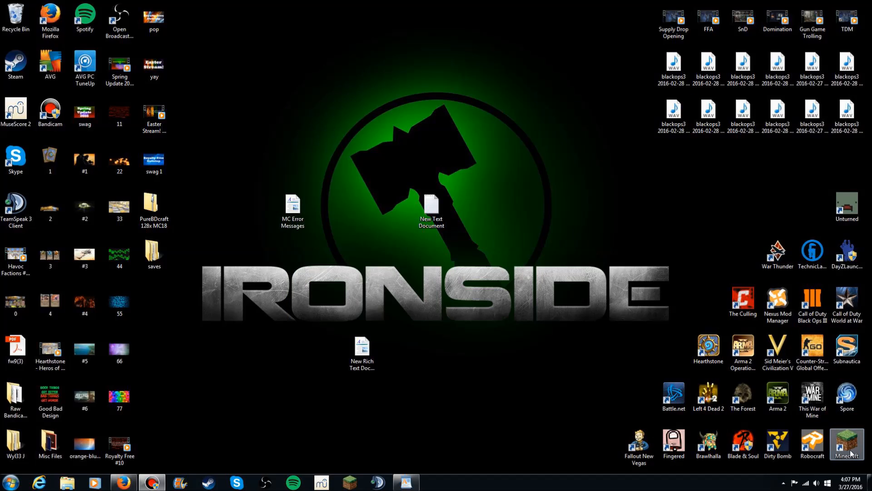
Search Minecraft in Start, then empty all 17 items from the Recycle Bin
{"action": "left_click", "coordinate": [10, 482]}
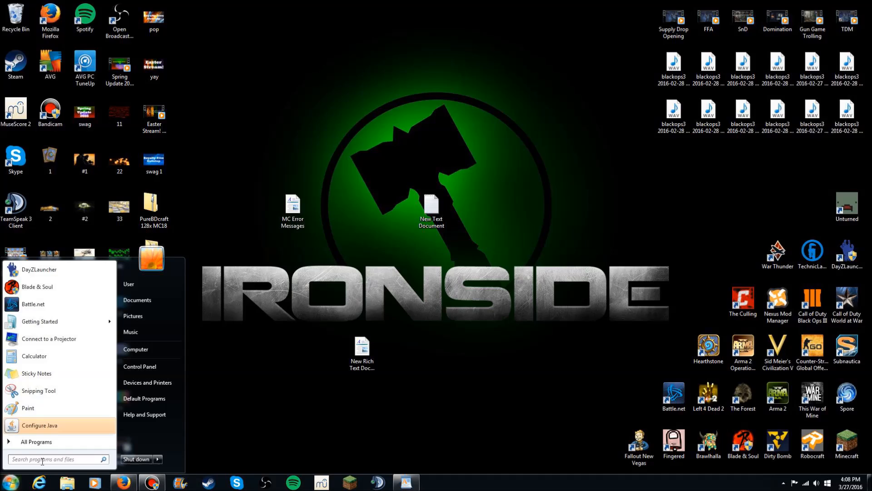
{"action": "type", "text": "minecraft"}
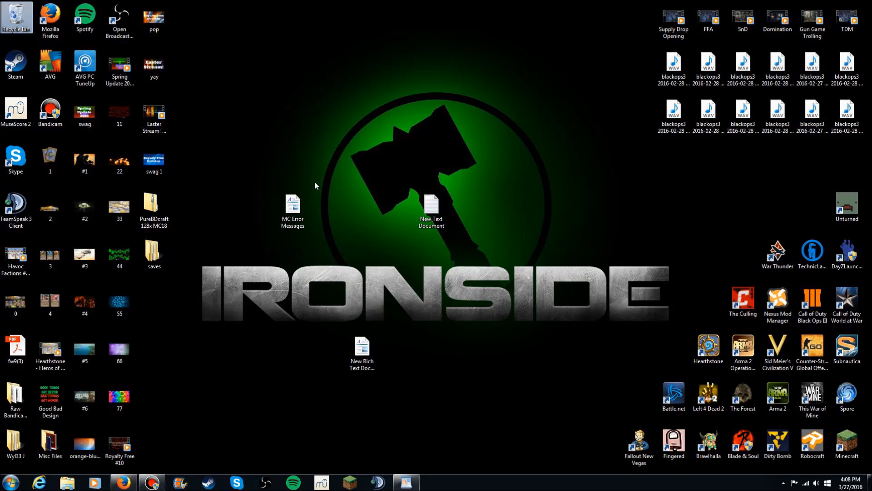
{"action": "double_click", "coordinate": [15, 16]}
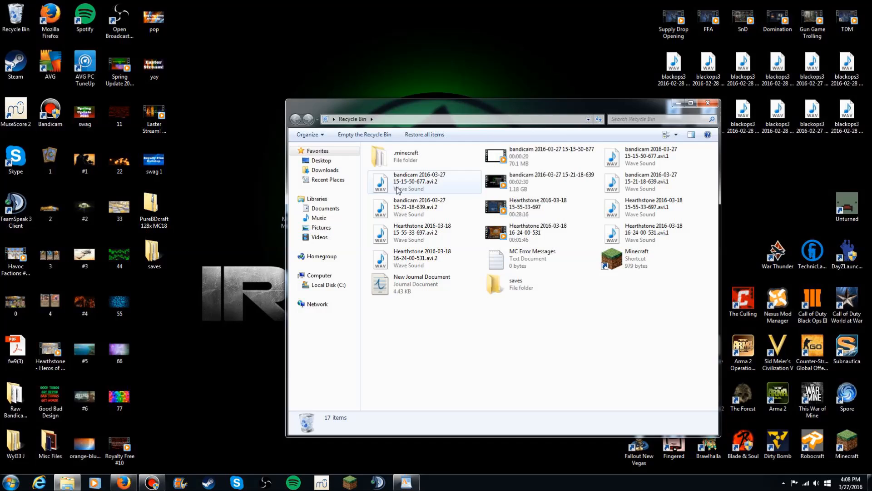
{"action": "left_click", "coordinate": [365, 135]}
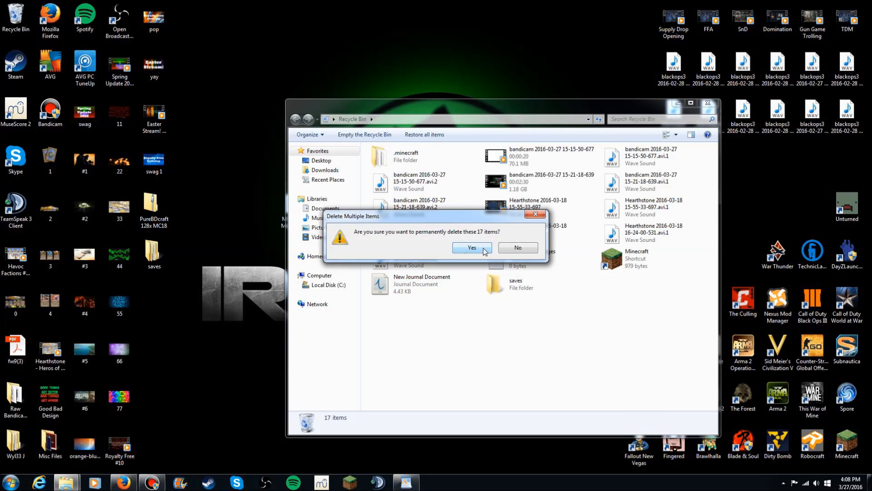
{"action": "left_click", "coordinate": [471, 248]}
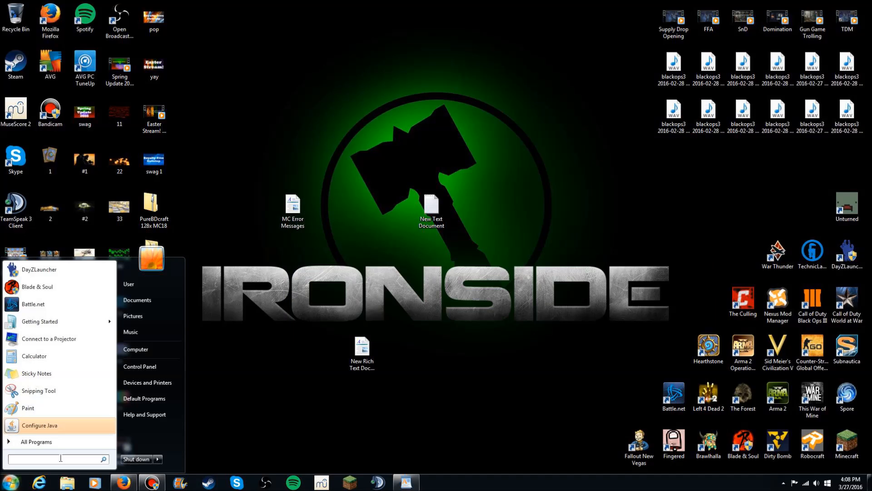
Delete the Minecraft shortcut, empty the Recycle Bin again and close its window
{"action": "type", "text": "Mi"}
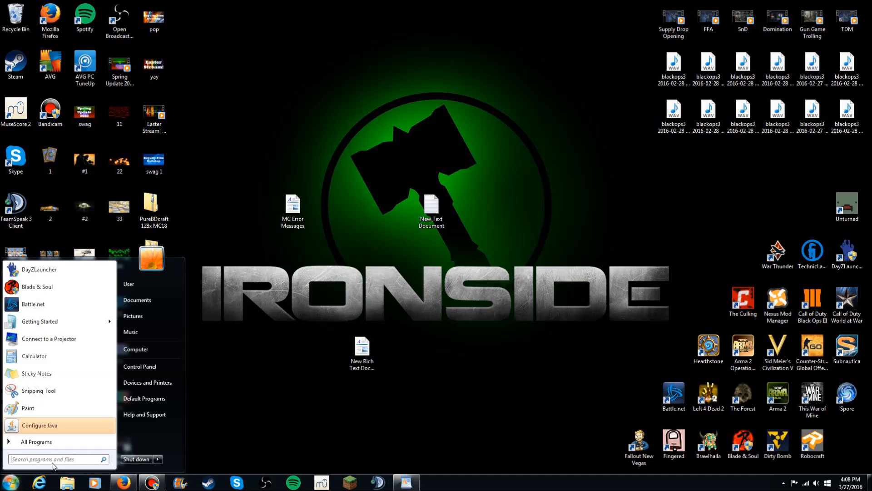
{"action": "type", "text": "Minecraft"}
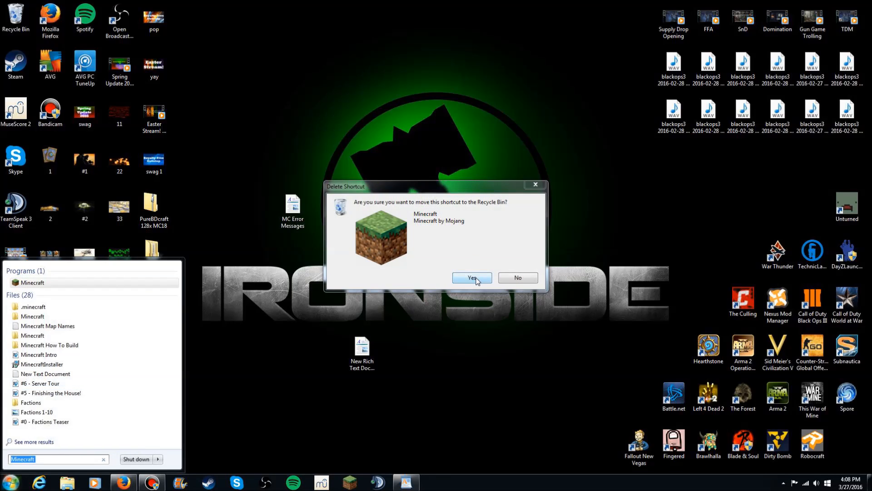
{"action": "left_click", "coordinate": [471, 278]}
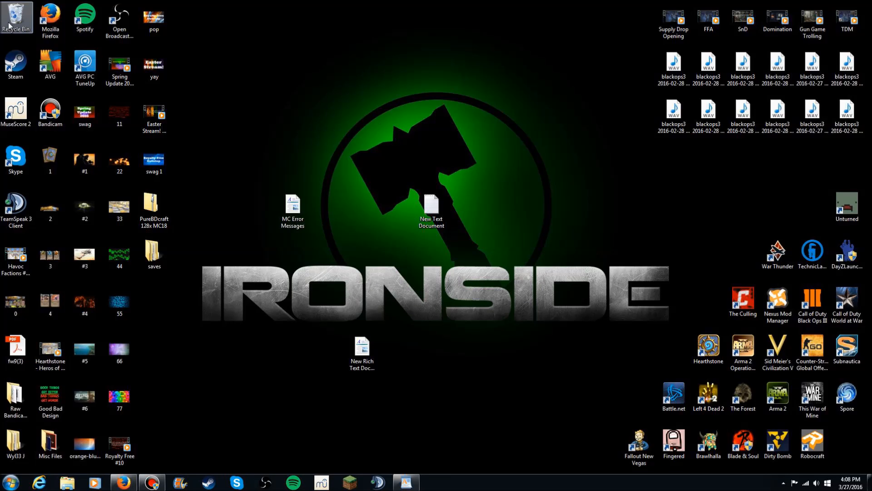
{"action": "double_click", "coordinate": [16, 17]}
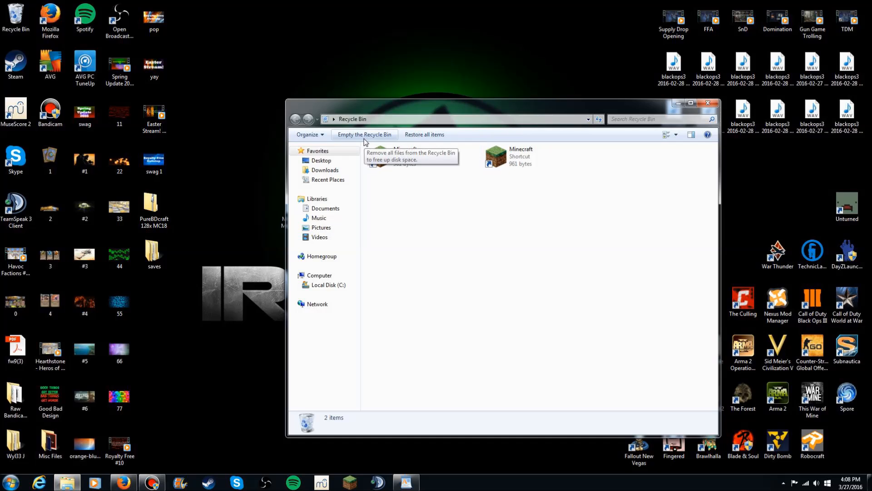
{"action": "left_click", "coordinate": [363, 134]}
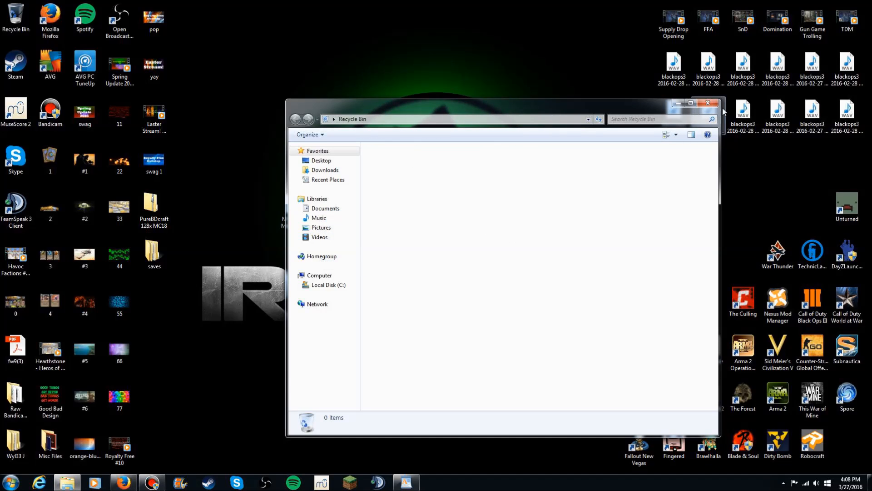
{"action": "left_click", "coordinate": [707, 103]}
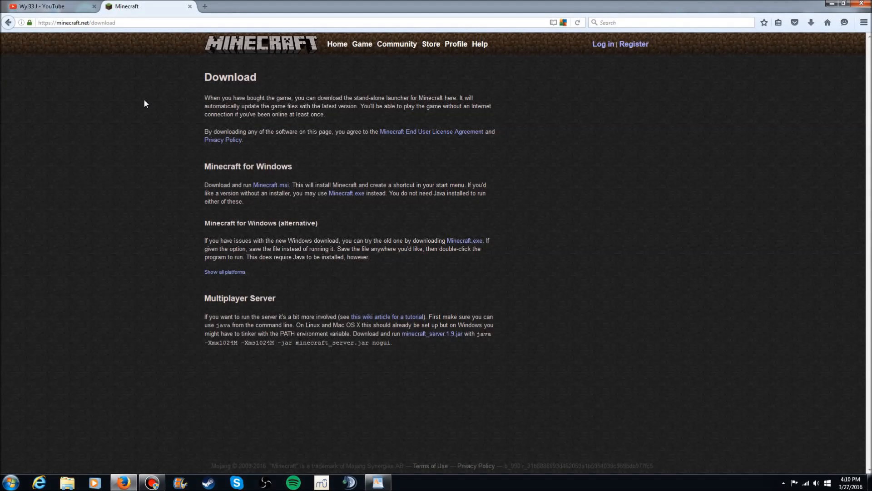
{"action": "mouse_move", "coordinate": [63, 31]}
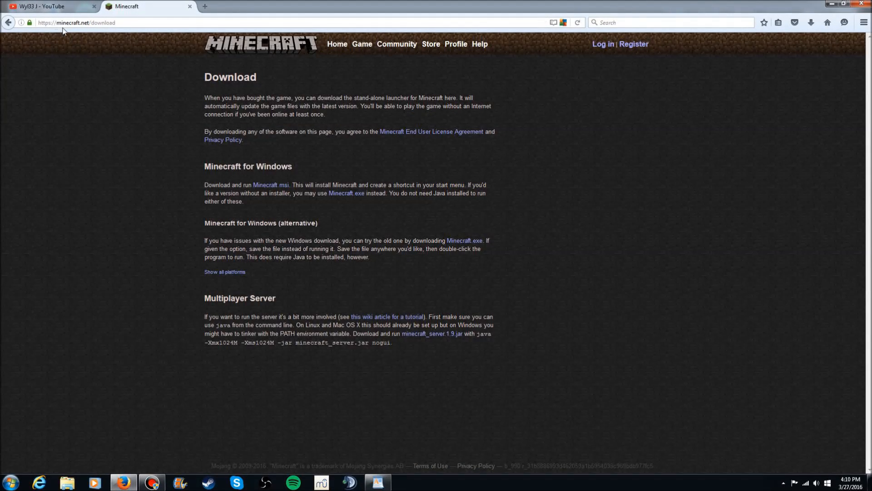
{"action": "mouse_move", "coordinate": [282, 79]}
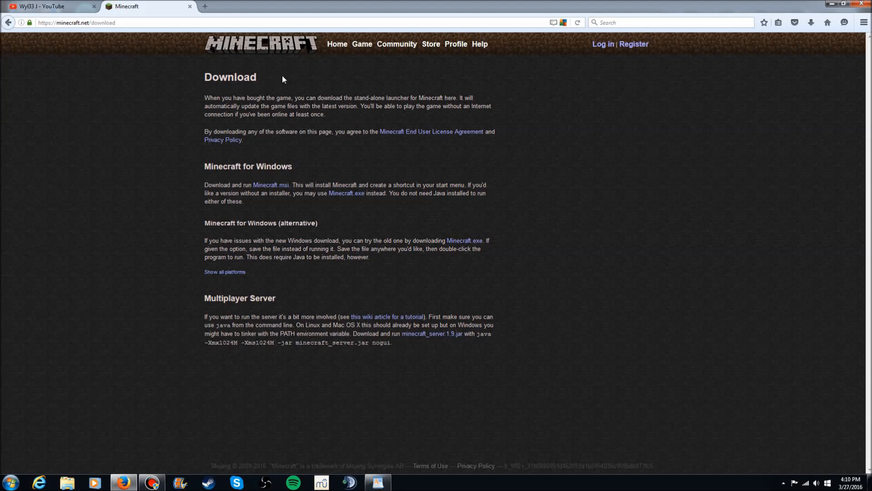
{"action": "mouse_move", "coordinate": [210, 185]}
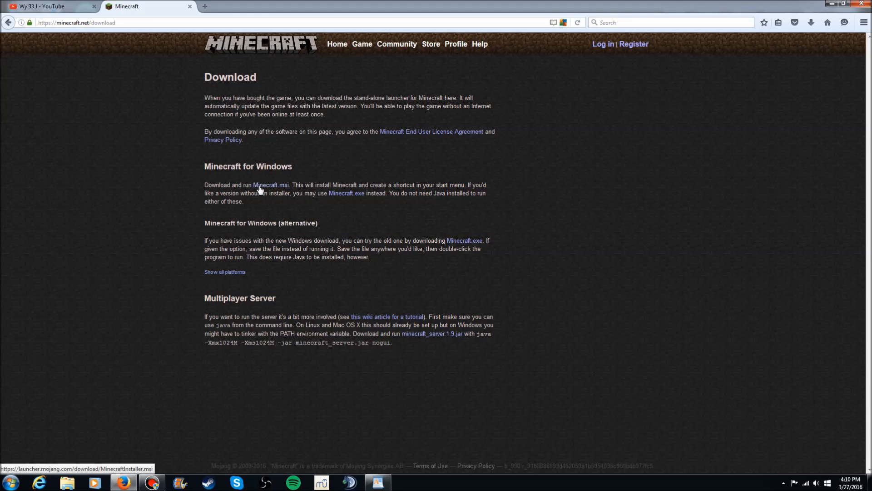
{"action": "mouse_move", "coordinate": [378, 197]}
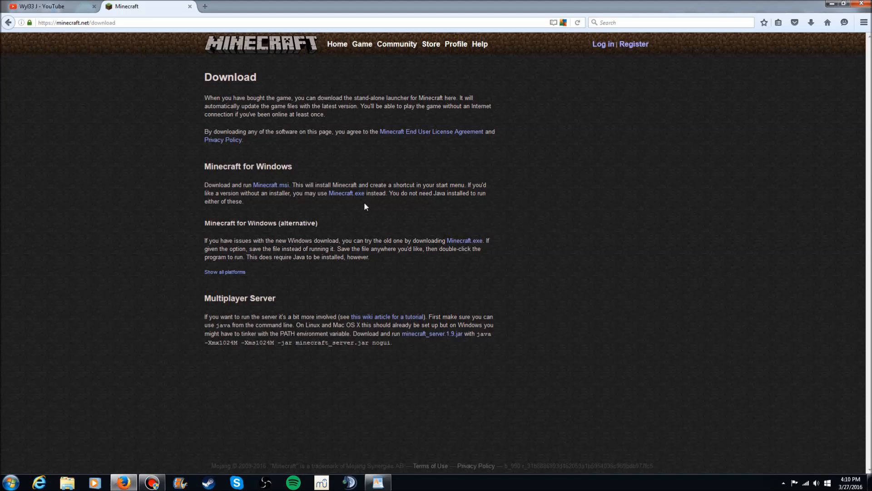
{"action": "mouse_move", "coordinate": [308, 207]}
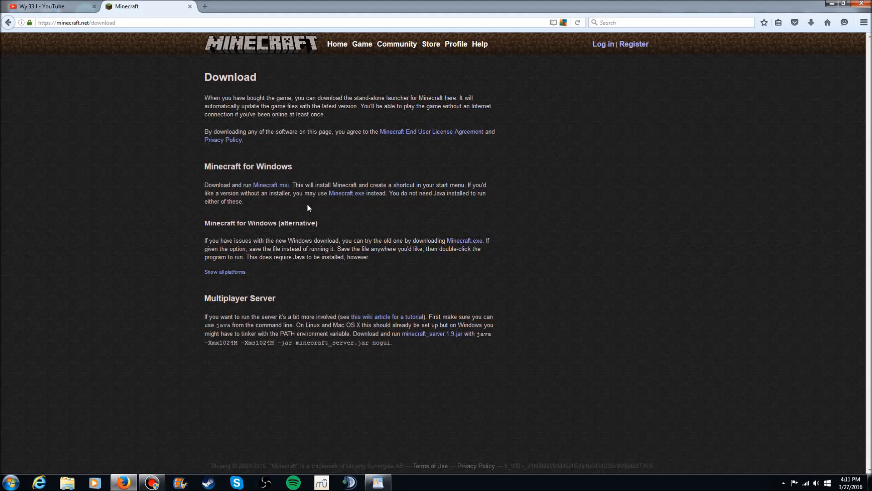
{"action": "mouse_move", "coordinate": [272, 187]}
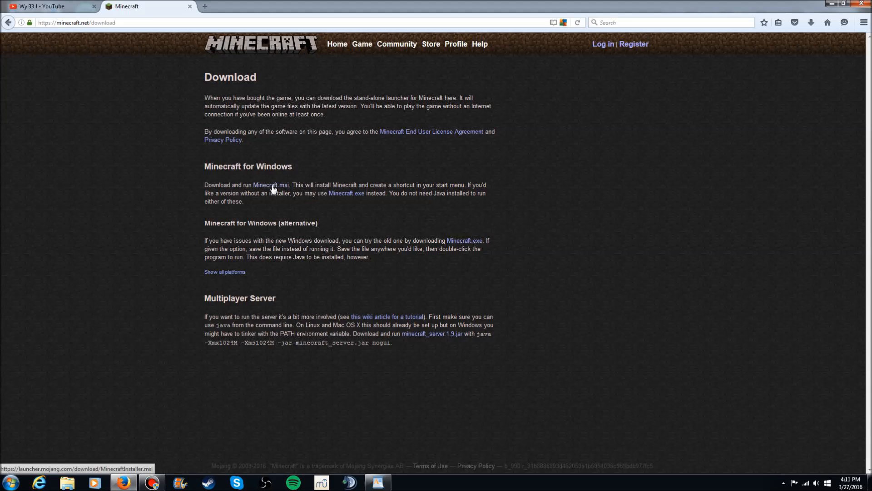
Download MinecraftInstaller.msi and open it from Firefox's Downloads panel
{"action": "left_click", "coordinate": [271, 184]}
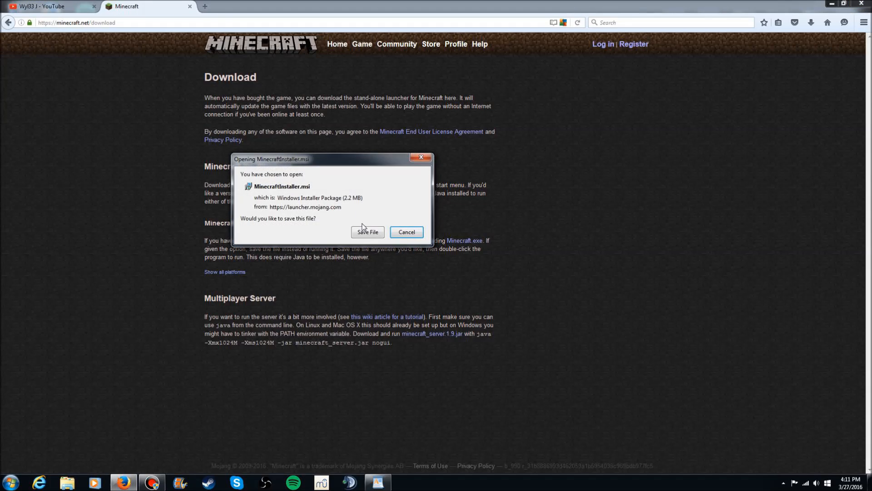
{"action": "left_click", "coordinate": [366, 232]}
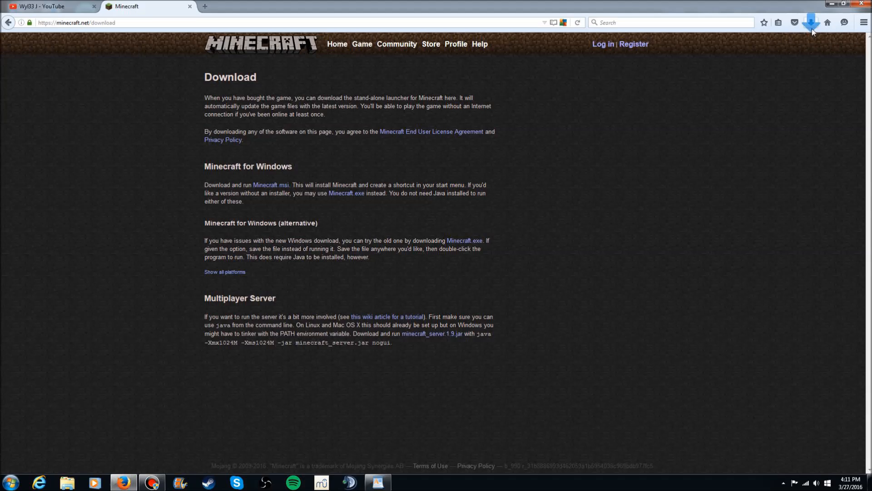
{"action": "left_click", "coordinate": [810, 22]}
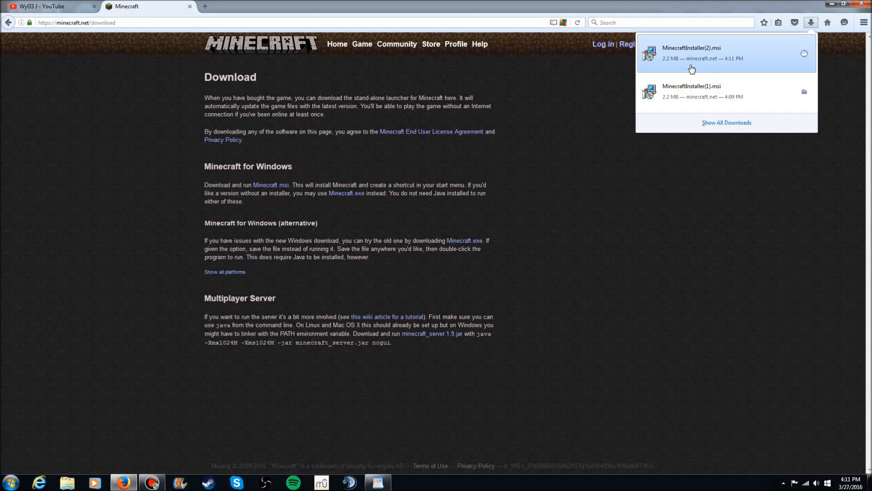
{"action": "left_click", "coordinate": [692, 54]}
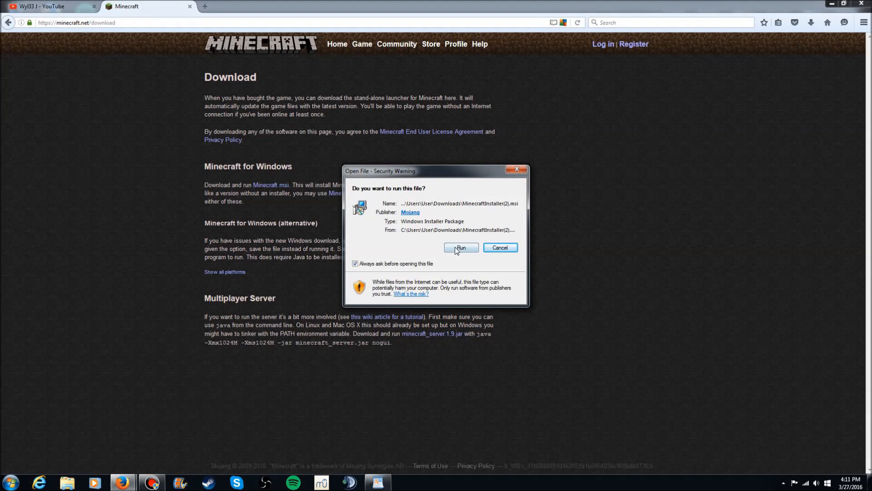
Run the installer and step through the setup wizard to install Minecraft
{"action": "left_click", "coordinate": [460, 247]}
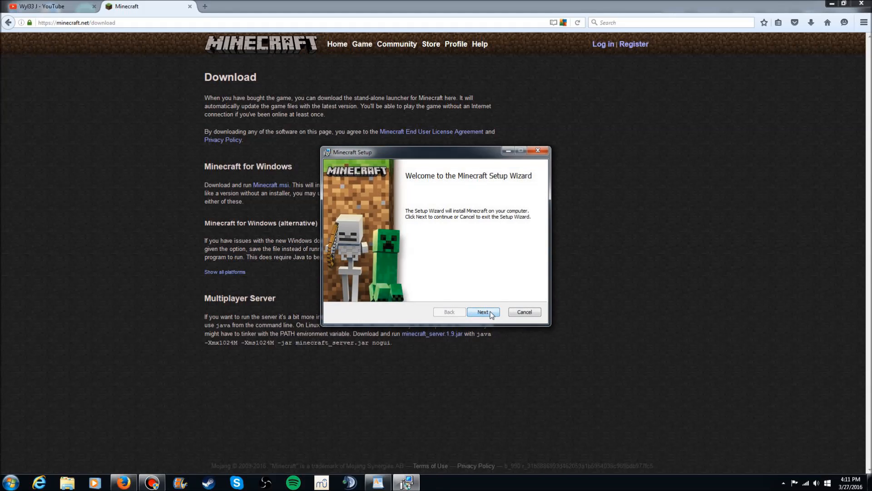
{"action": "left_click", "coordinate": [481, 312]}
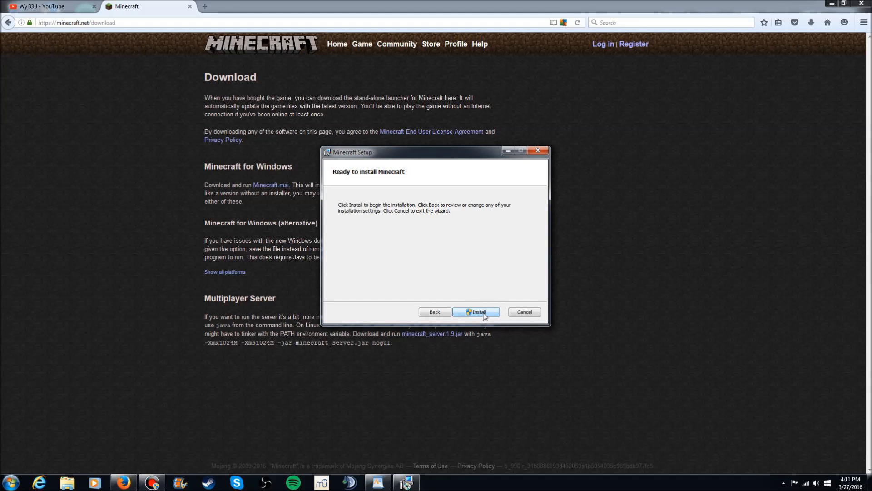
{"action": "left_click", "coordinate": [475, 312]}
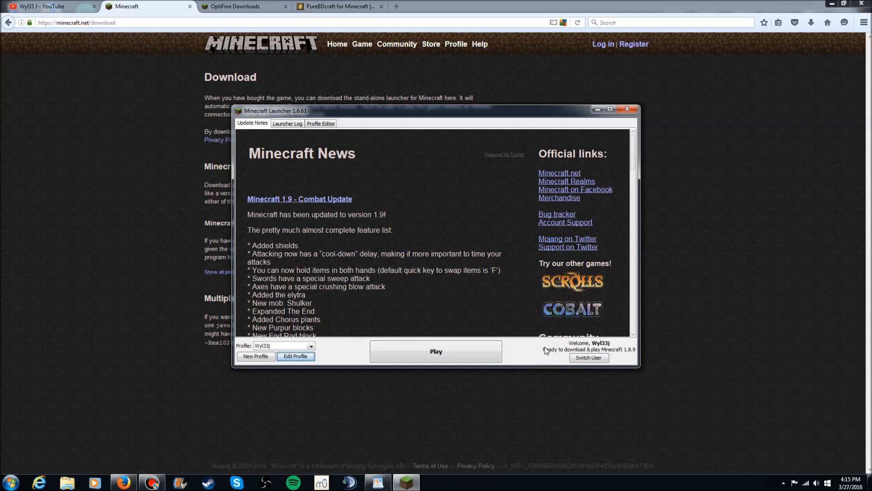
{"action": "mouse_move", "coordinate": [533, 361]}
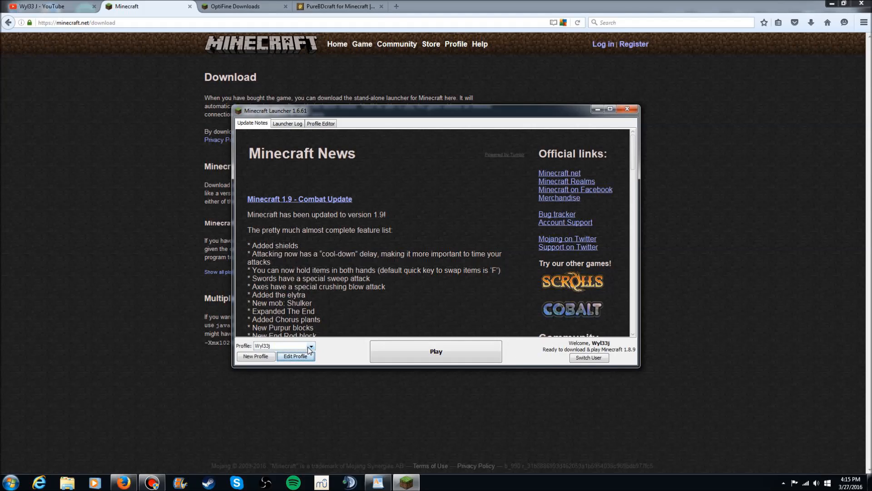
Check the profile's Use version shows release 1.8.9, cancel the editor and start the game
{"action": "left_click", "coordinate": [295, 356]}
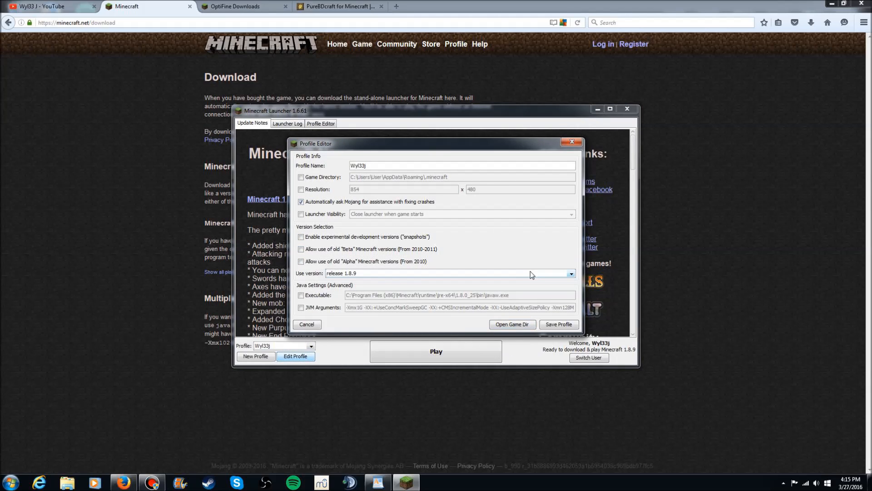
{"action": "left_click", "coordinate": [569, 274]}
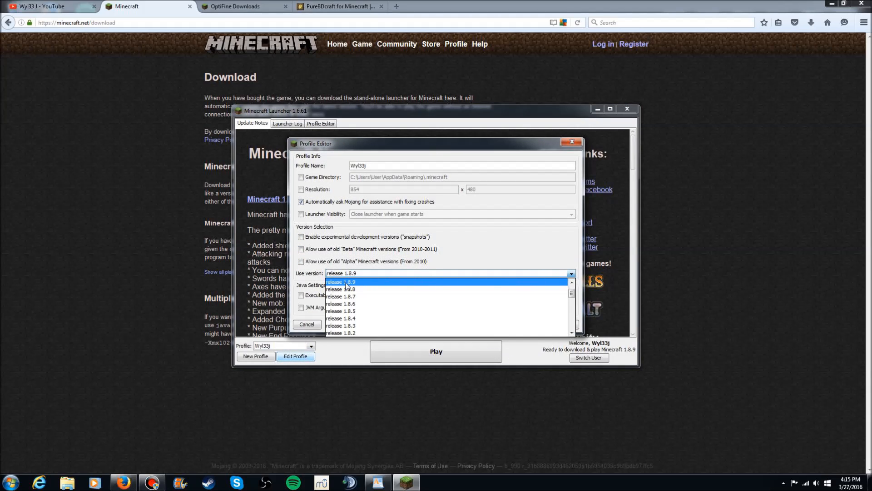
{"action": "left_click", "coordinate": [340, 281]}
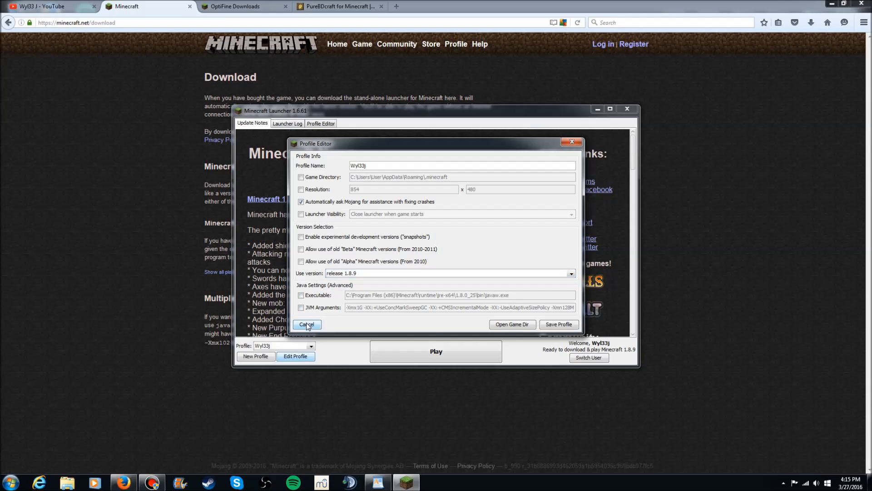
{"action": "left_click", "coordinate": [306, 325]}
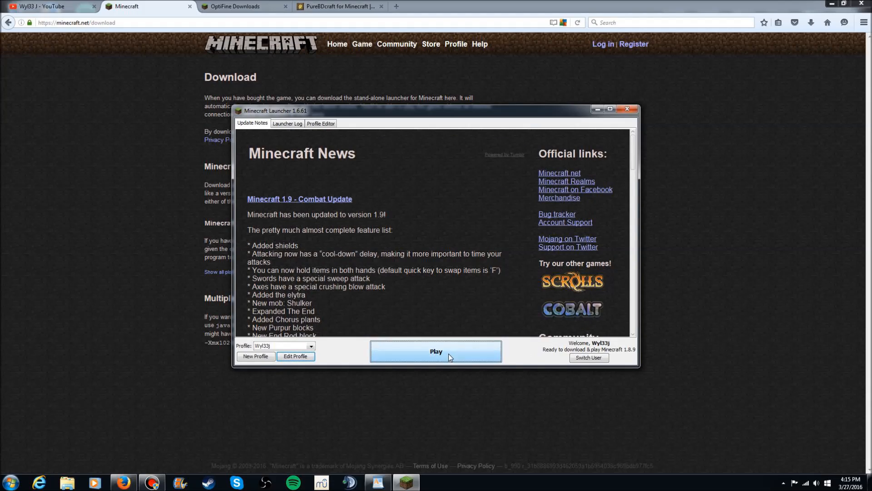
{"action": "left_click", "coordinate": [436, 350]}
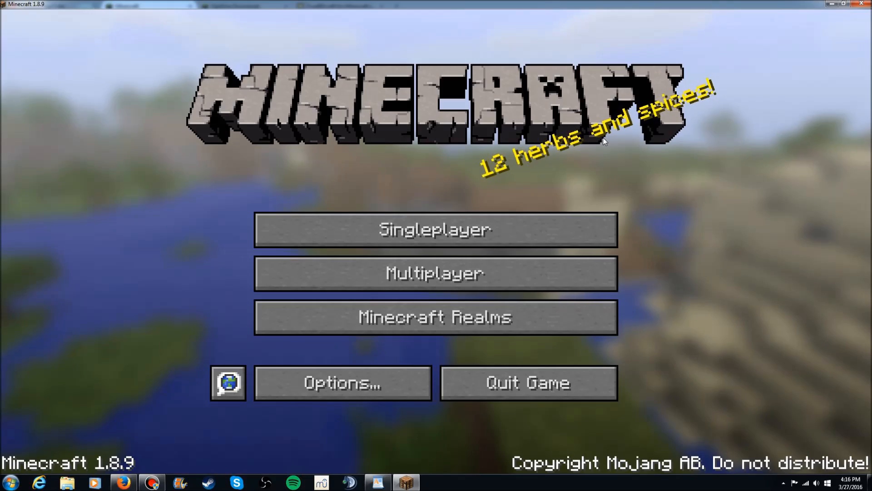
Join a multiplayer server, then disconnect from it via the in-game menu
{"action": "left_click", "coordinate": [435, 274]}
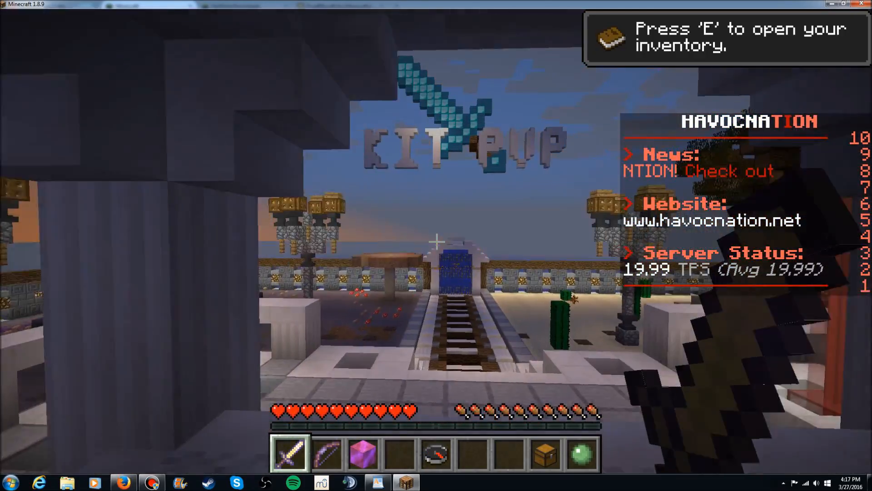
{"action": "key", "text": "Escape"}
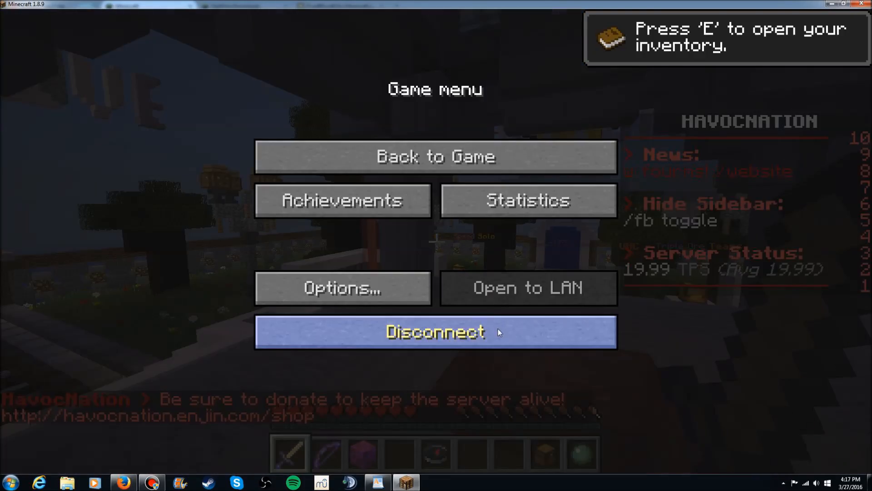
{"action": "left_click", "coordinate": [435, 330]}
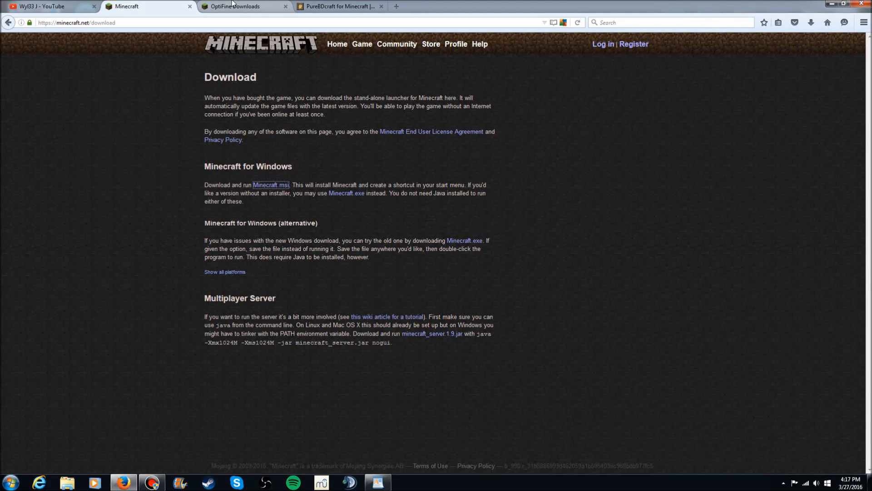
Download OptiFine_1.8.9_HD_U_H5.jar from the OptiFine Downloads page past adf.ly
{"action": "left_click", "coordinate": [239, 6]}
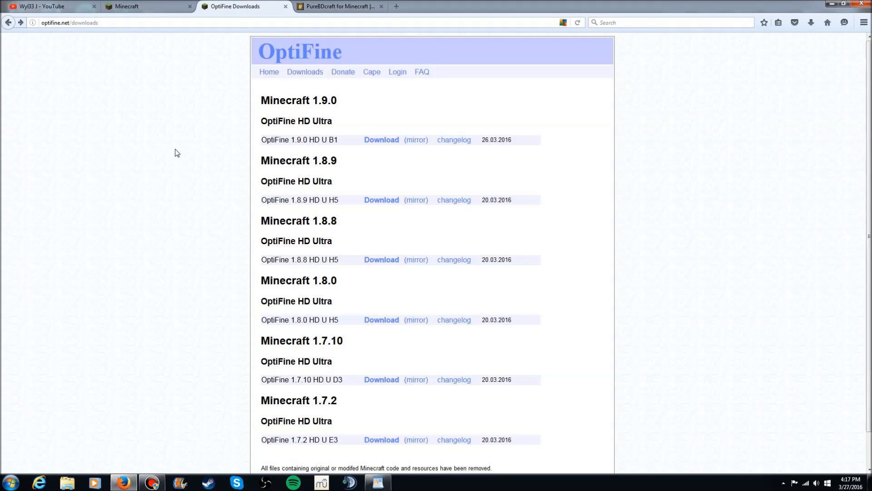
{"action": "mouse_move", "coordinate": [387, 205]}
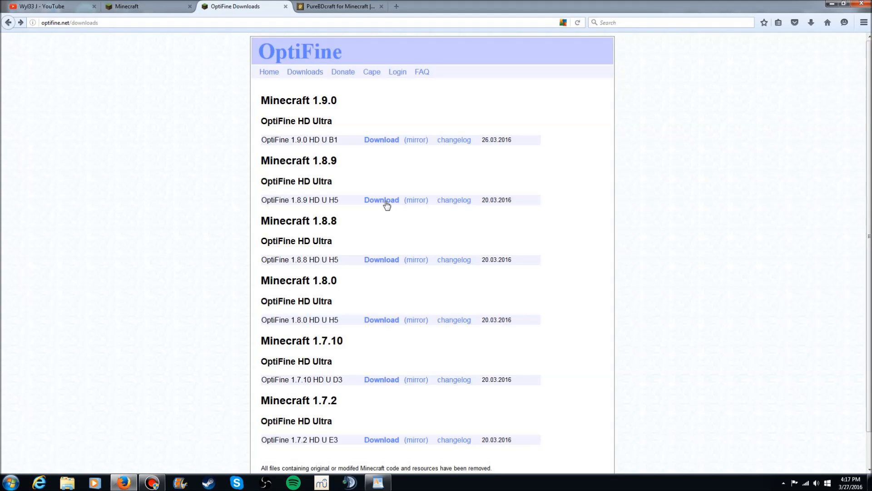
{"action": "scroll", "scroll_direction": "down", "scroll_amount": 3}
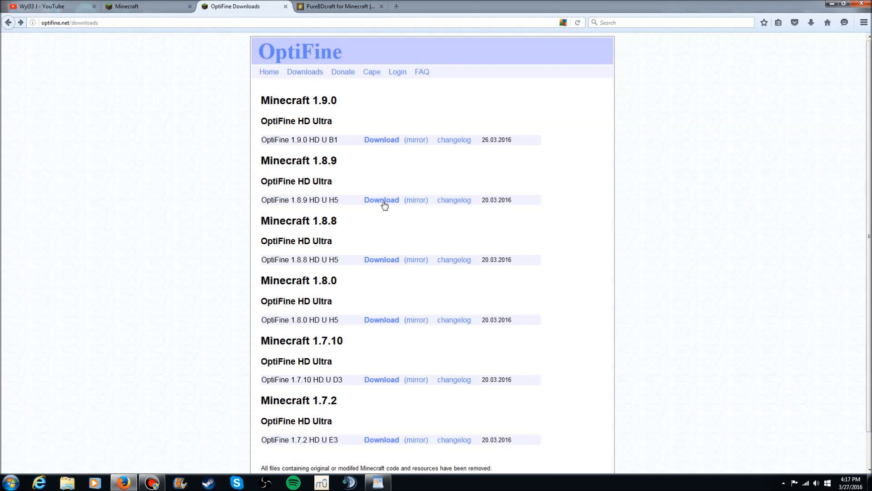
{"action": "left_click", "coordinate": [380, 200]}
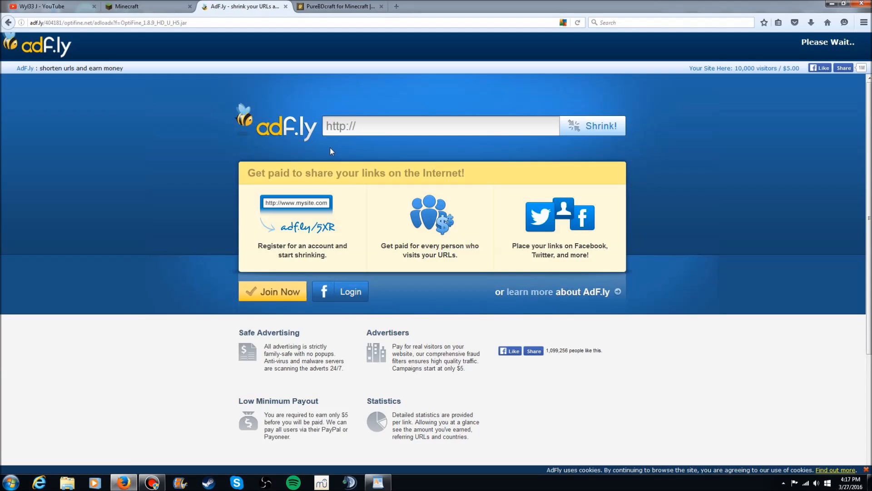
{"action": "mouse_move", "coordinate": [808, 103]}
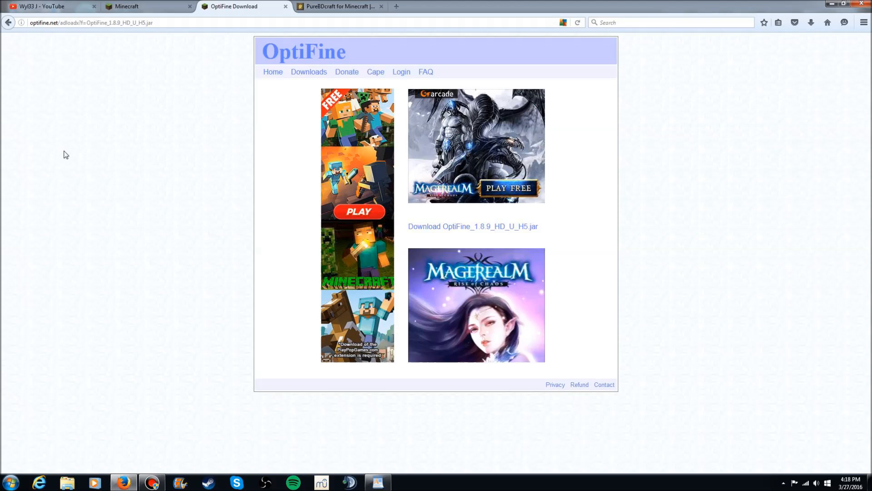
{"action": "mouse_move", "coordinate": [495, 232]}
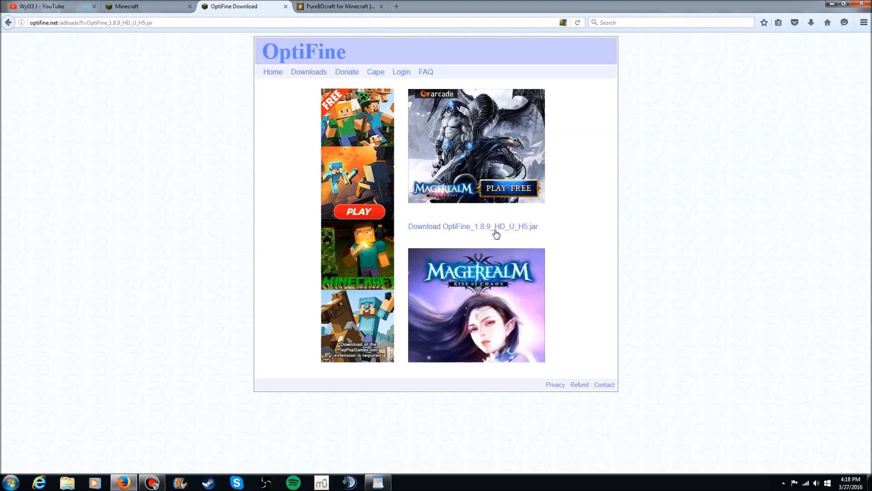
{"action": "left_click", "coordinate": [473, 226]}
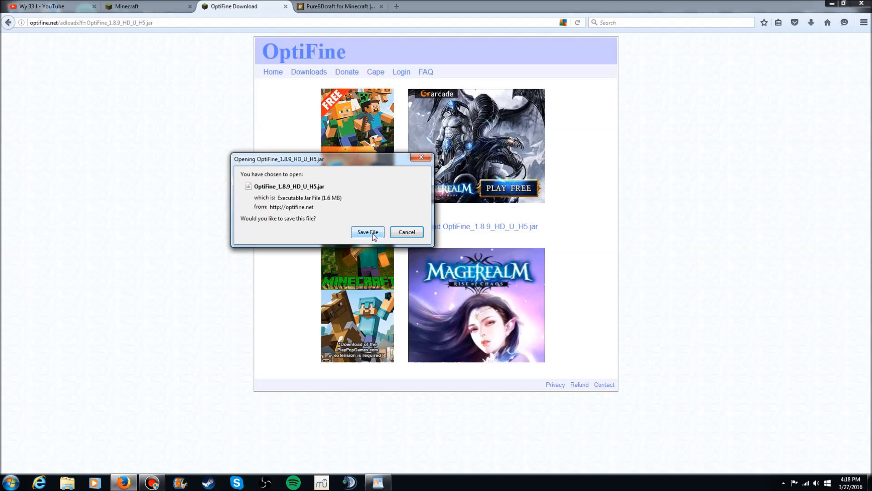
{"action": "left_click", "coordinate": [366, 231]}
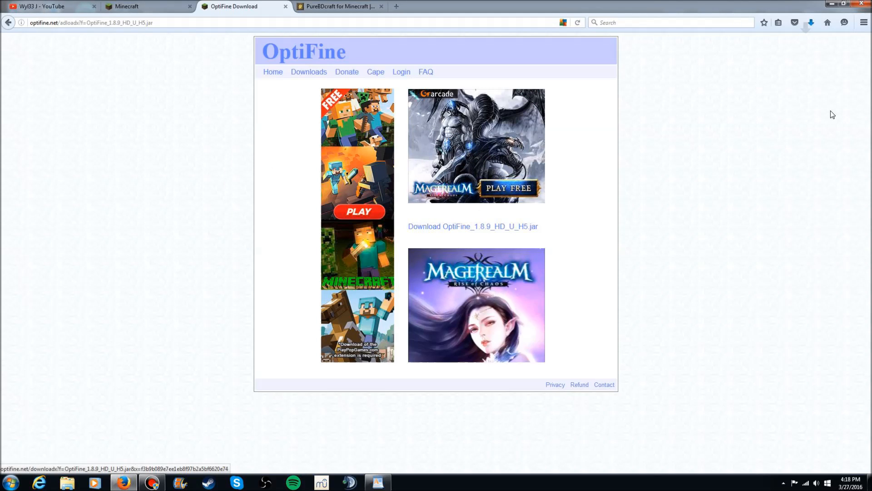
Run the OptiFine jar and install it into the Minecraft launcher, acknowledging success
{"action": "left_click", "coordinate": [812, 21]}
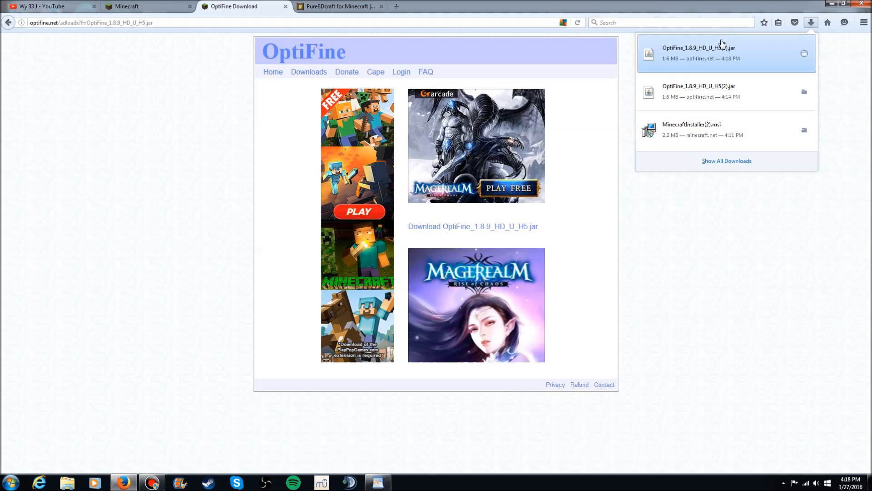
{"action": "double_click", "coordinate": [699, 52]}
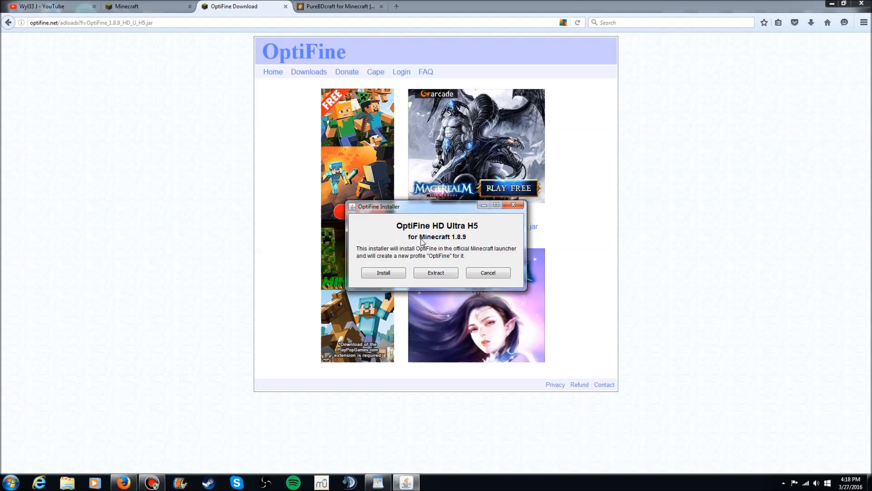
{"action": "left_click", "coordinate": [383, 272]}
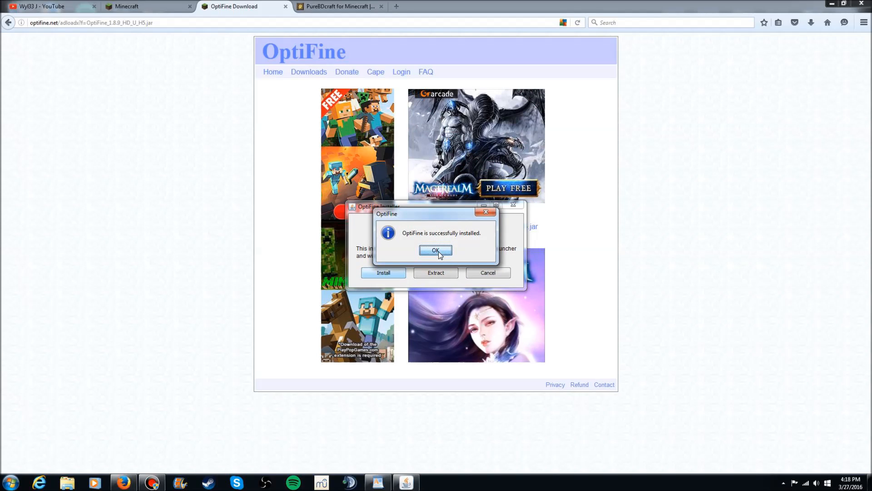
{"action": "left_click", "coordinate": [435, 251]}
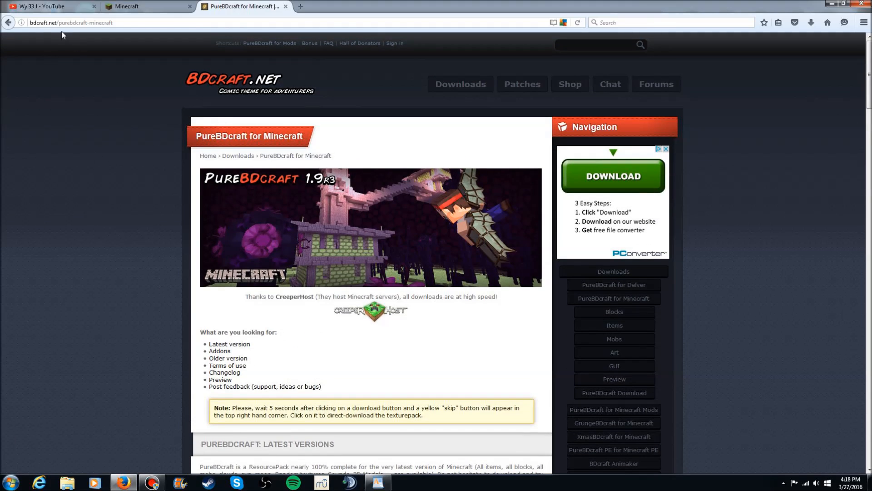
{"action": "mouse_move", "coordinate": [141, 98]}
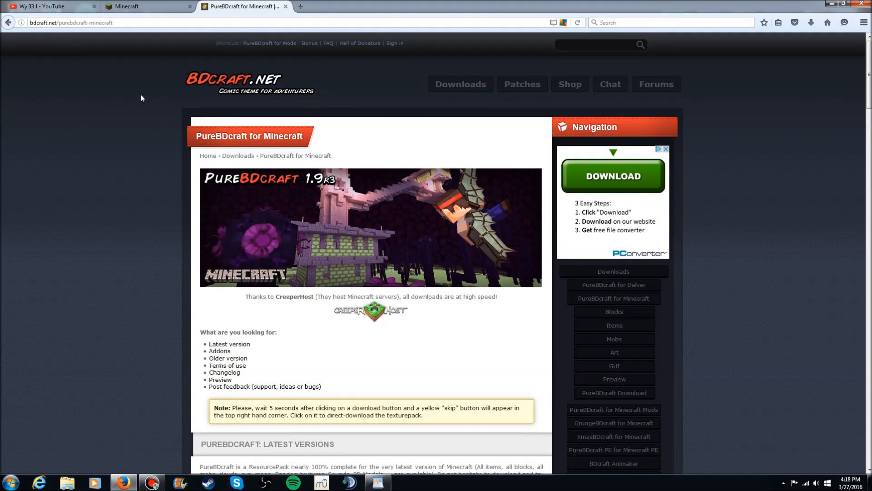
Scroll through the PureBDcraft resolution downloads, then close the BDcraft tab
{"action": "scroll", "scroll_direction": "down", "scroll_amount": 3}
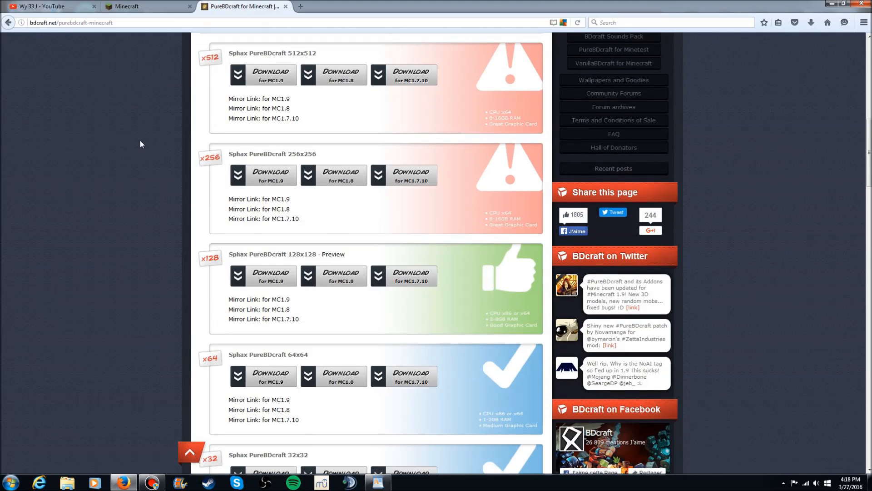
{"action": "scroll", "scroll_direction": "down", "scroll_amount": 3}
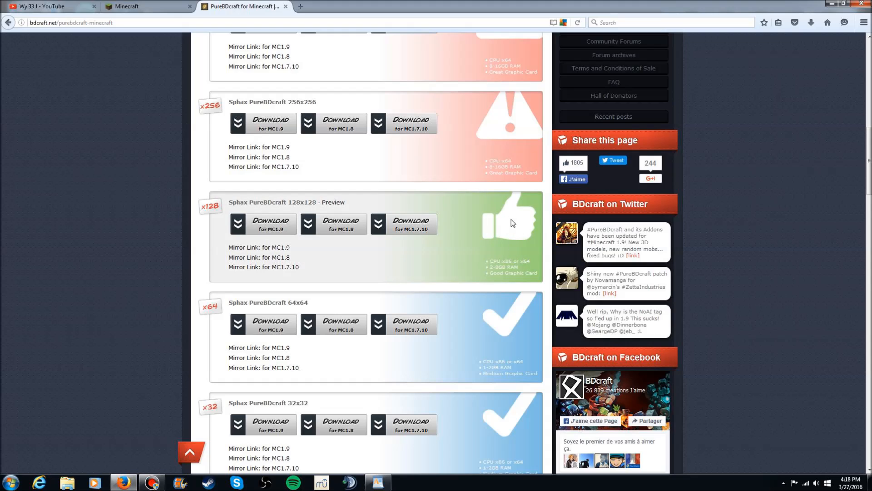
{"action": "scroll", "scroll_direction": "down", "scroll_amount": 3}
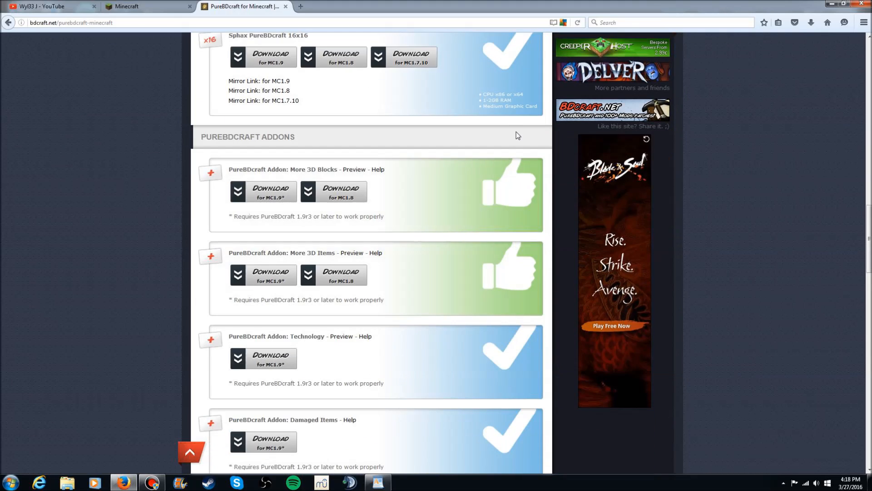
{"action": "scroll", "scroll_direction": "up", "scroll_amount": 3}
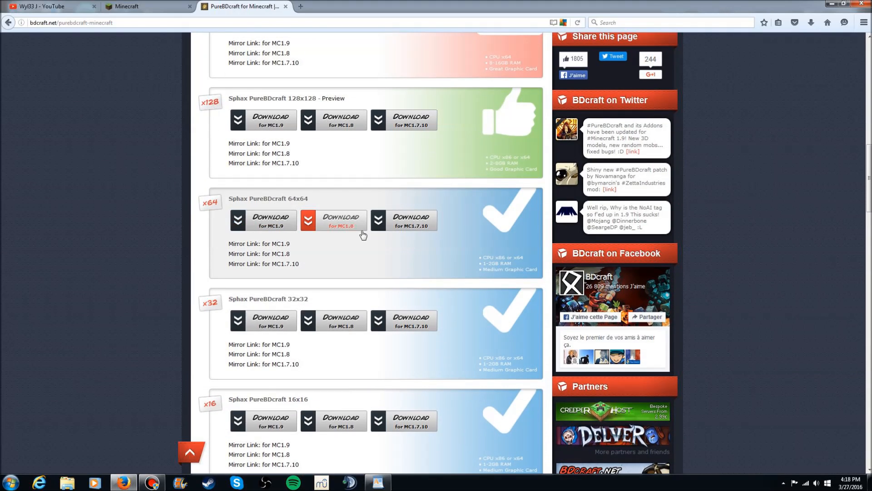
{"action": "mouse_move", "coordinate": [319, 227]}
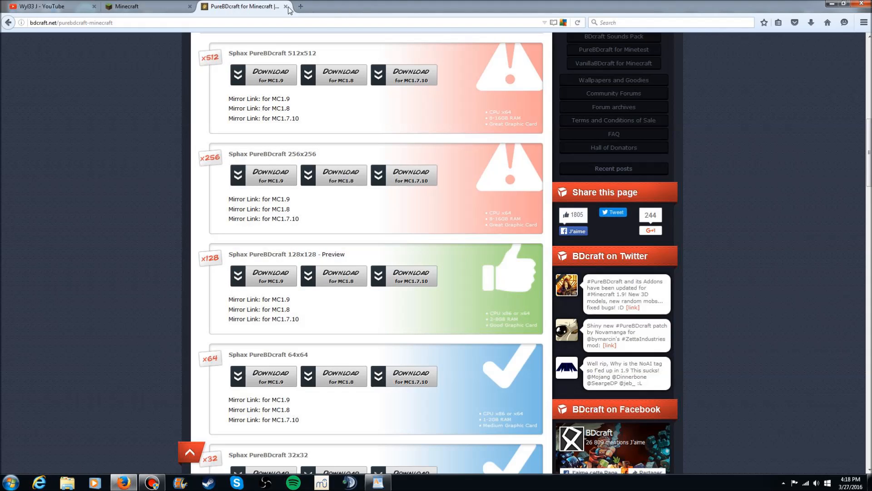
{"action": "left_click", "coordinate": [285, 7]}
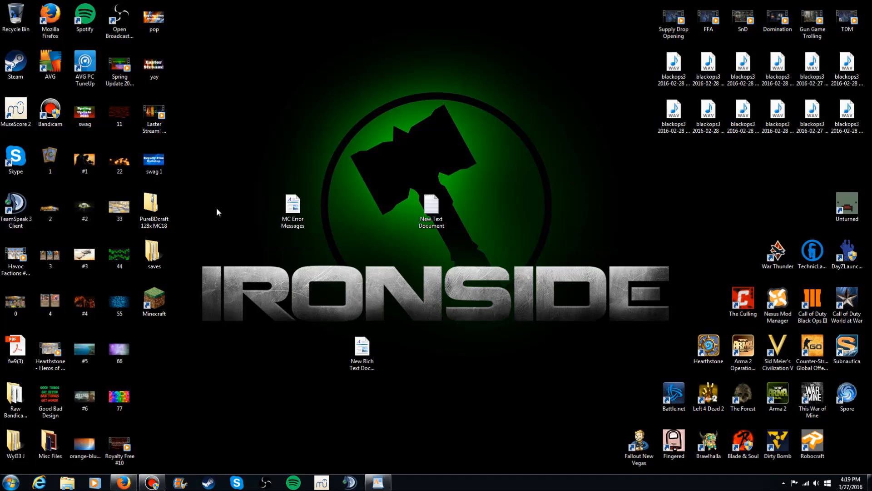
Extract the PureBDcraft 128x MC18 zip into its suggested desktop folder and dismiss the result window
{"action": "left_click", "coordinate": [154, 206]}
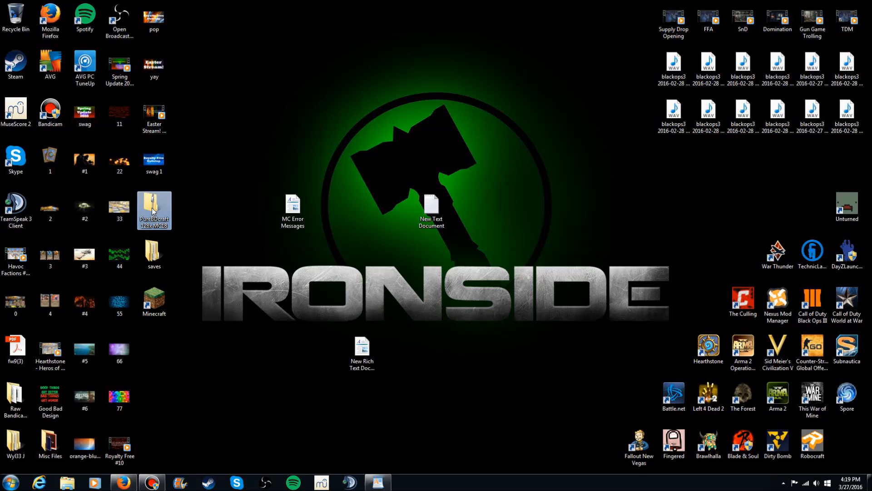
{"action": "right_click", "coordinate": [153, 210]}
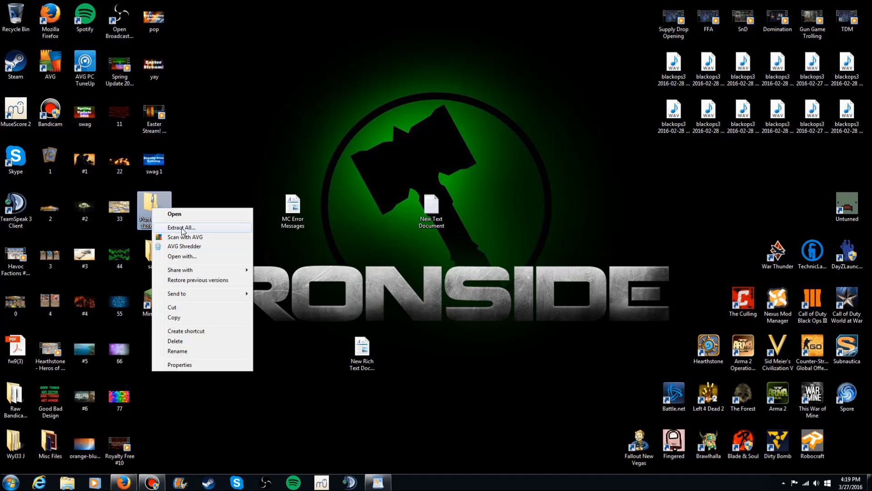
{"action": "left_click", "coordinate": [180, 227]}
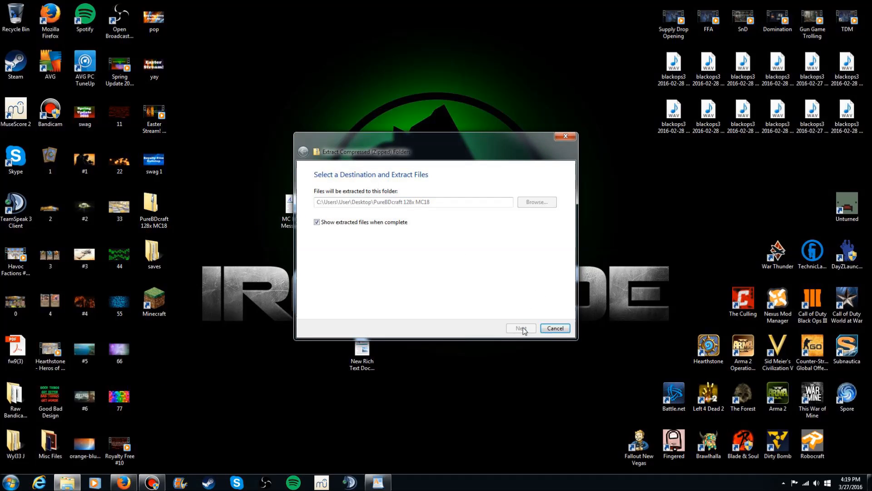
{"action": "left_click", "coordinate": [519, 328]}
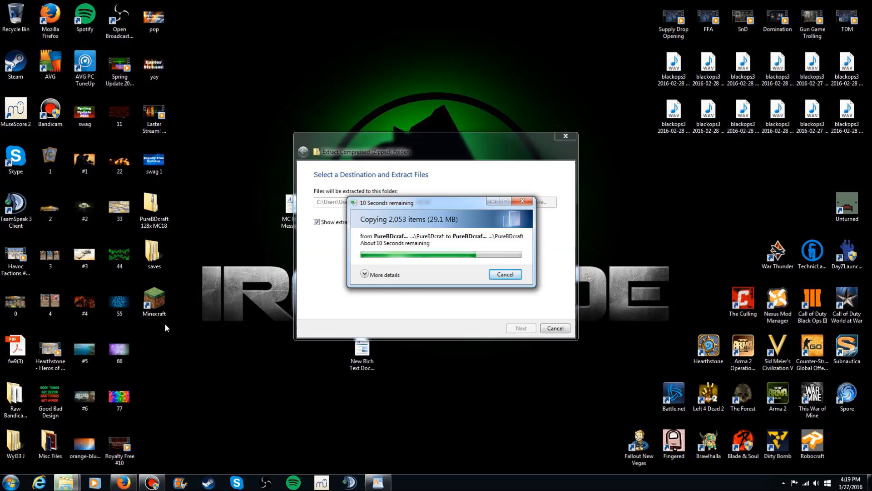
{"action": "mouse_move", "coordinate": [156, 331]}
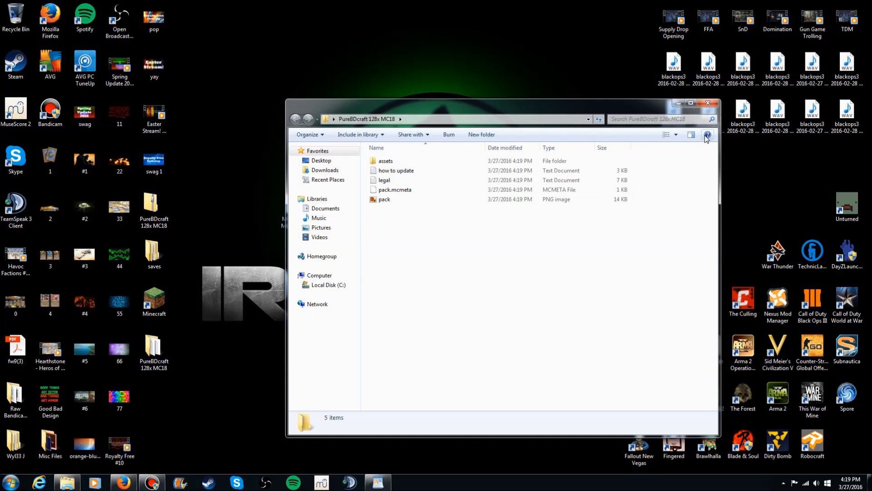
{"action": "left_click", "coordinate": [707, 103]}
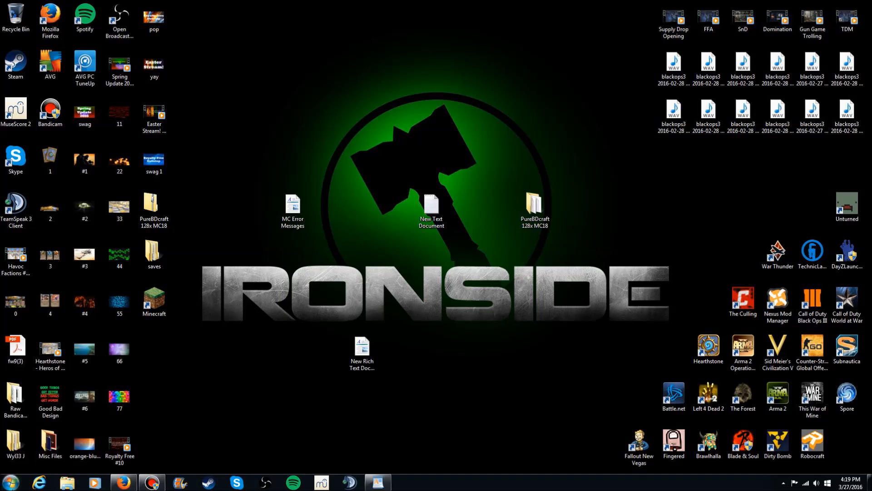
Navigate via %appdata to .minecraft's resourcepacks folder to move the PureBDcraft folder there
{"action": "left_click", "coordinate": [11, 482]}
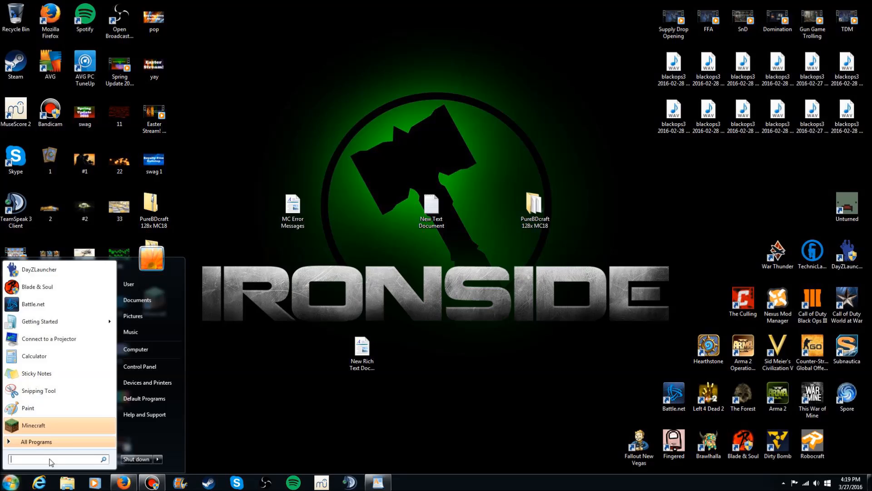
{"action": "type", "text": "%appdata"}
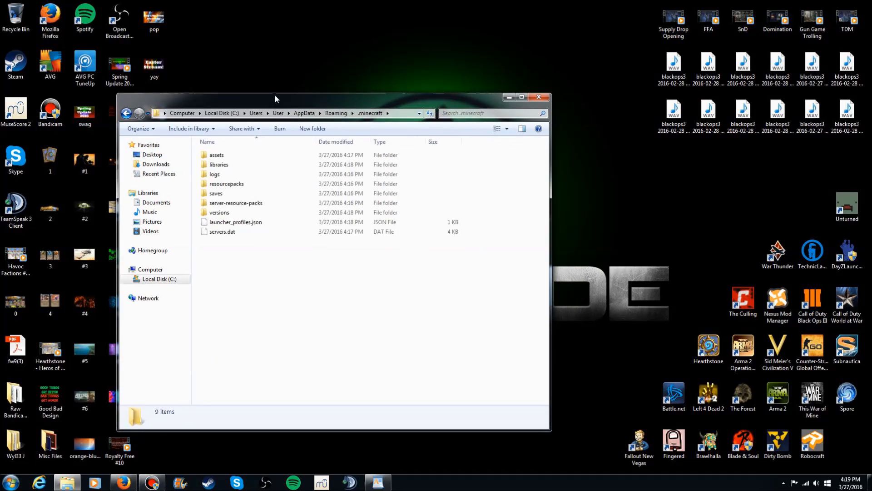
{"action": "double_click", "coordinate": [226, 183]}
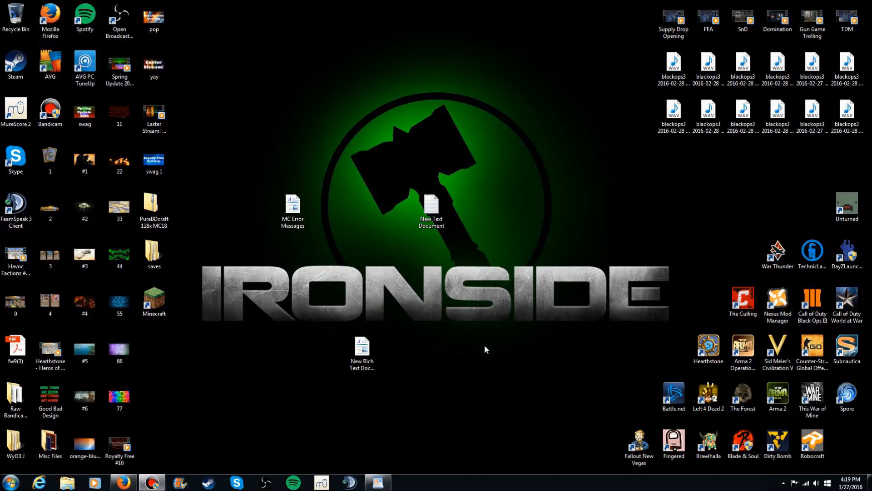
{"action": "mouse_move", "coordinate": [480, 383]}
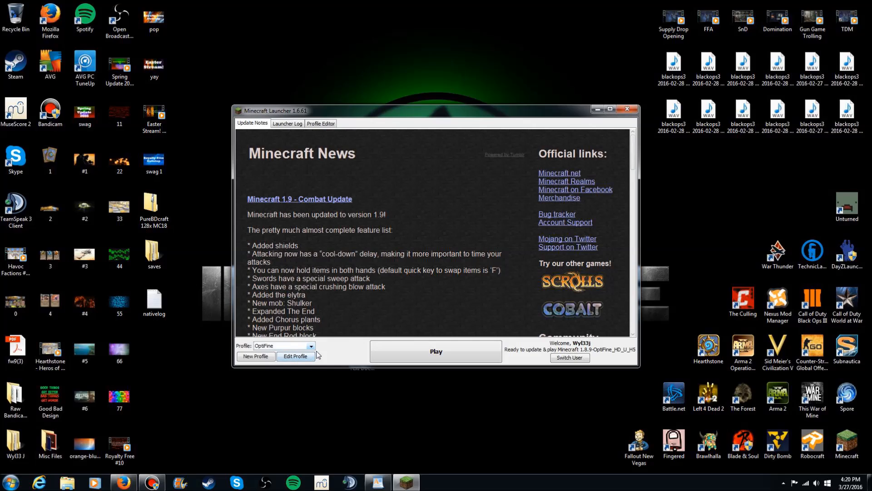
Launch Minecraft 1.8.9 using the OptiFine profile
{"action": "left_click", "coordinate": [436, 351]}
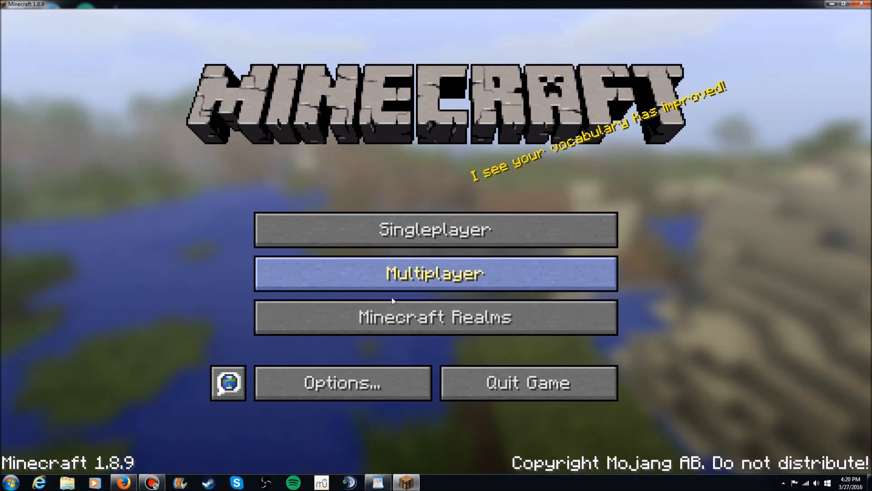
Set FOV to 90, switch music off and lower weather sounds to 50% in the game options
{"action": "left_click", "coordinate": [343, 383]}
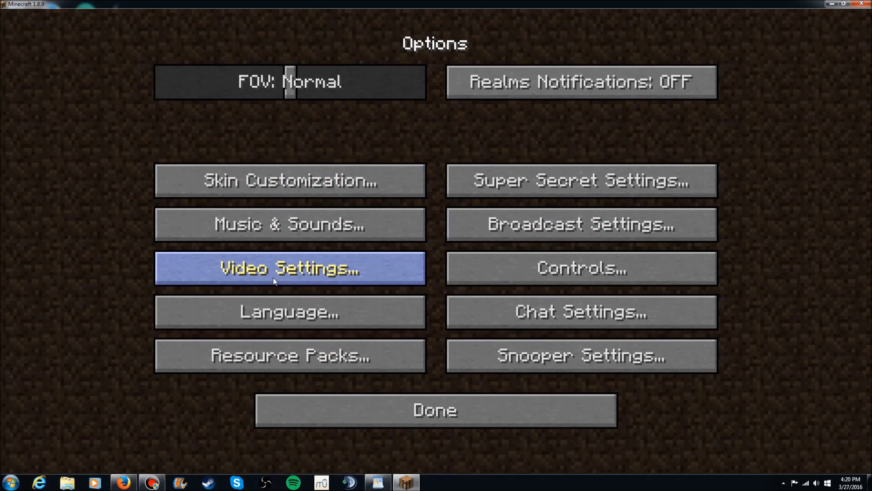
{"action": "mouse_move", "coordinate": [289, 82]}
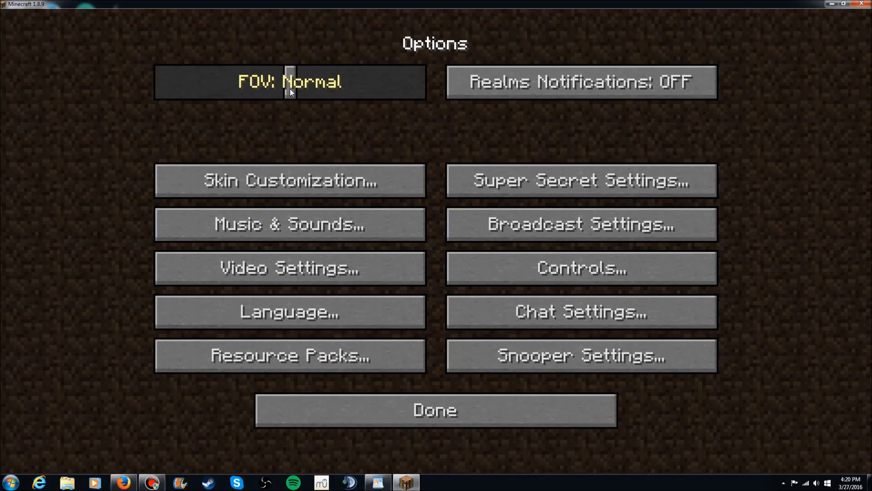
{"action": "left_click_drag", "start_coordinate": [289, 82], "coordinate": [354, 82]}
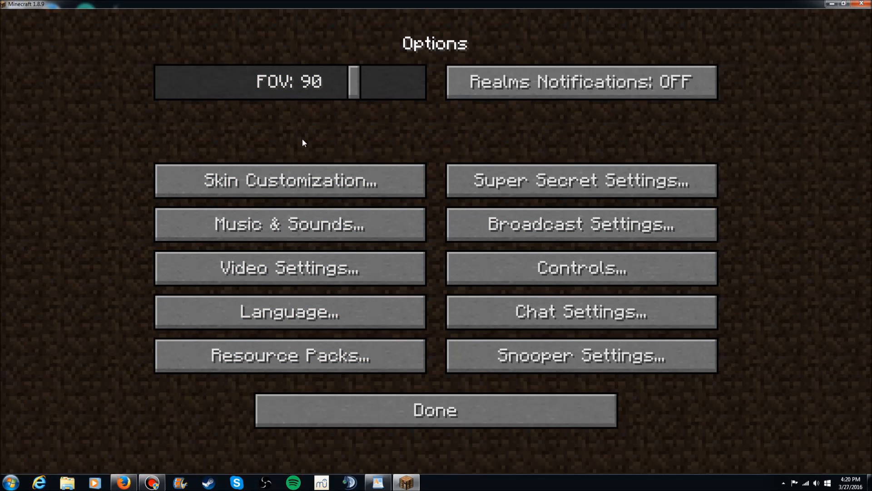
{"action": "left_click", "coordinate": [289, 224]}
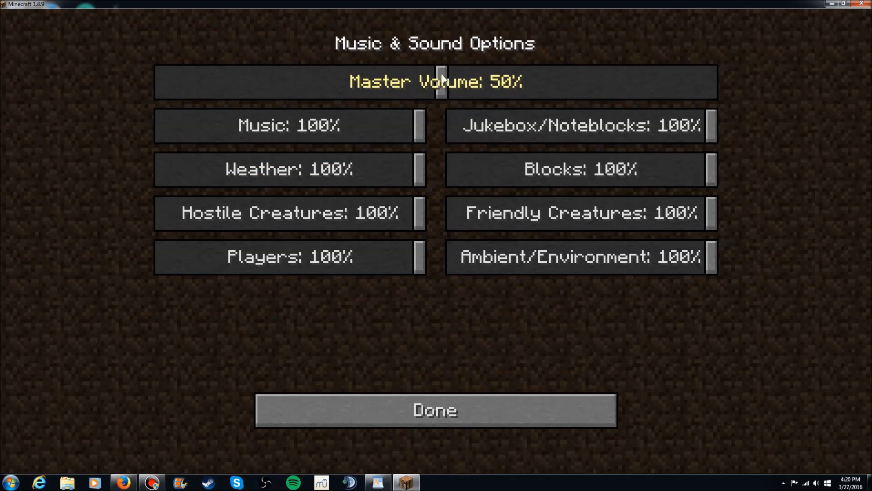
{"action": "left_click_drag", "start_coordinate": [414, 124], "coordinate": [162, 125]}
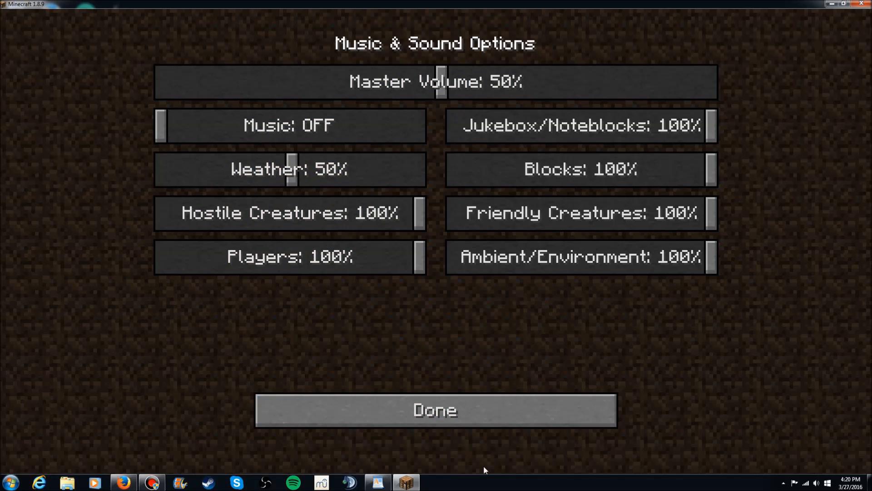
{"action": "left_click", "coordinate": [435, 410]}
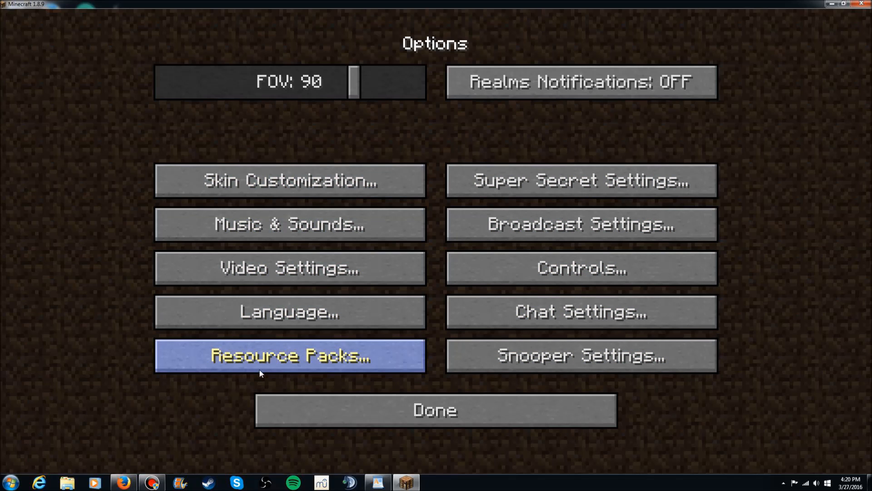
Move PureBDcraft 128x MC18 to Selected Resource Packs and apply it
{"action": "left_click", "coordinate": [289, 355]}
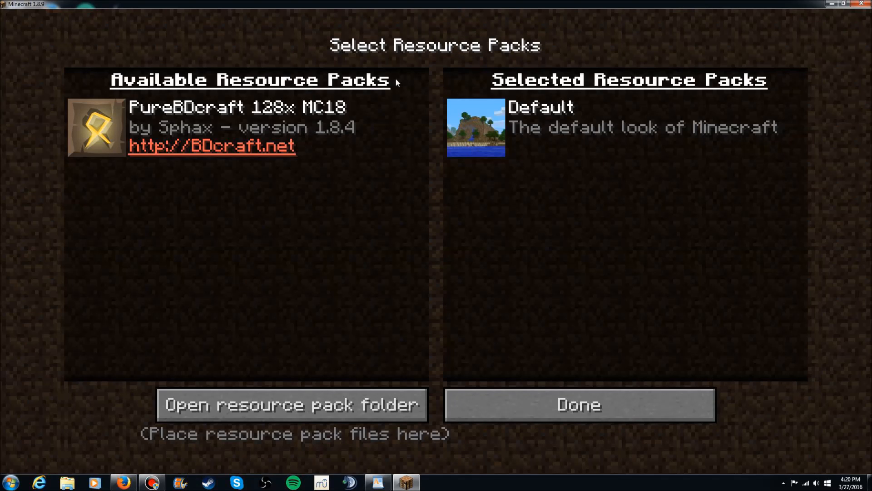
{"action": "mouse_move", "coordinate": [95, 128]}
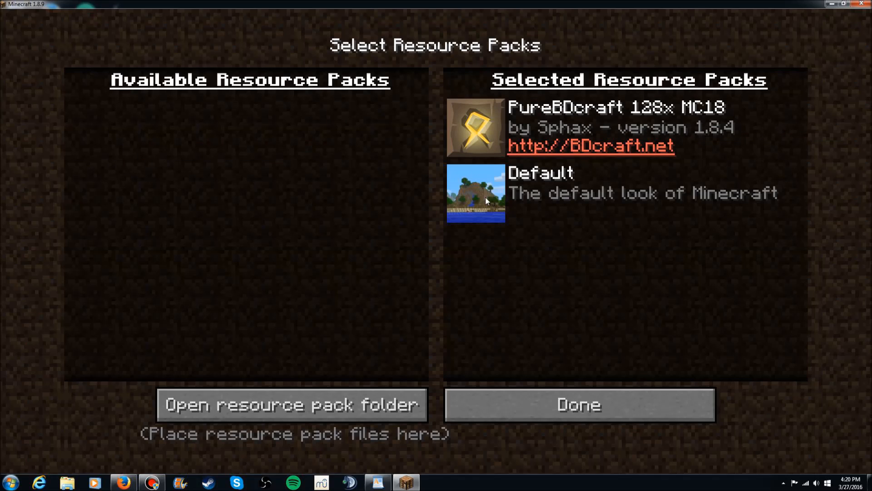
{"action": "mouse_move", "coordinate": [538, 209]}
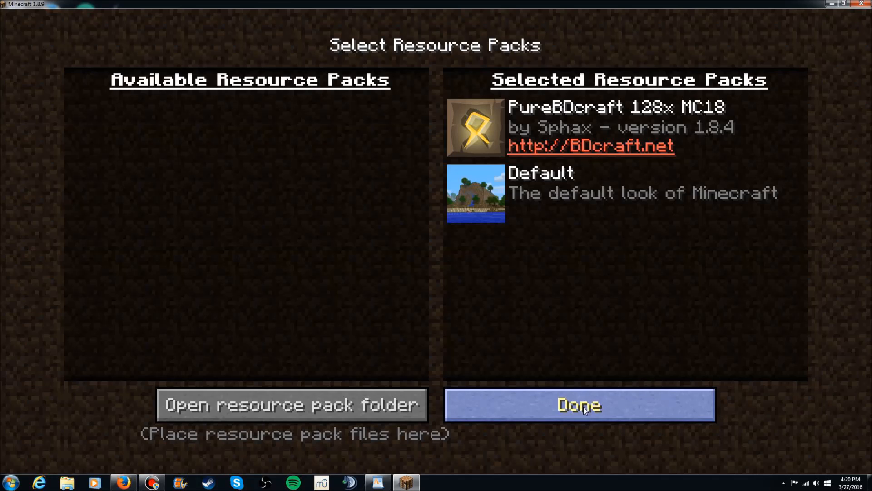
{"action": "mouse_move", "coordinate": [433, 60]}
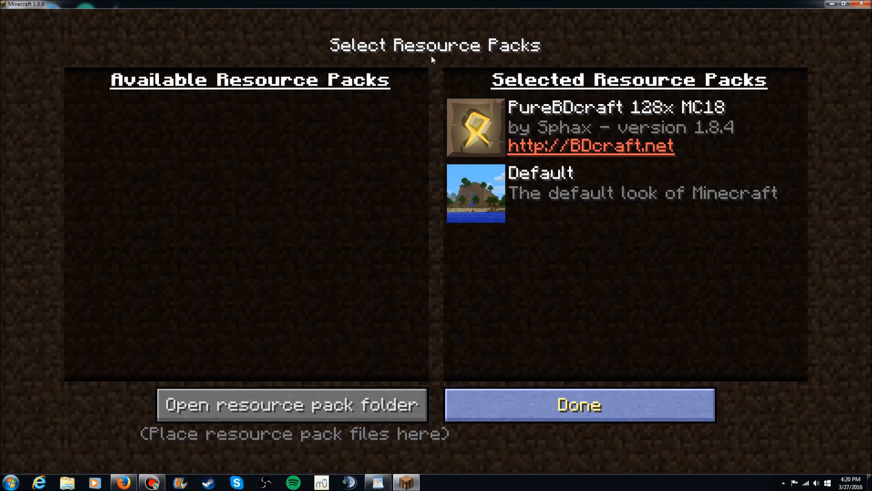
{"action": "left_click", "coordinate": [577, 405]}
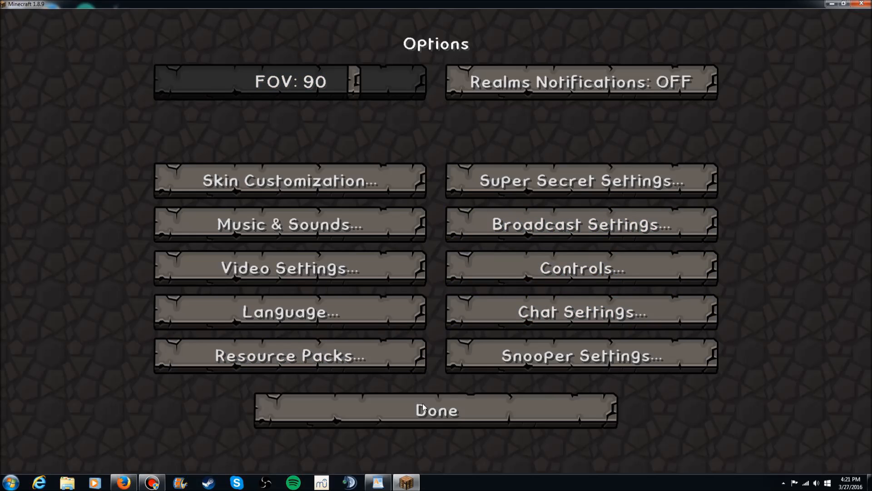